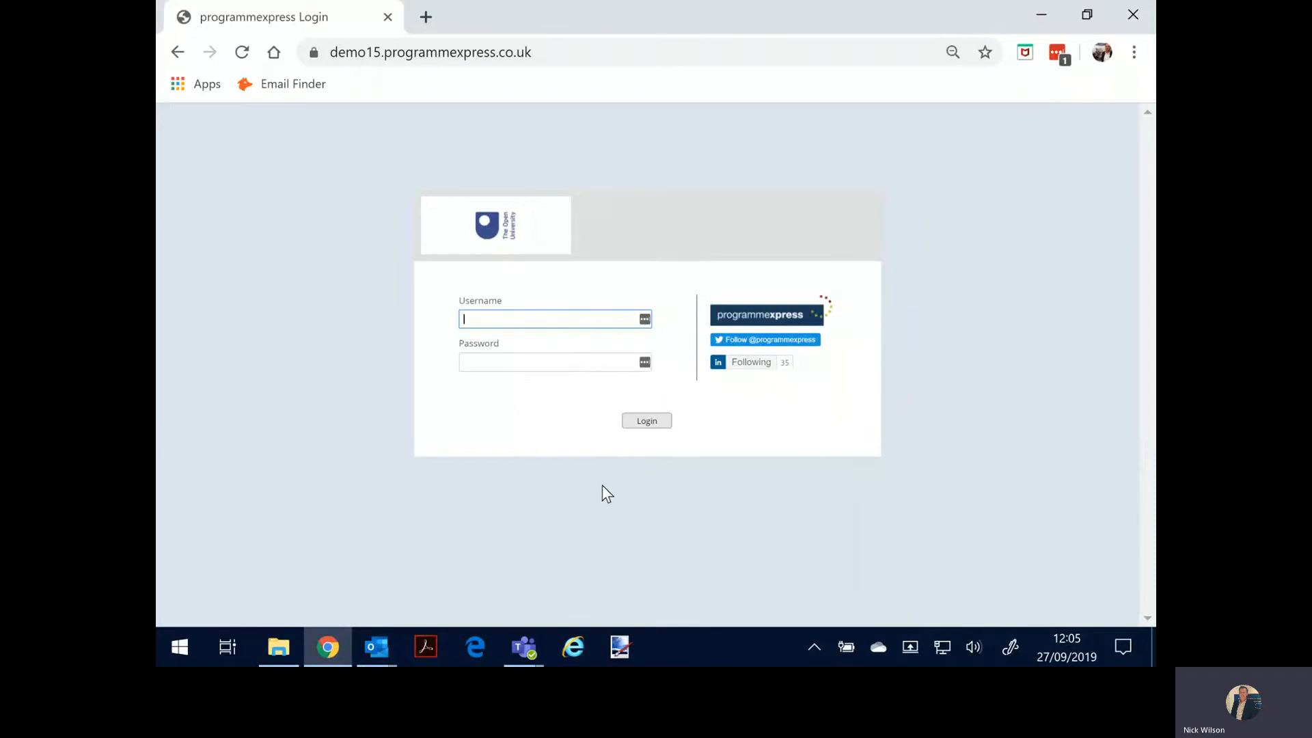
pyautogui.moveTo(527, 489)
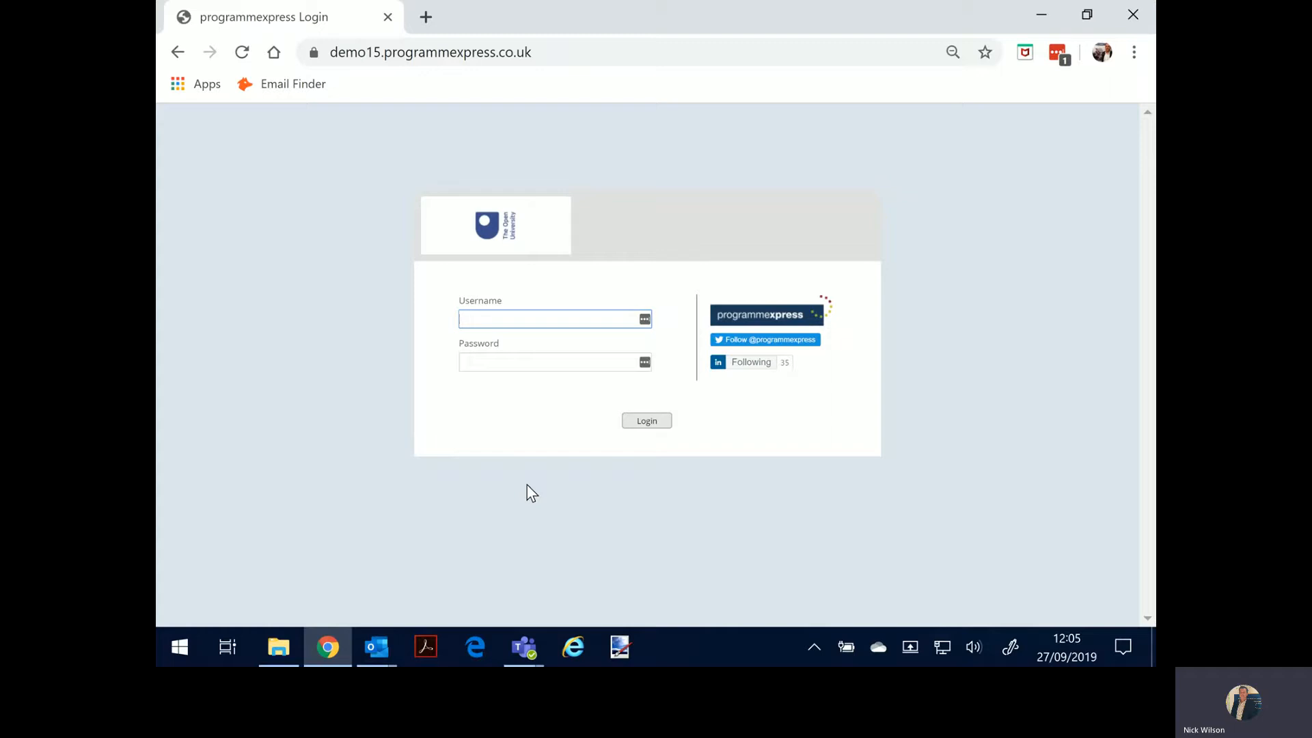
# - Enter the pe_admin username and its password in the login fields
pyautogui.click(548, 320)
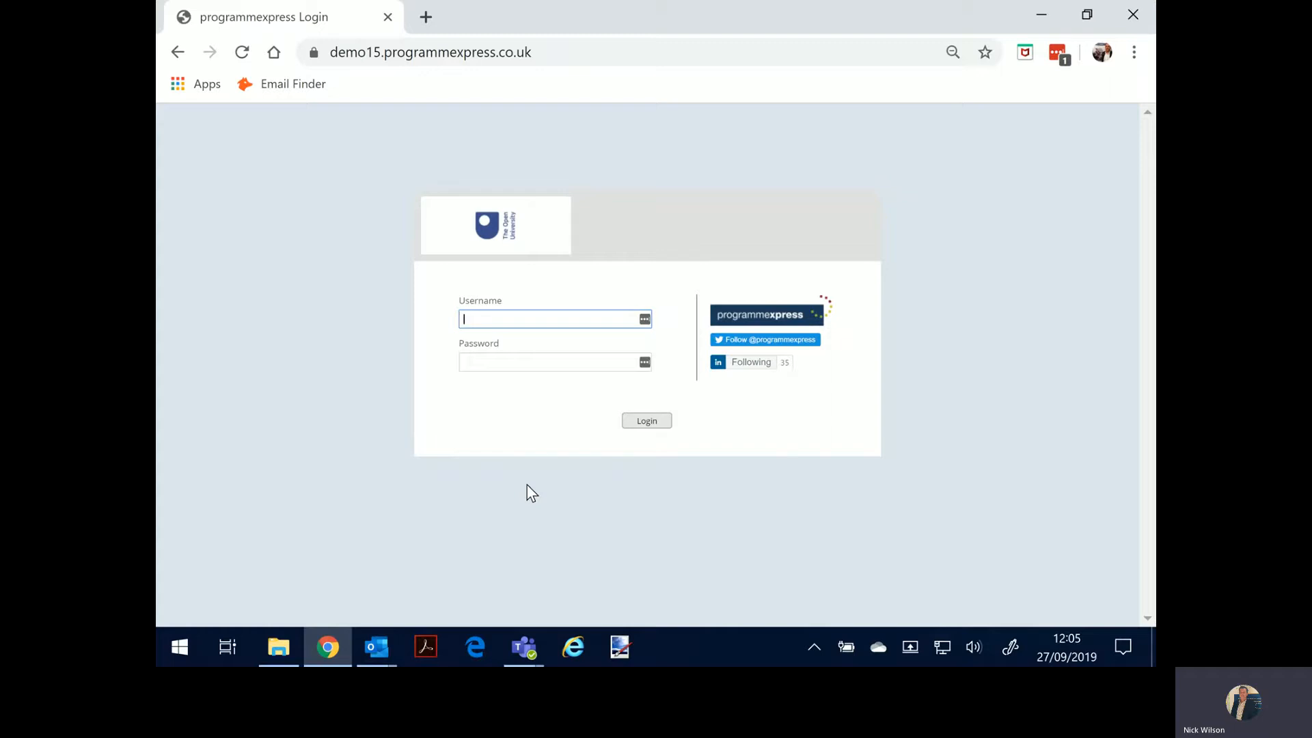
pyautogui.moveTo(698, 149)
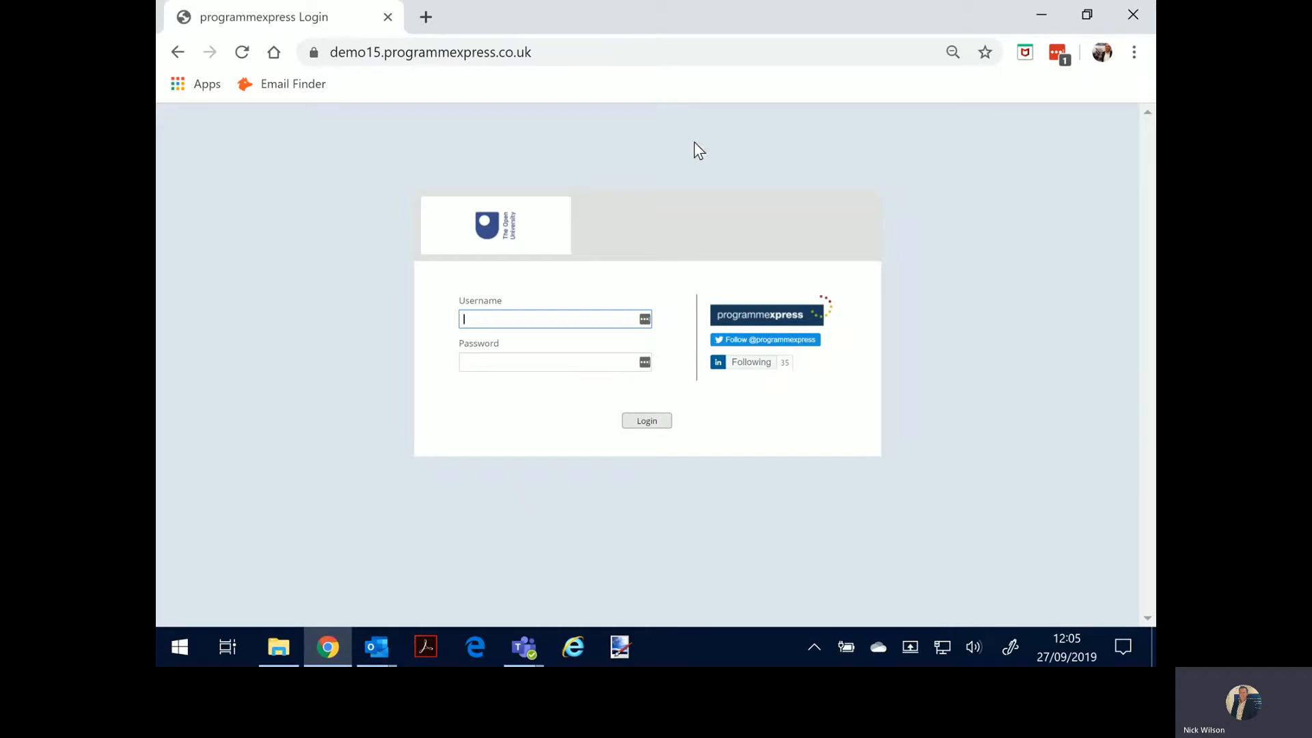
pyautogui.moveTo(328, 311)
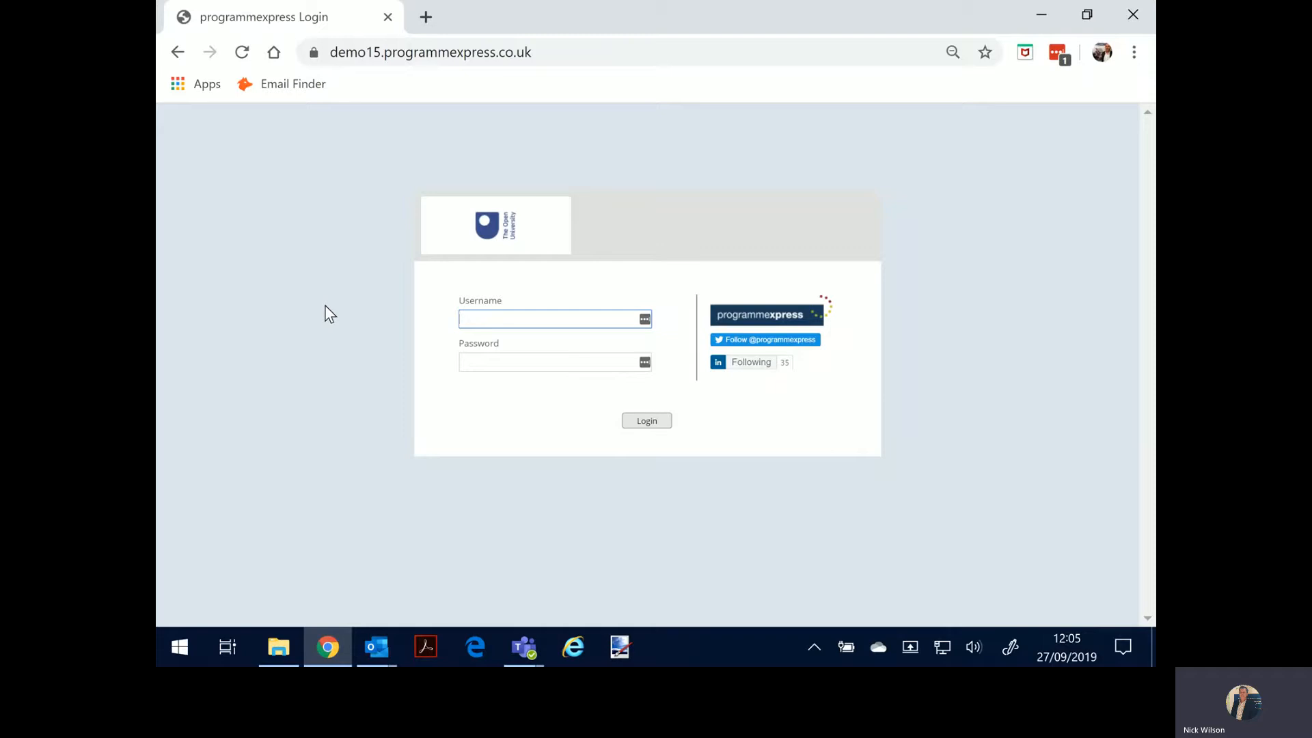
pyautogui.moveTo(311, 251)
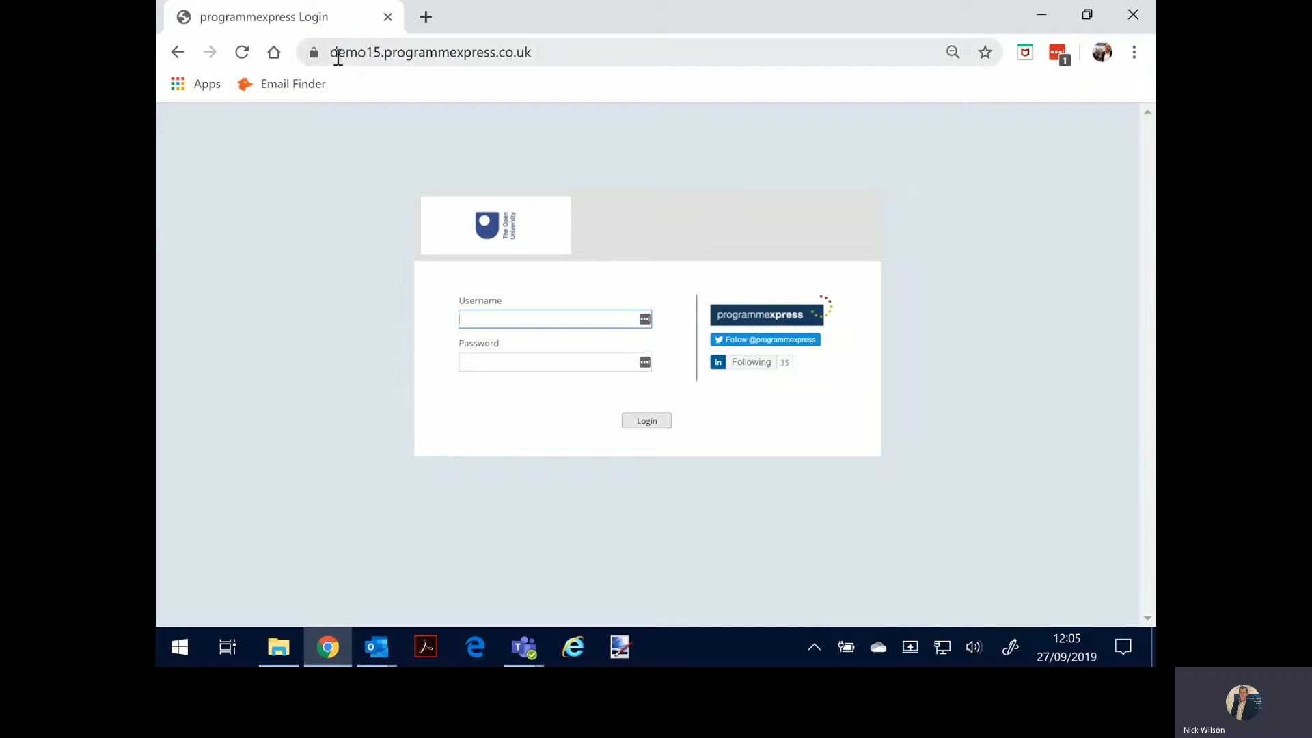
pyautogui.click(547, 318)
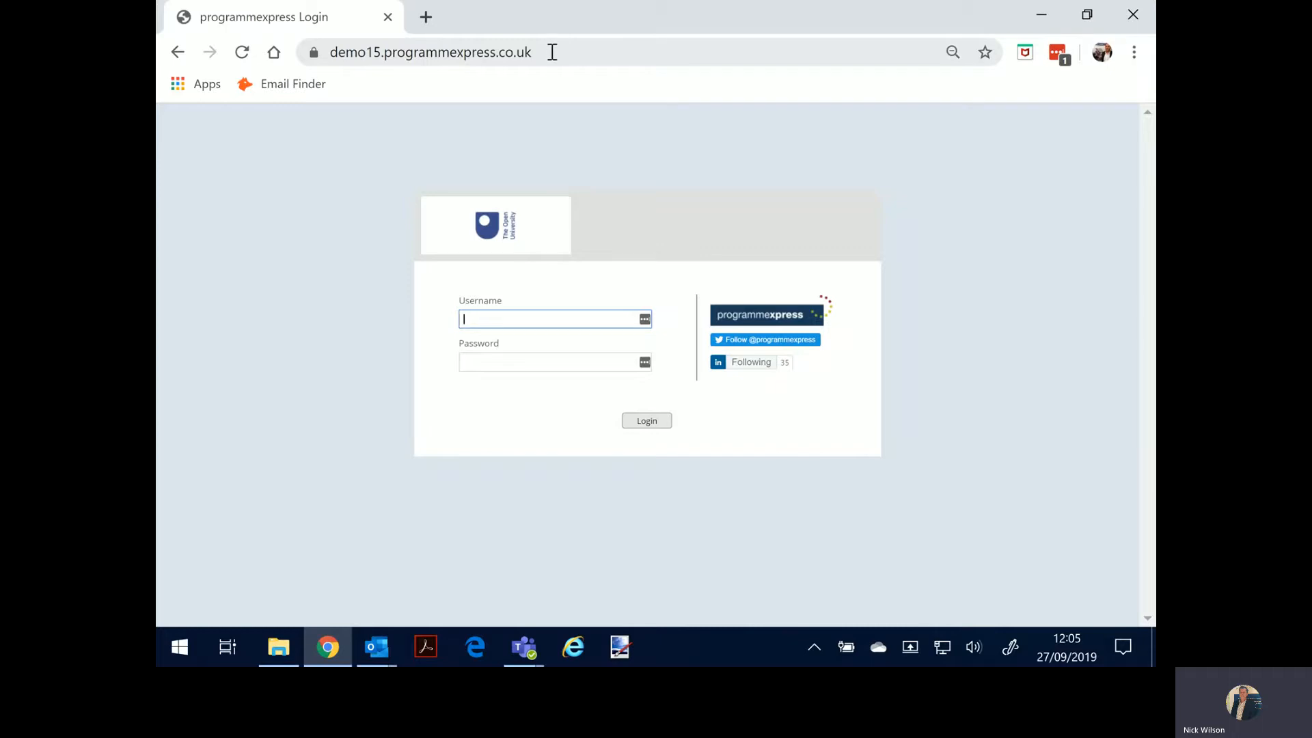
pyautogui.moveTo(489, 318)
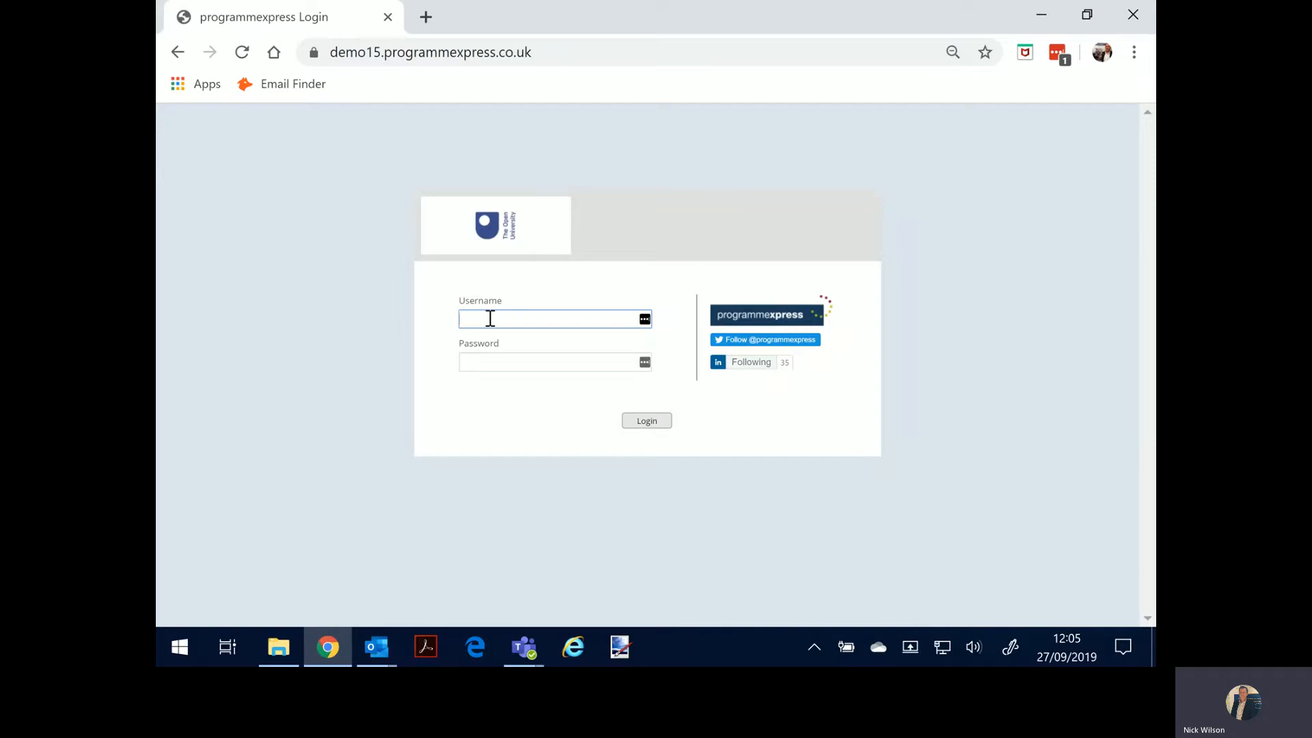
pyautogui.write('pe_admin')
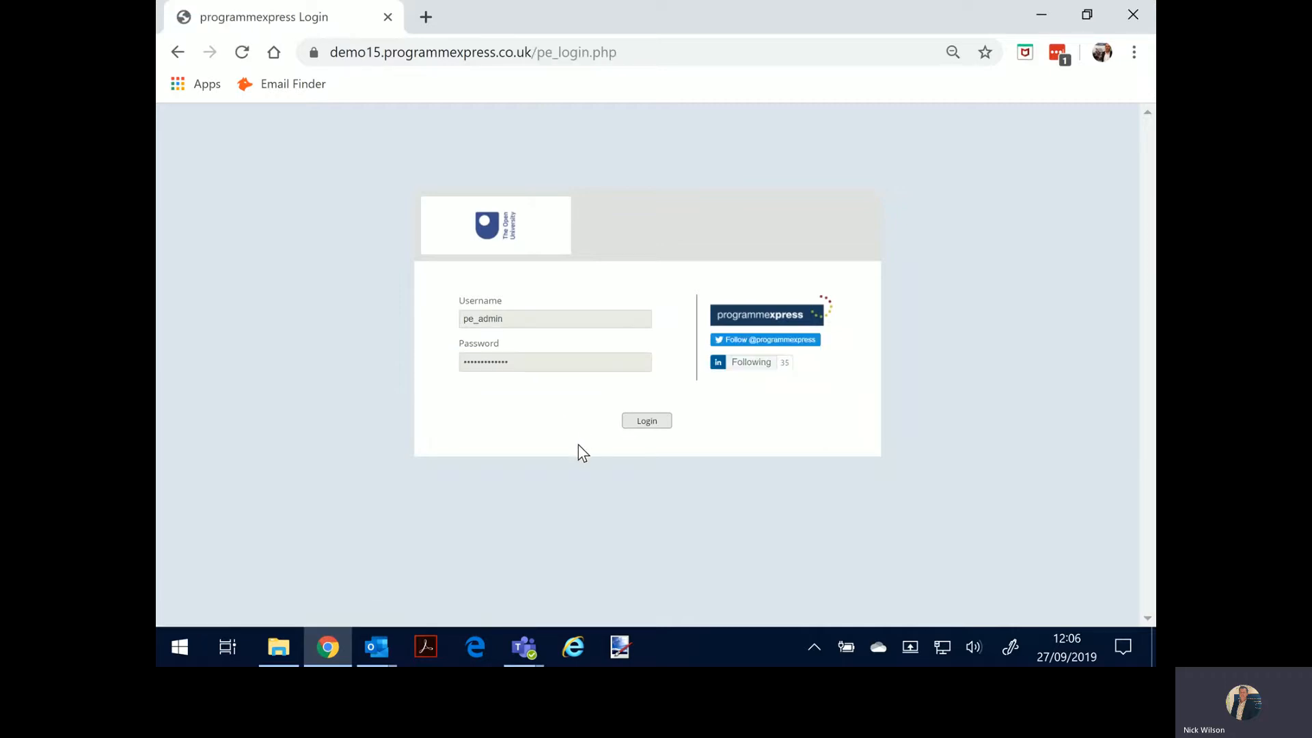
# - Log in as admin and expand 1.Projects Portfolio showing Supply Chain, IT and Finance projects
pyautogui.click(647, 421)
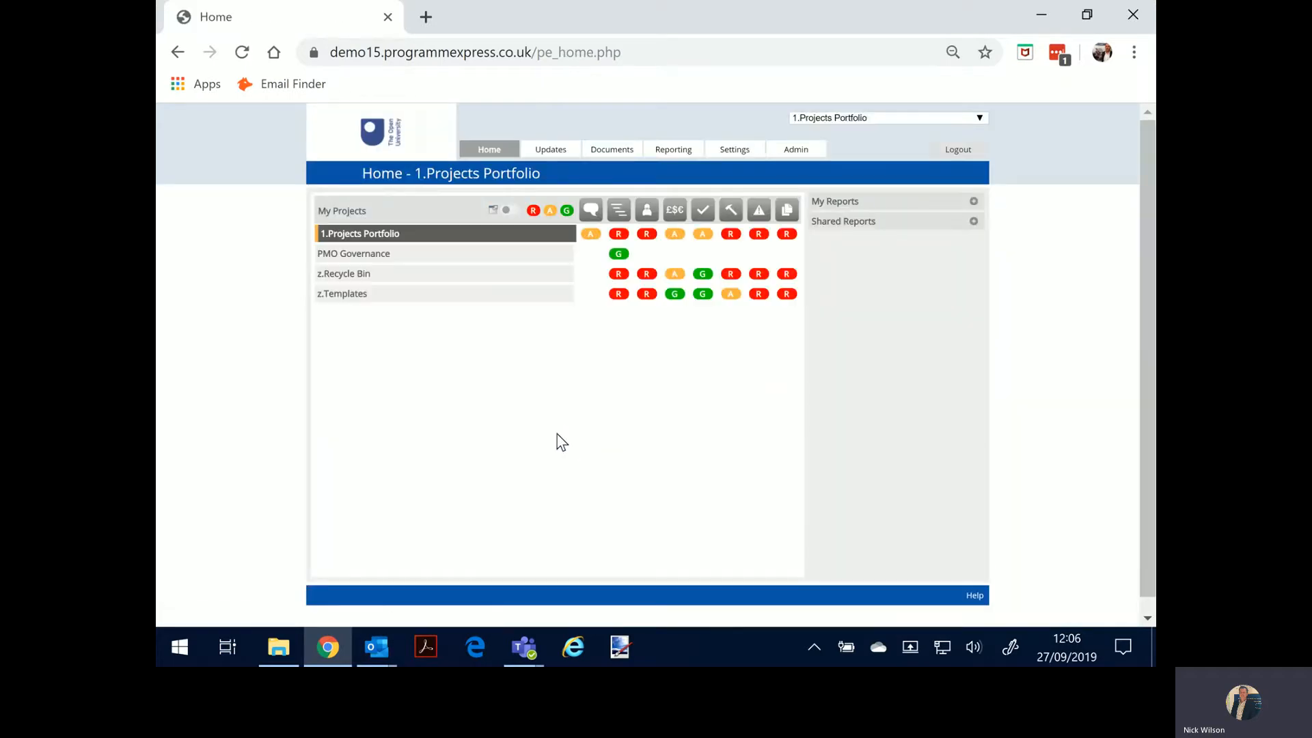
pyautogui.moveTo(369, 245)
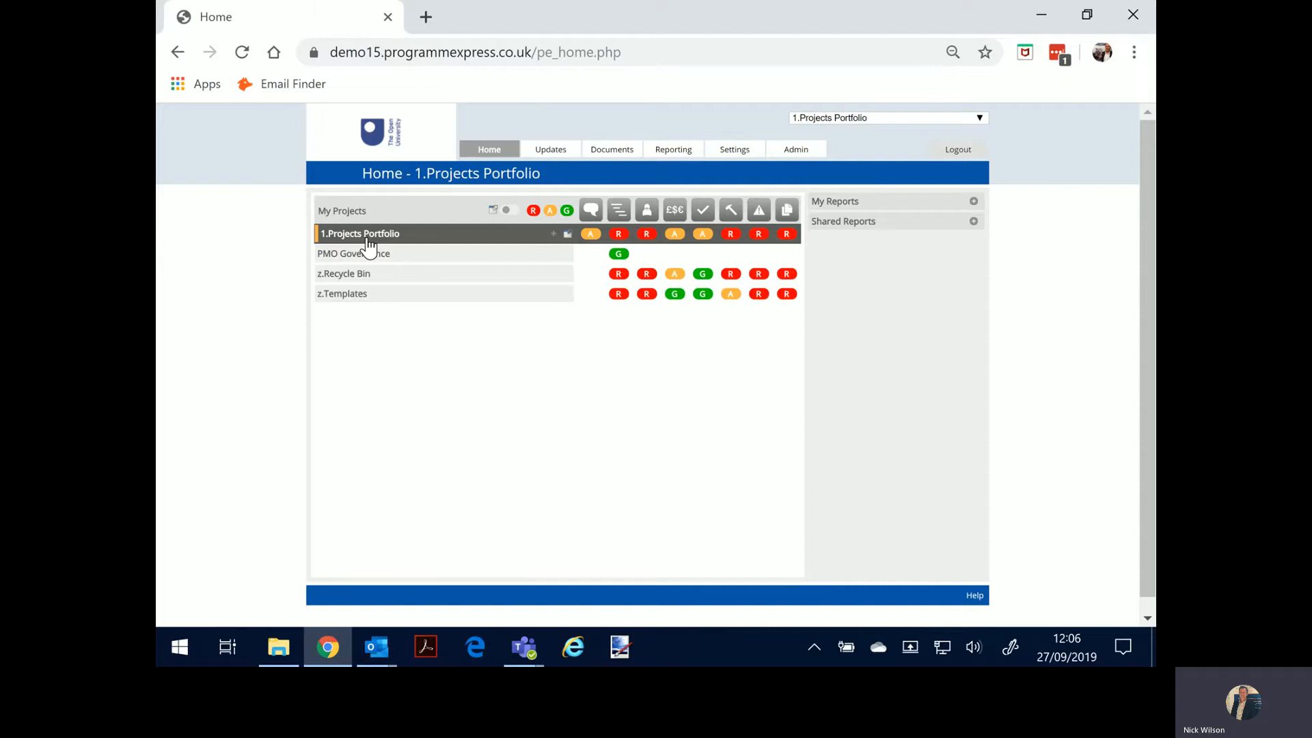
pyautogui.click(358, 233)
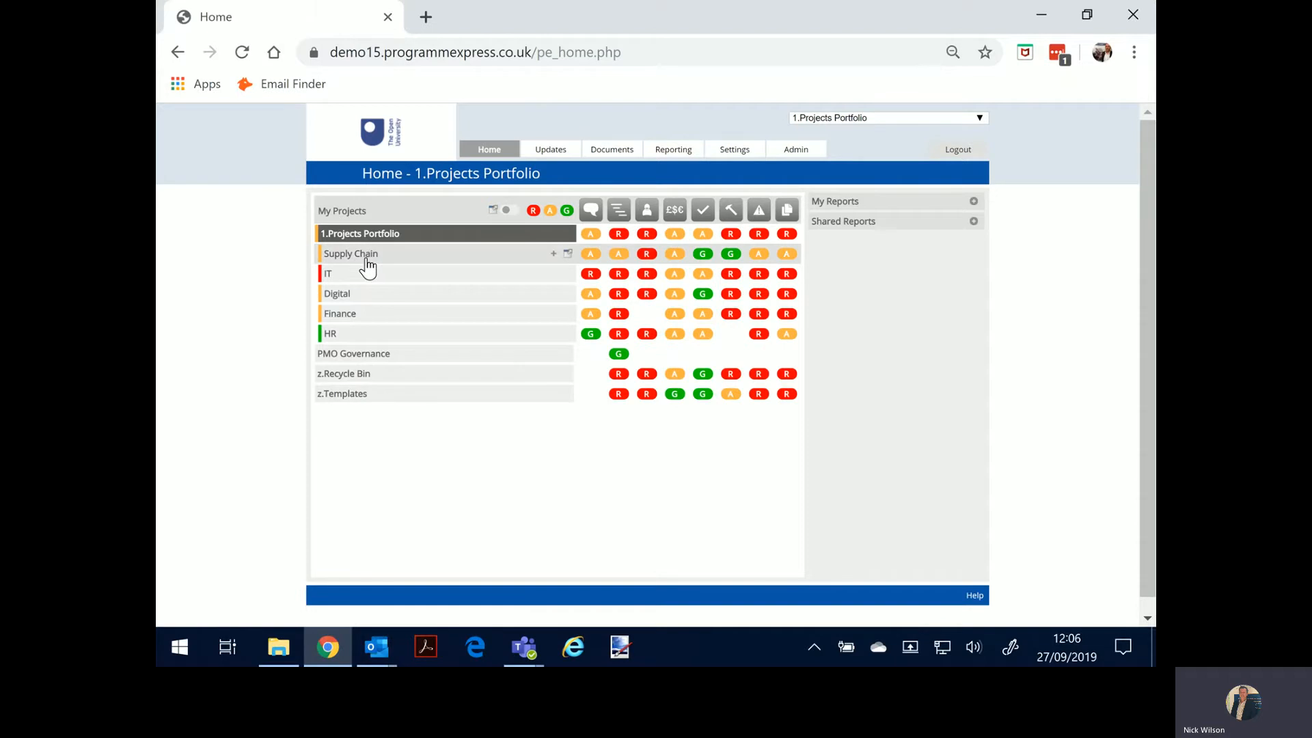
pyautogui.click(350, 255)
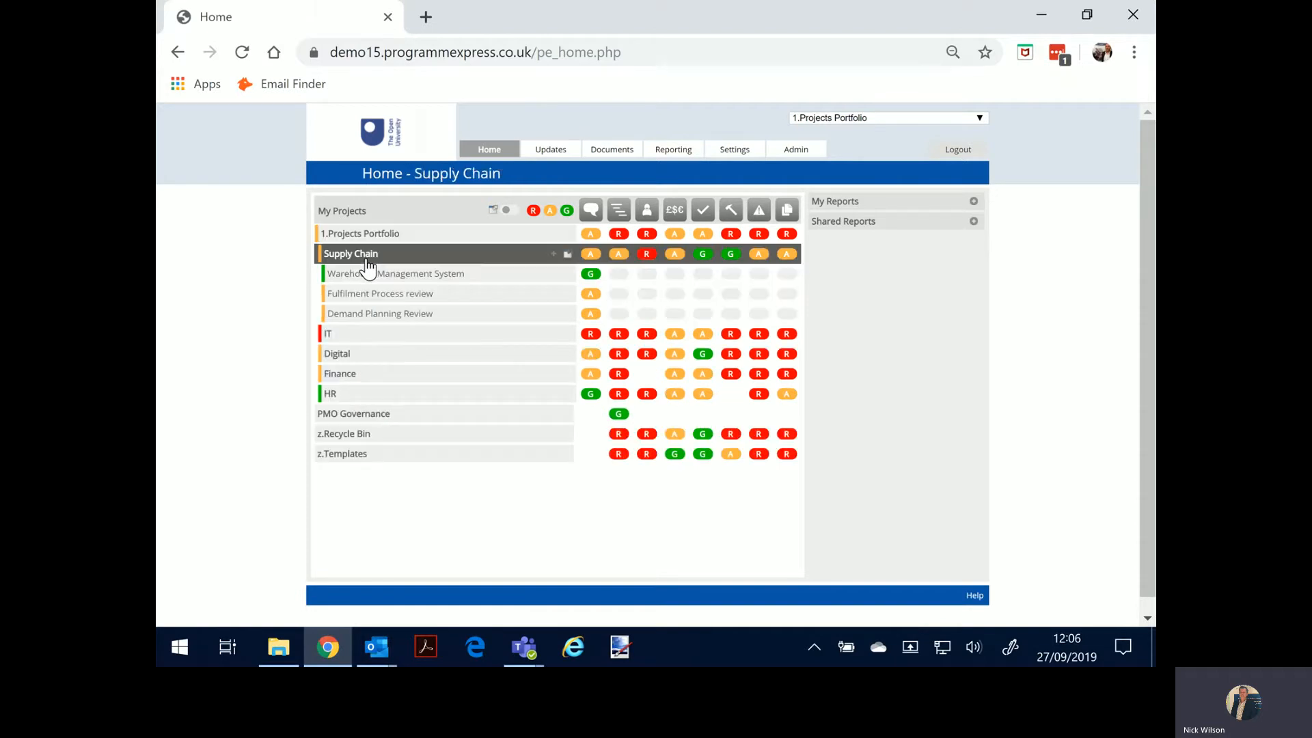
pyautogui.click(328, 334)
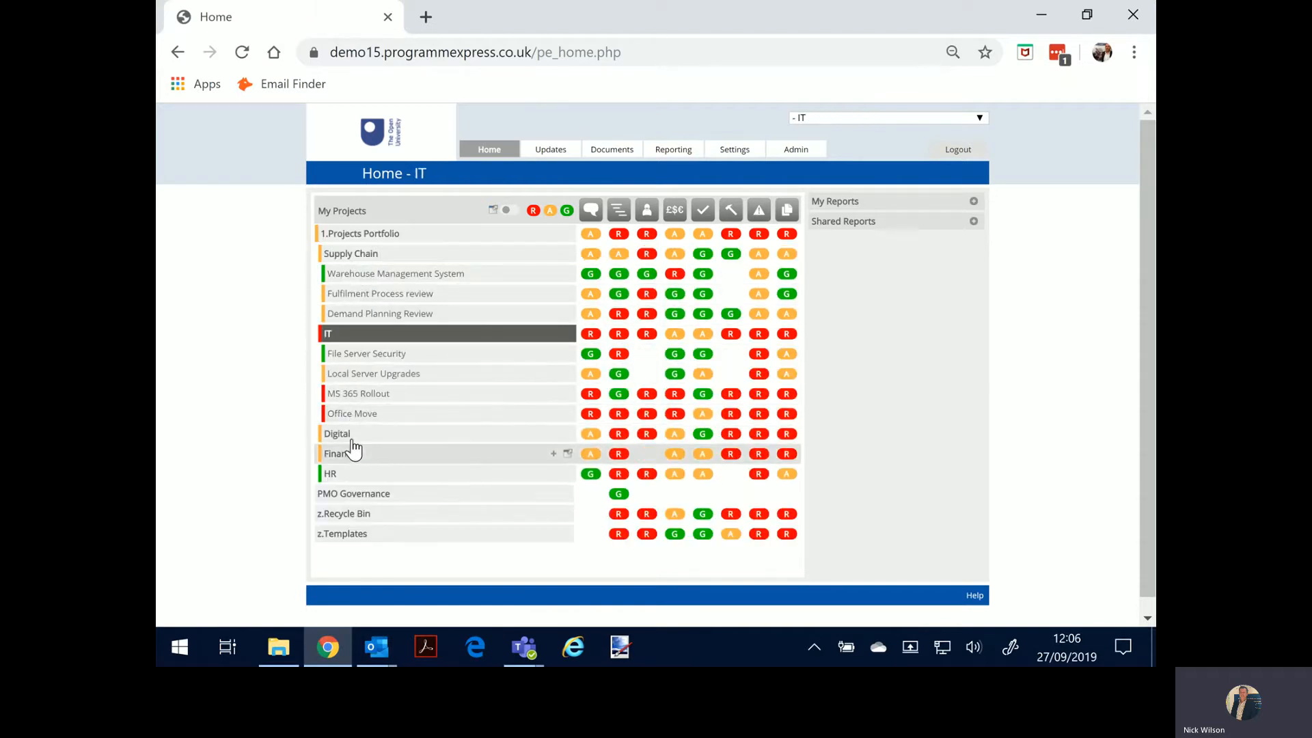
pyautogui.click(336, 434)
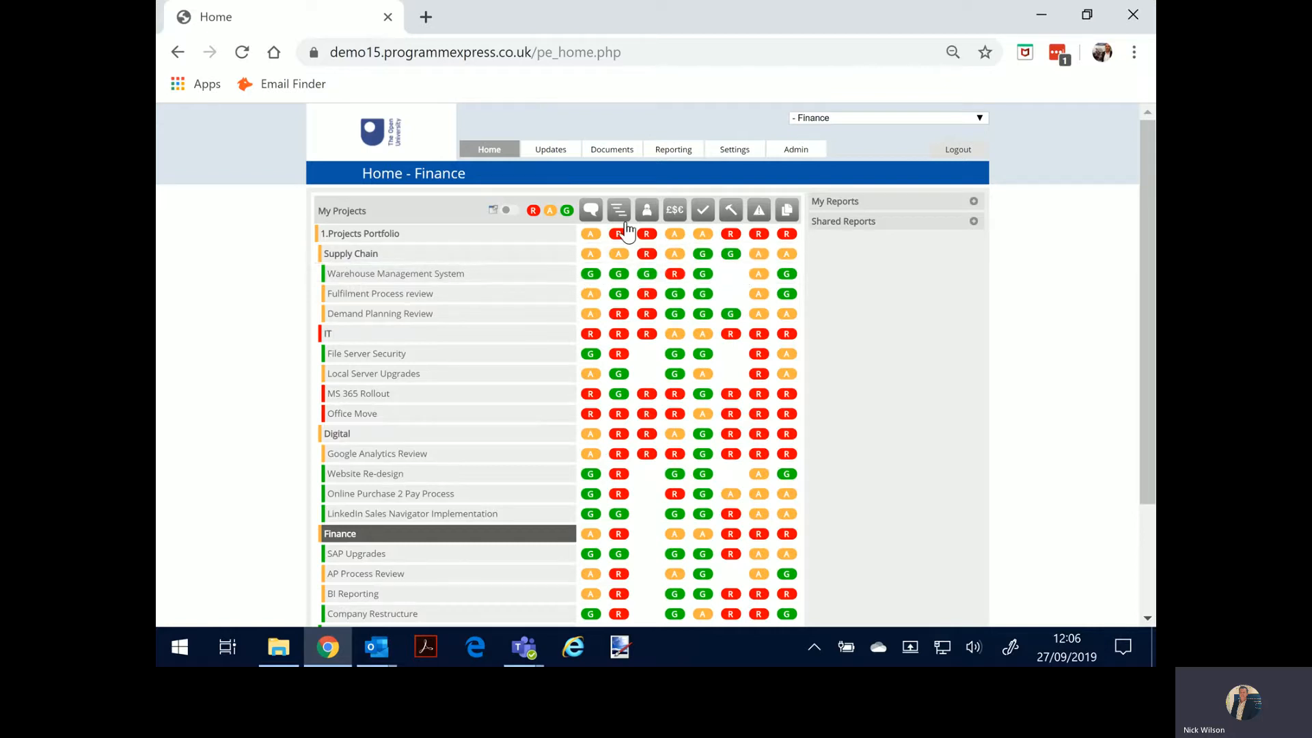
pyautogui.moveTo(787, 210)
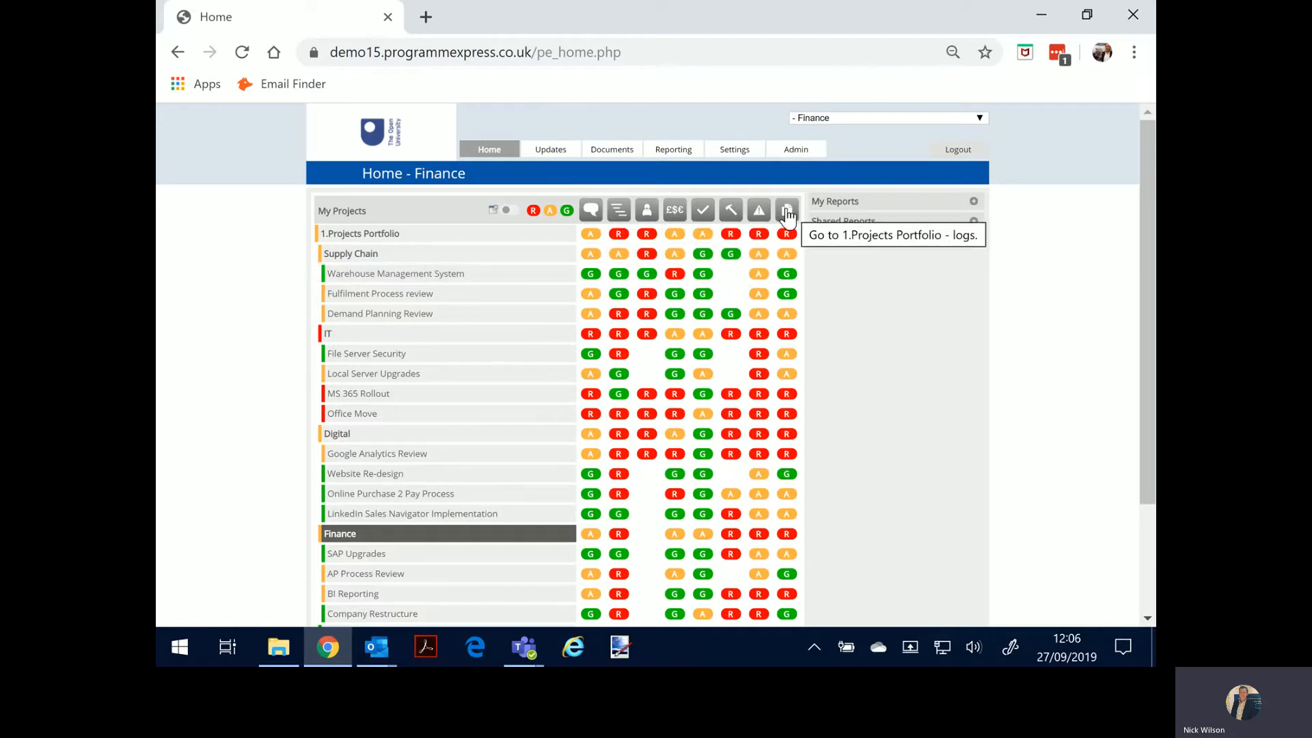
# - Browse the Updates menu, then open the Warehouse Management System project home
pyautogui.click(549, 149)
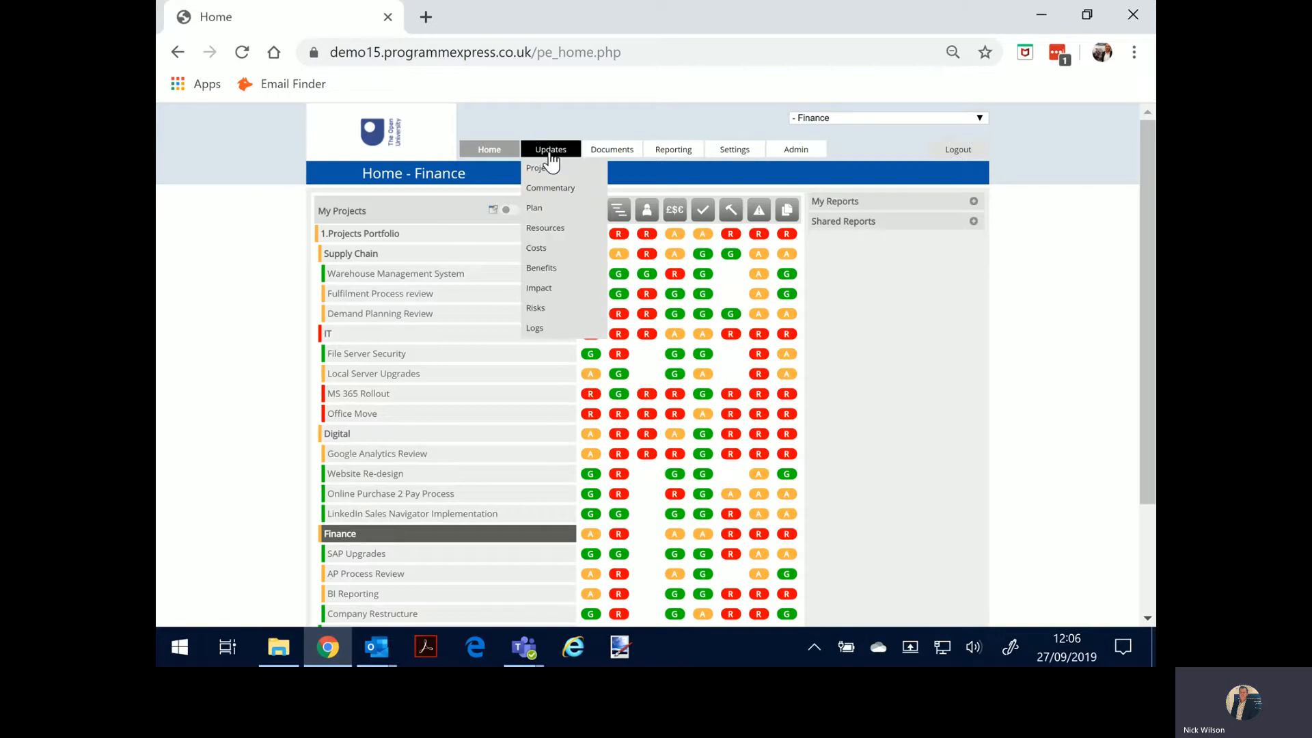
pyautogui.moveTo(555, 194)
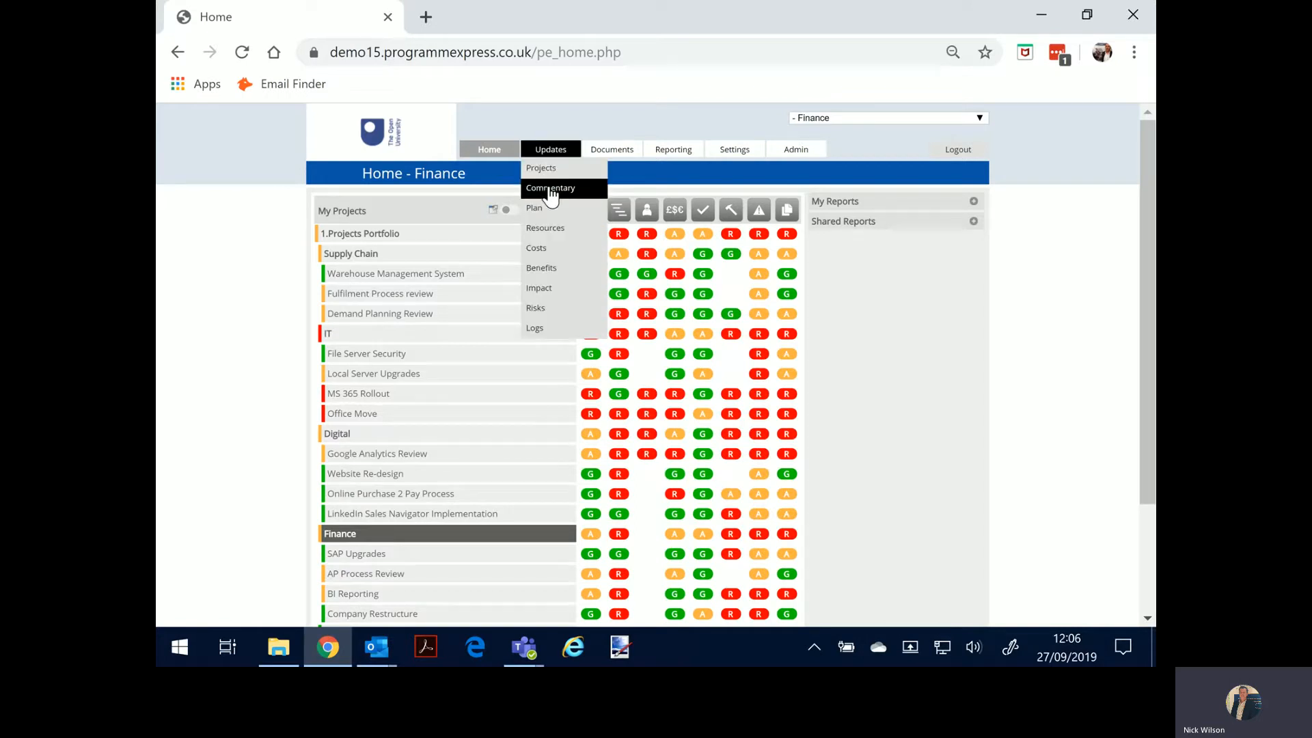
pyautogui.moveTo(552, 231)
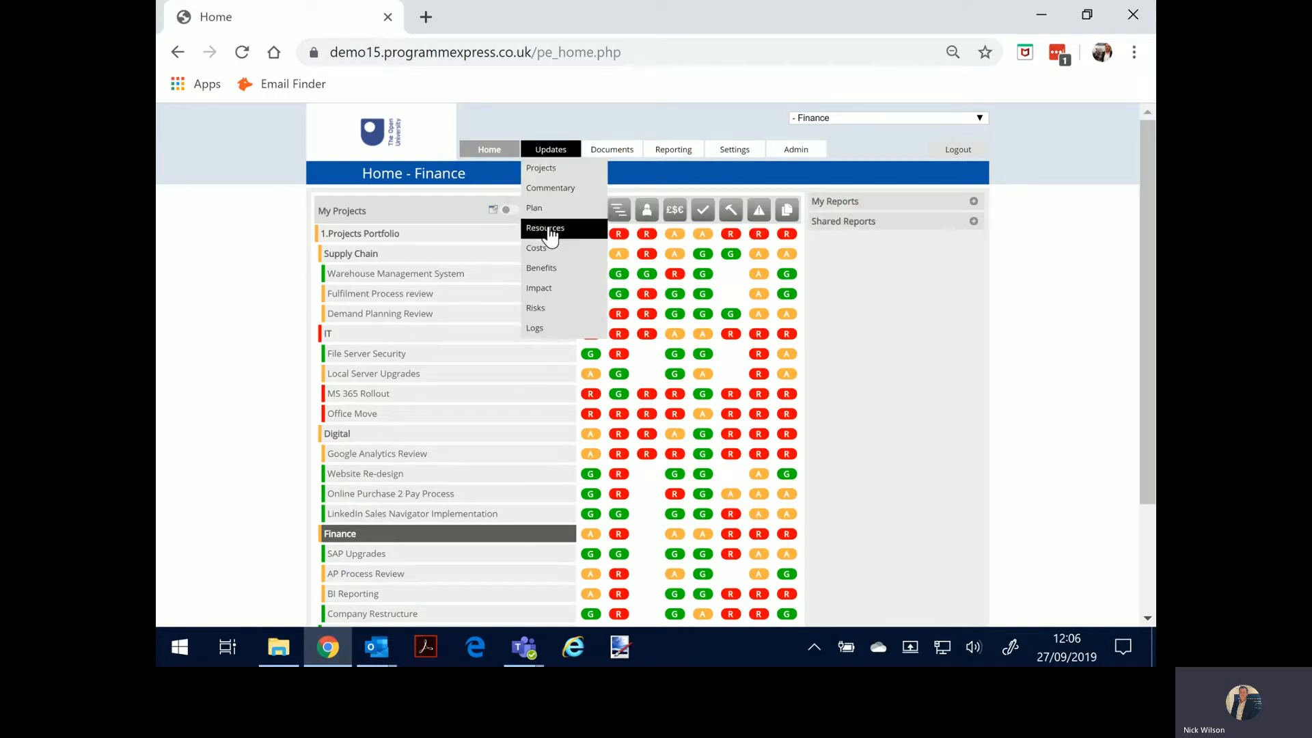
pyautogui.moveTo(547, 273)
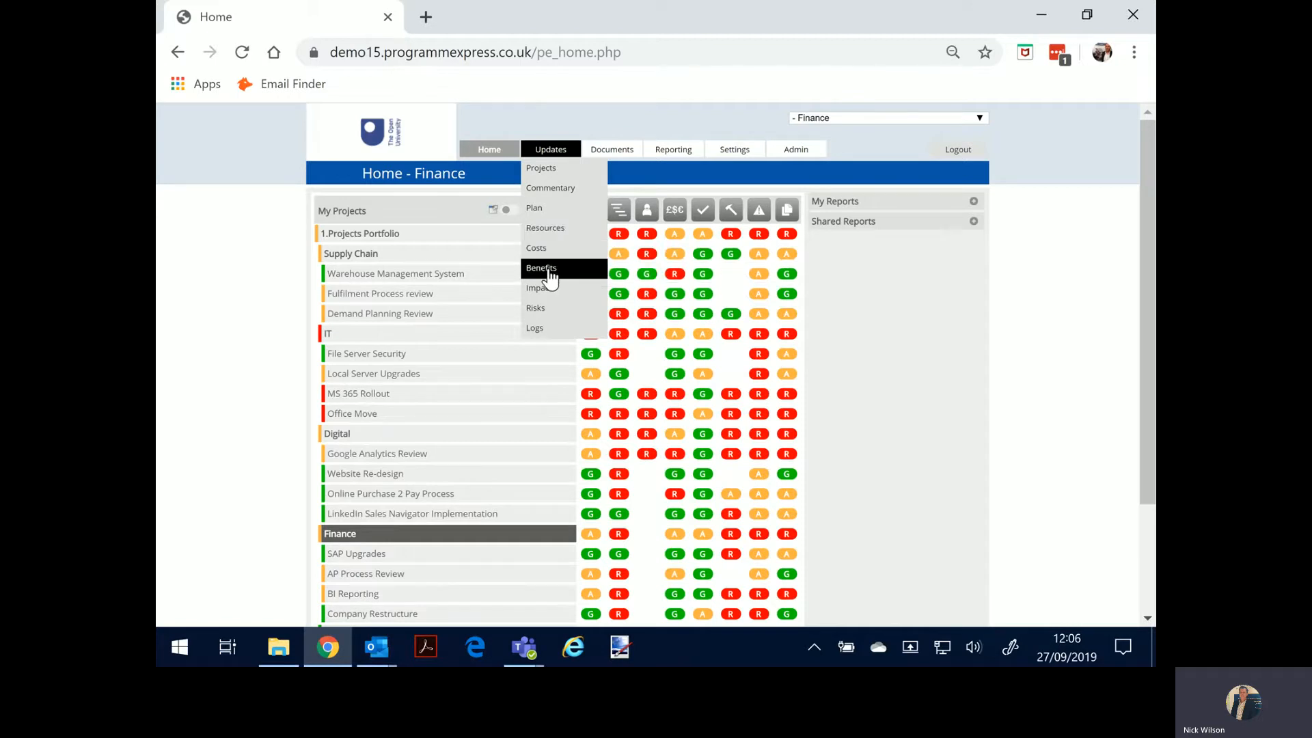
pyautogui.moveTo(544, 309)
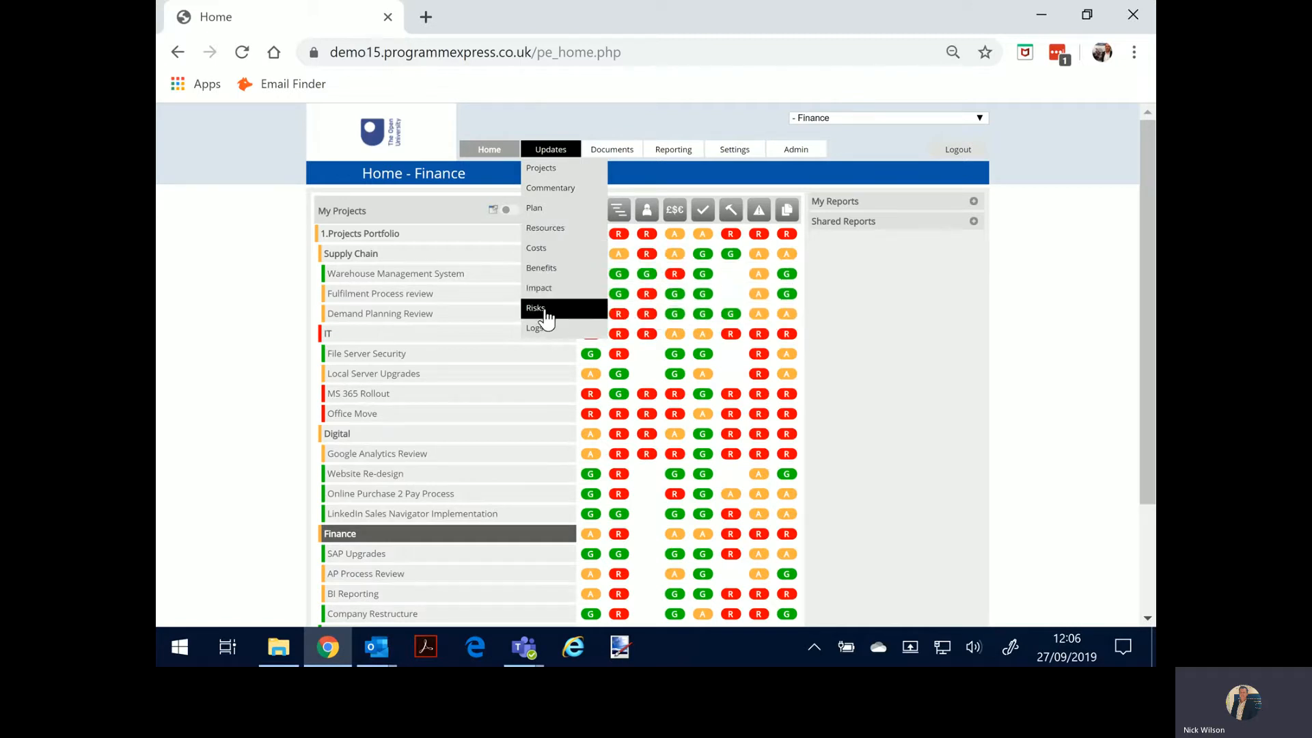
pyautogui.moveTo(544, 339)
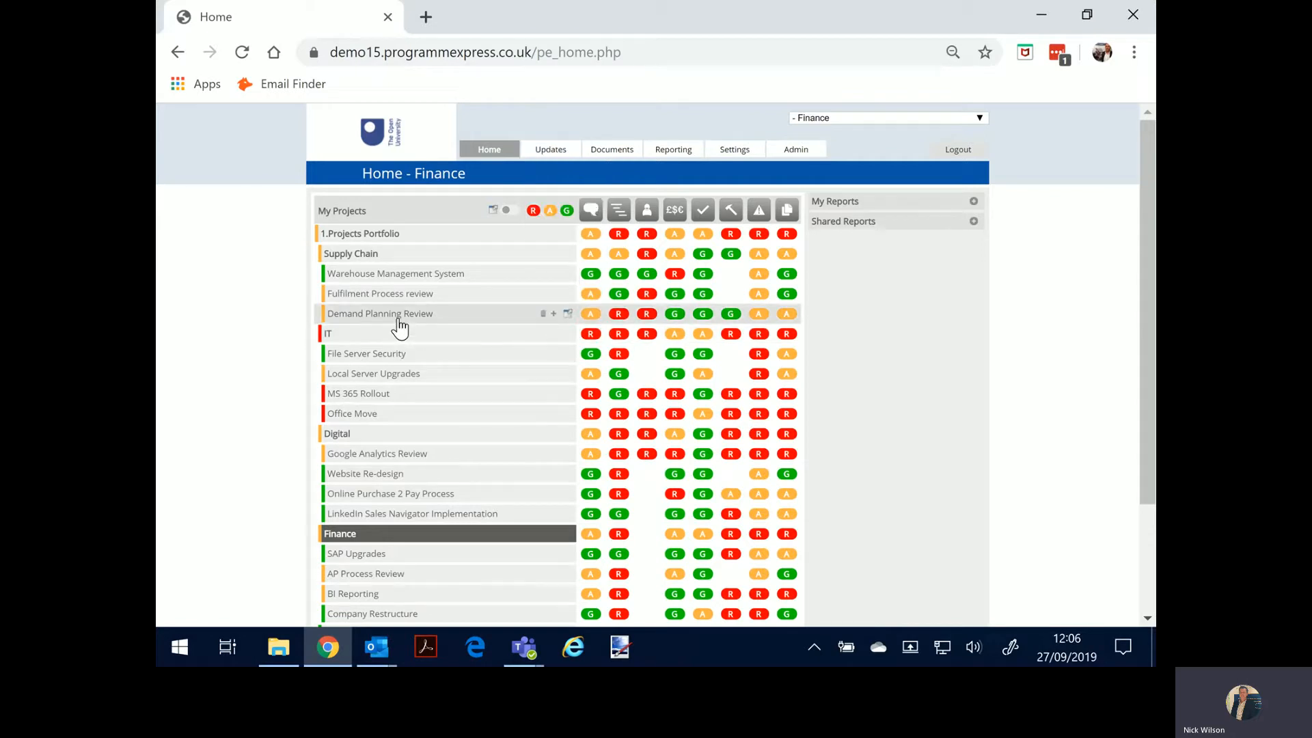
pyautogui.moveTo(391, 279)
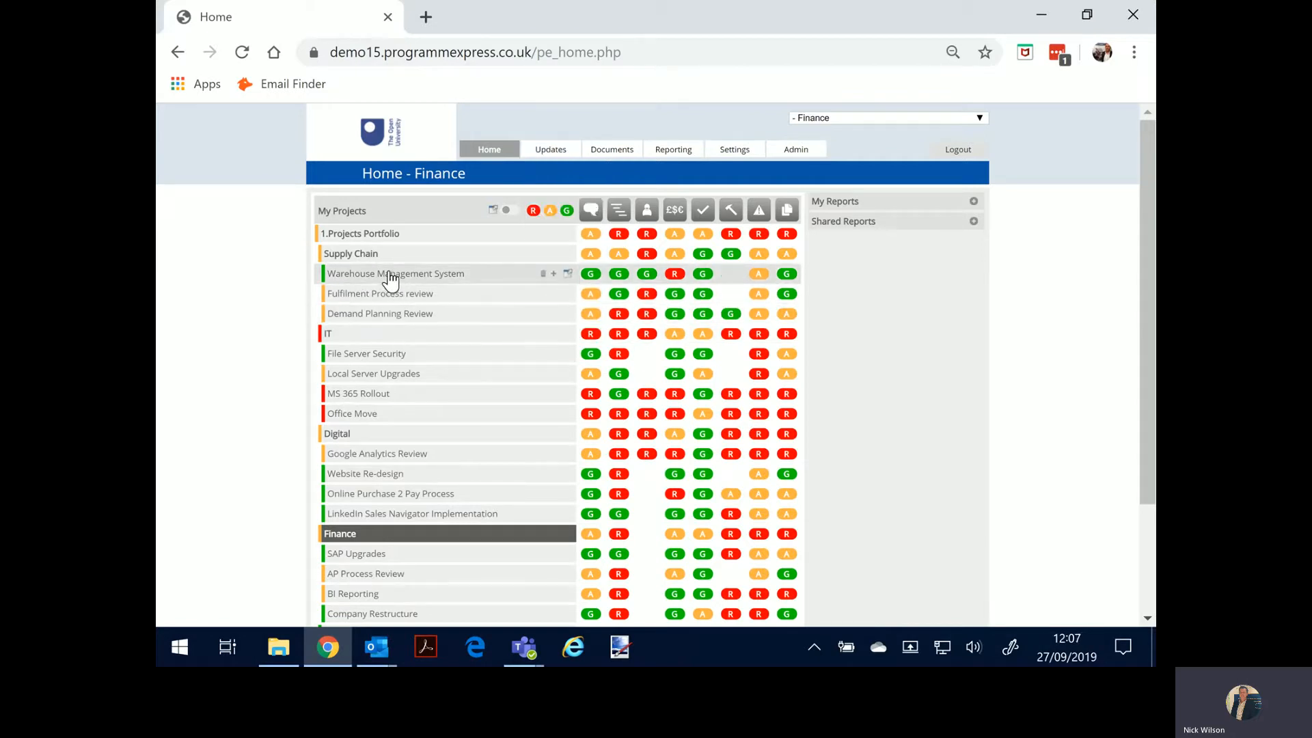
pyautogui.click(395, 273)
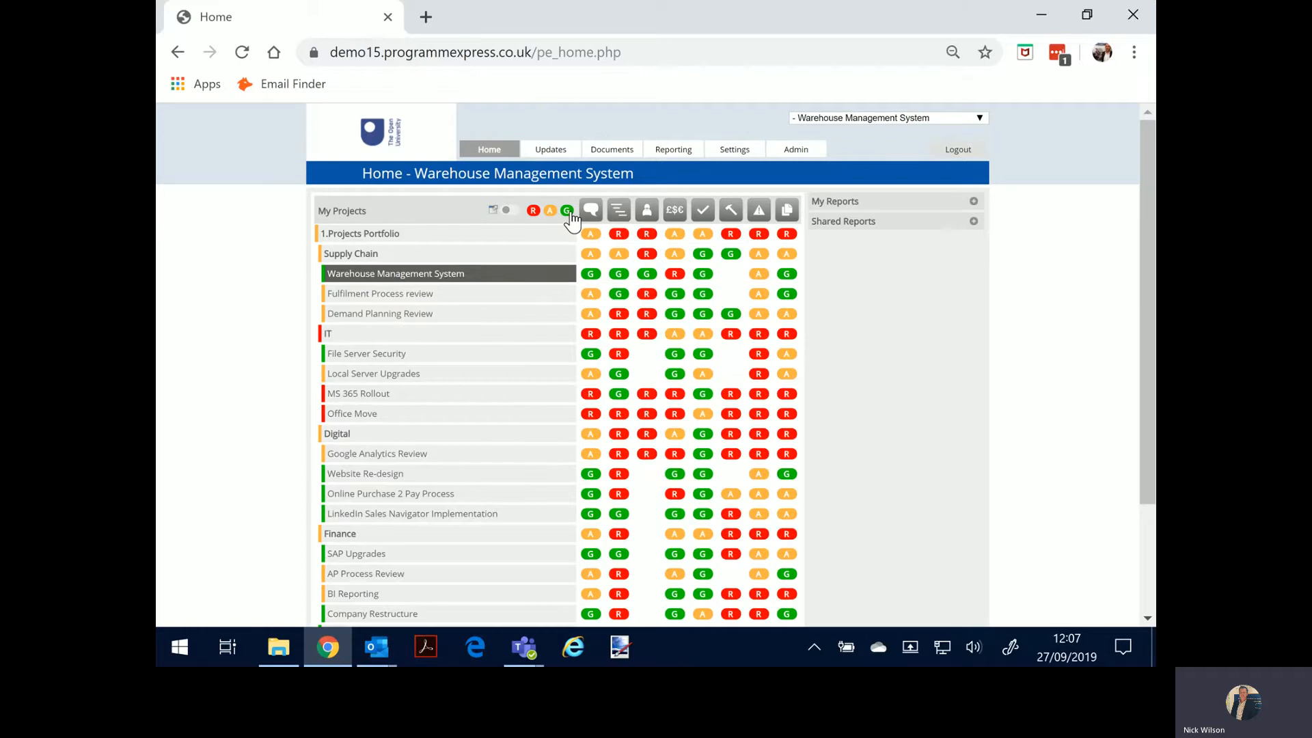
pyautogui.click(565, 211)
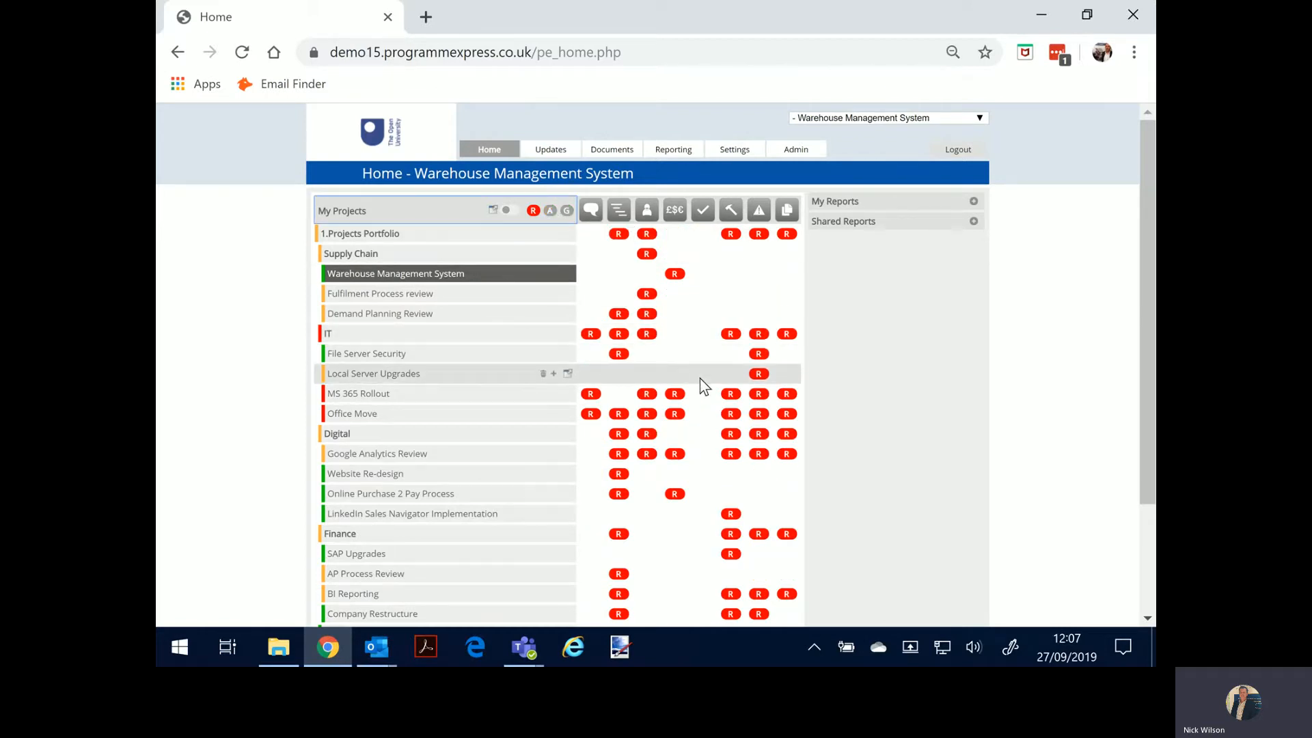
pyautogui.moveTo(423, 414)
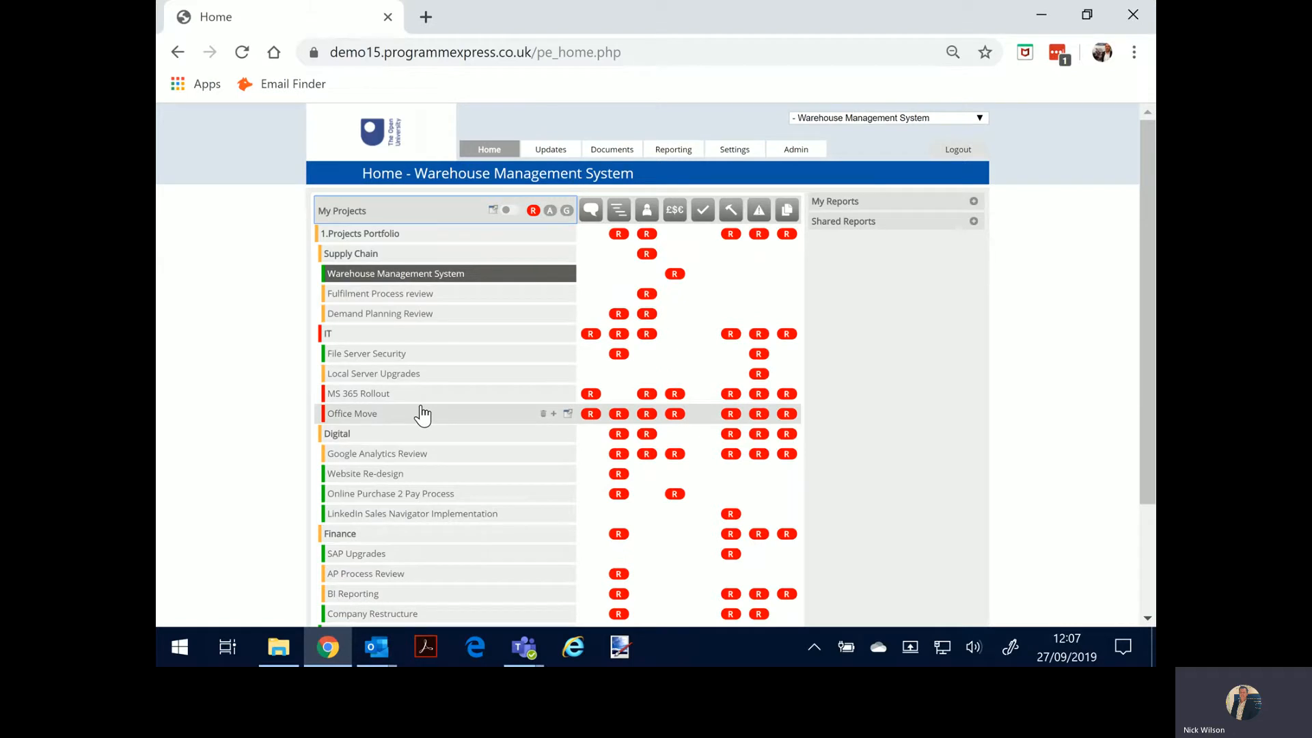
pyautogui.click(550, 210)
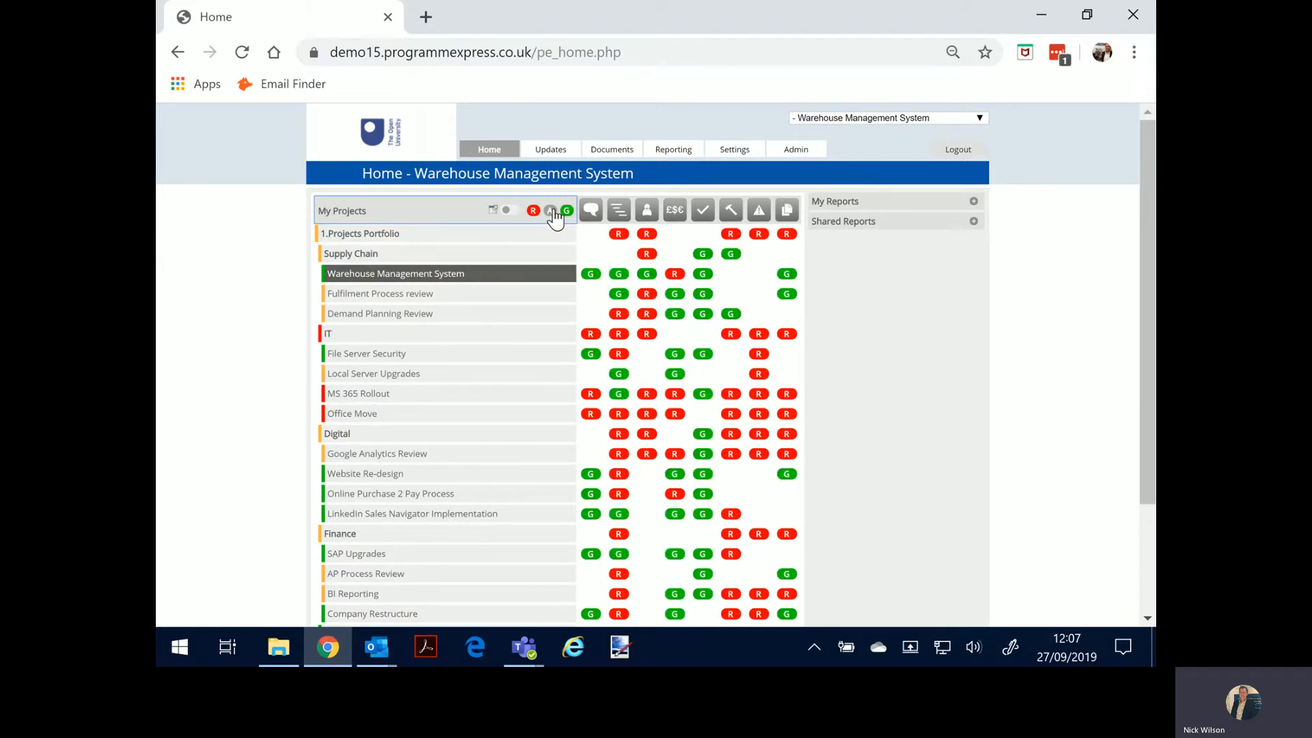
pyautogui.click(549, 210)
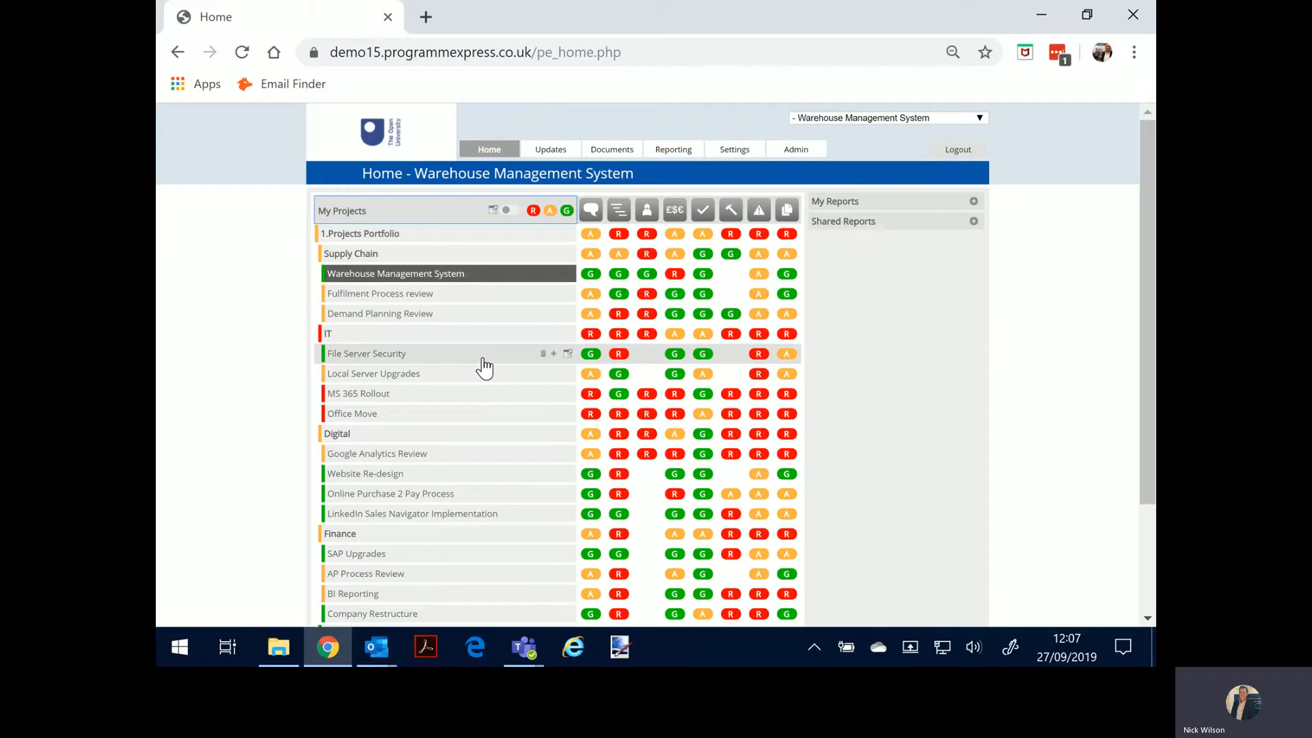
pyautogui.moveTo(476, 296)
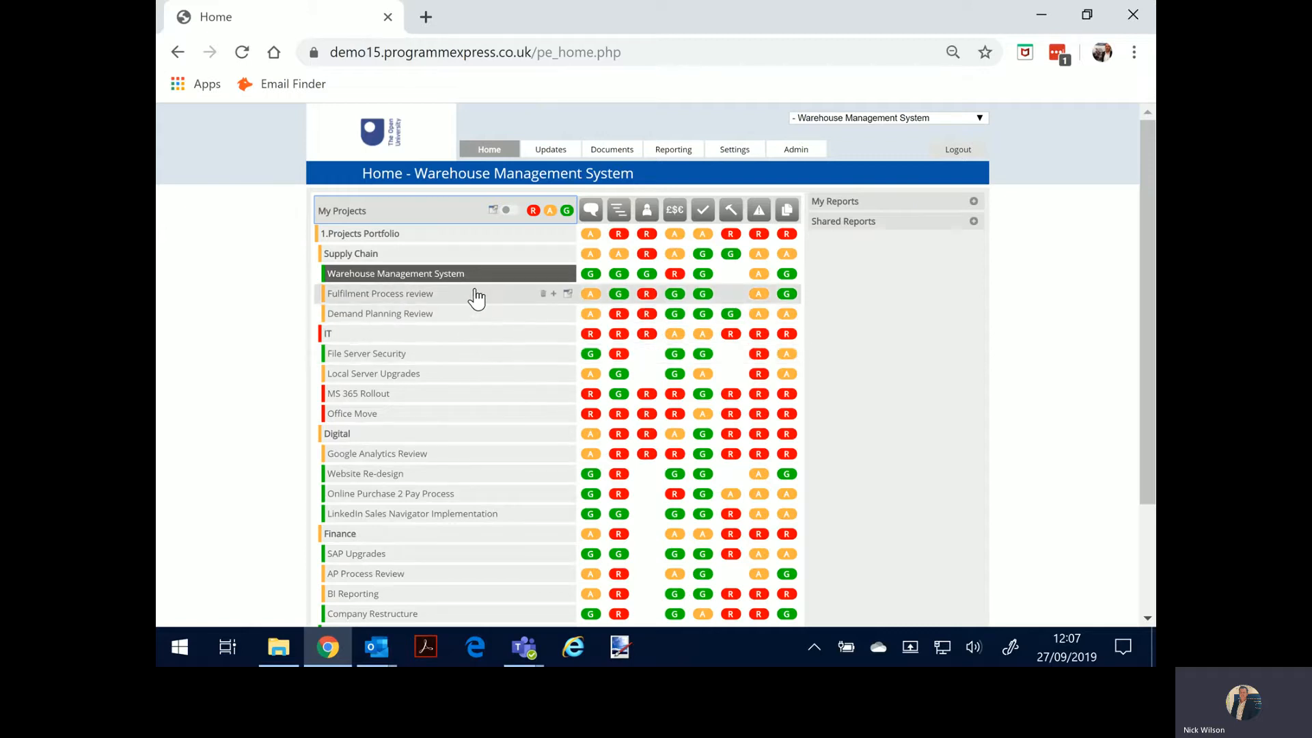
pyautogui.moveTo(447, 615)
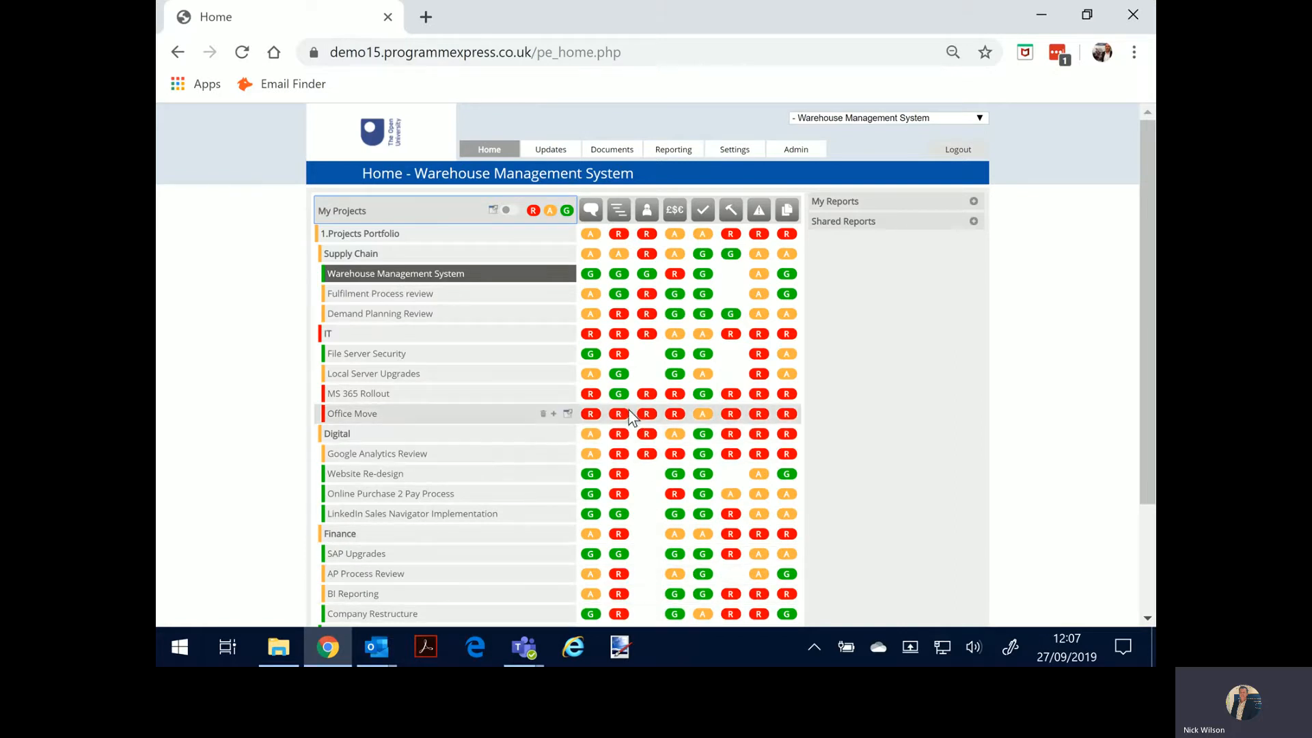
pyautogui.moveTo(463, 372)
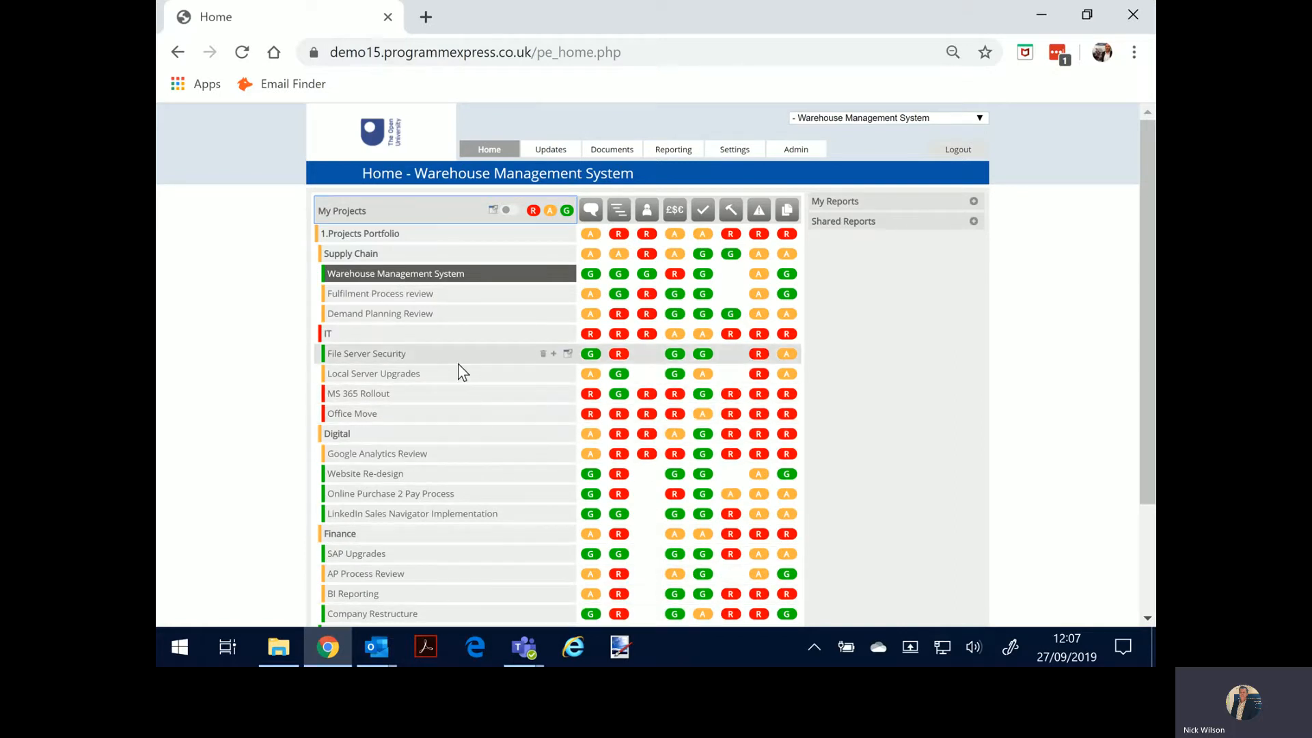
pyautogui.moveTo(378, 240)
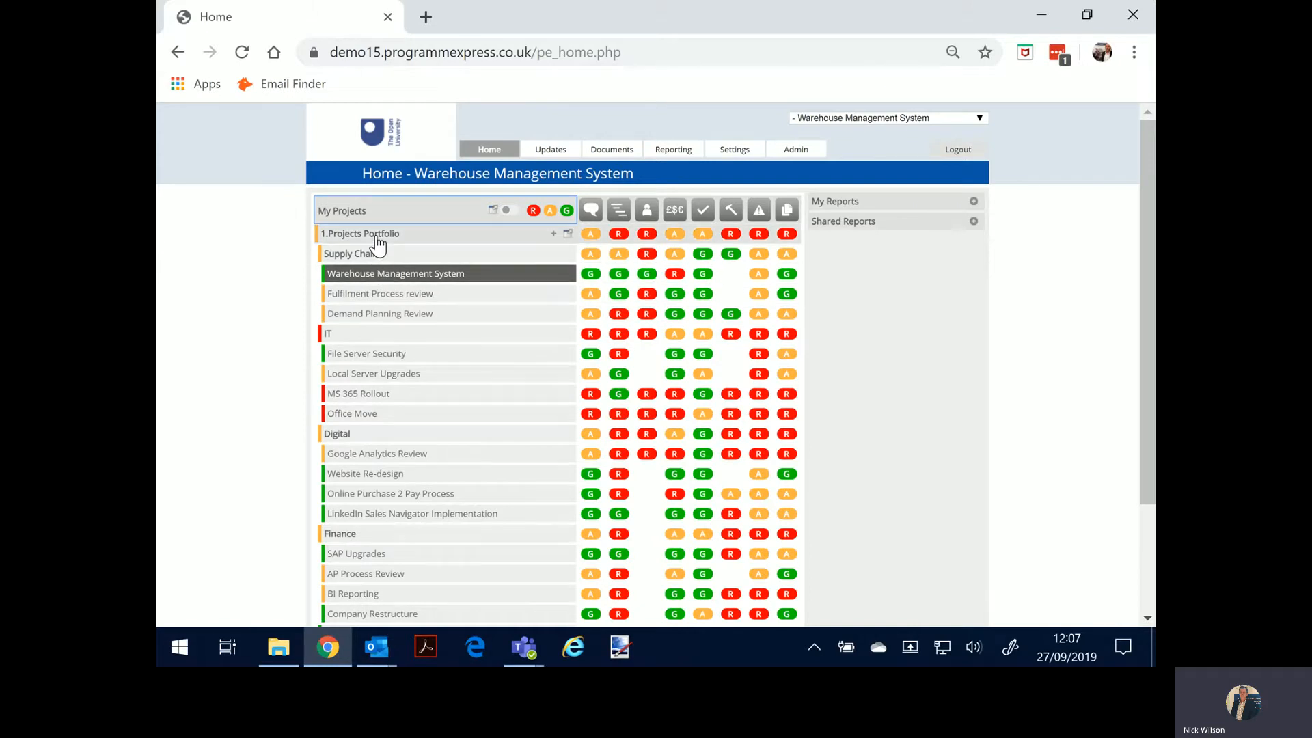
# - Focus the home view on 1.Projects Portfolio and expand its Shared Reports list
pyautogui.click(360, 234)
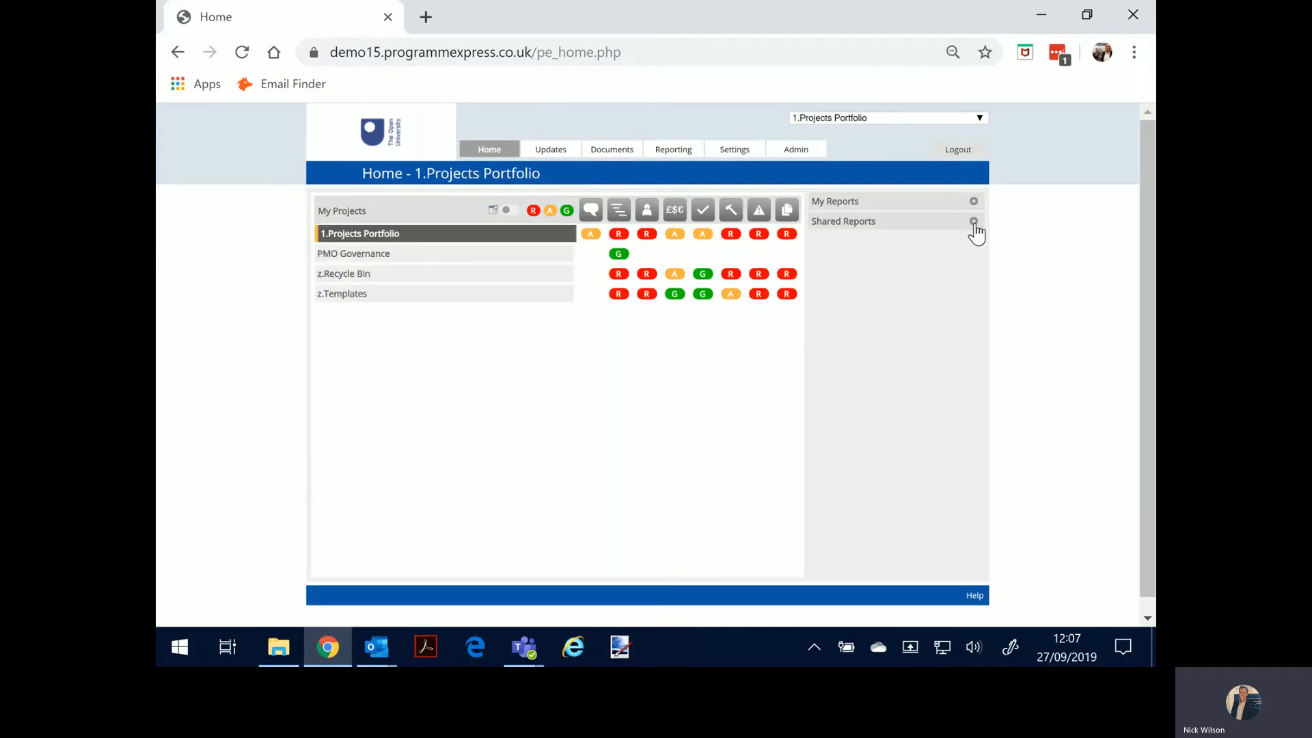
pyautogui.click(673, 149)
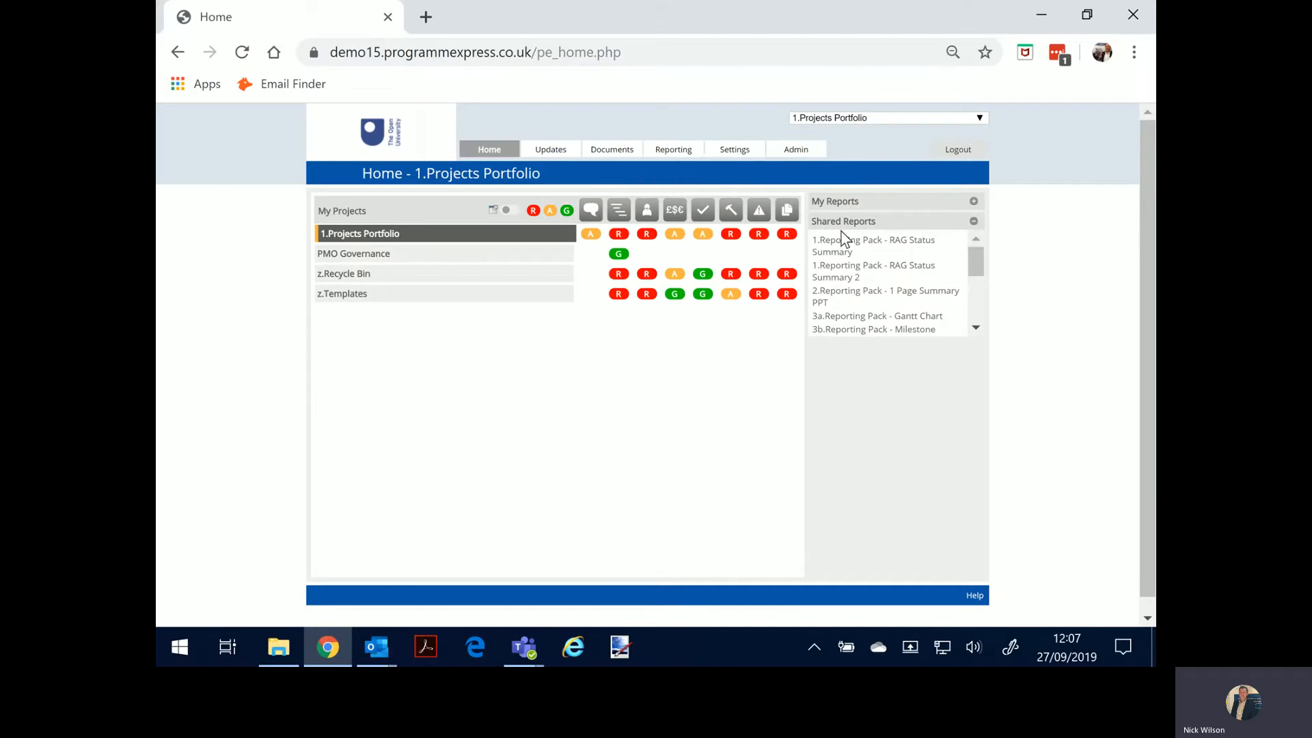
pyautogui.moveTo(851, 251)
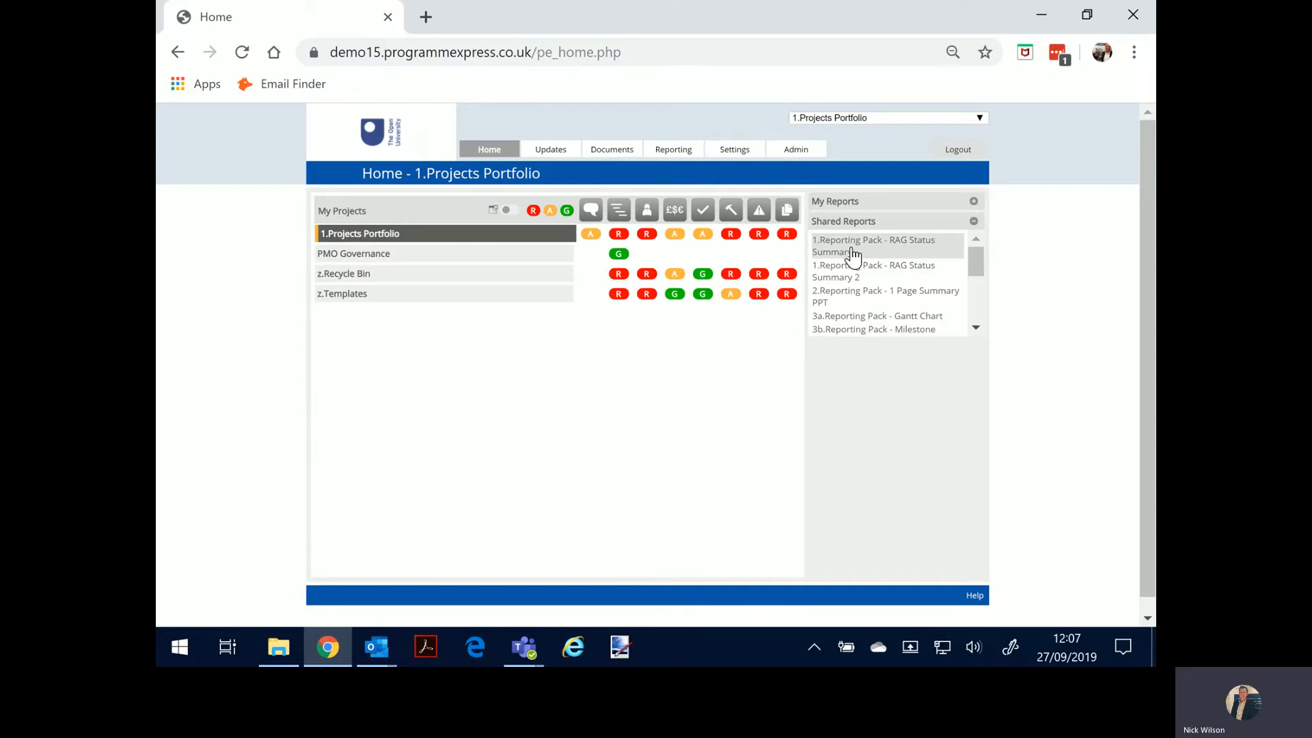
# - Run '1.Reporting Pack - RAG Status Summary' as a PDF and review it
pyautogui.click(872, 246)
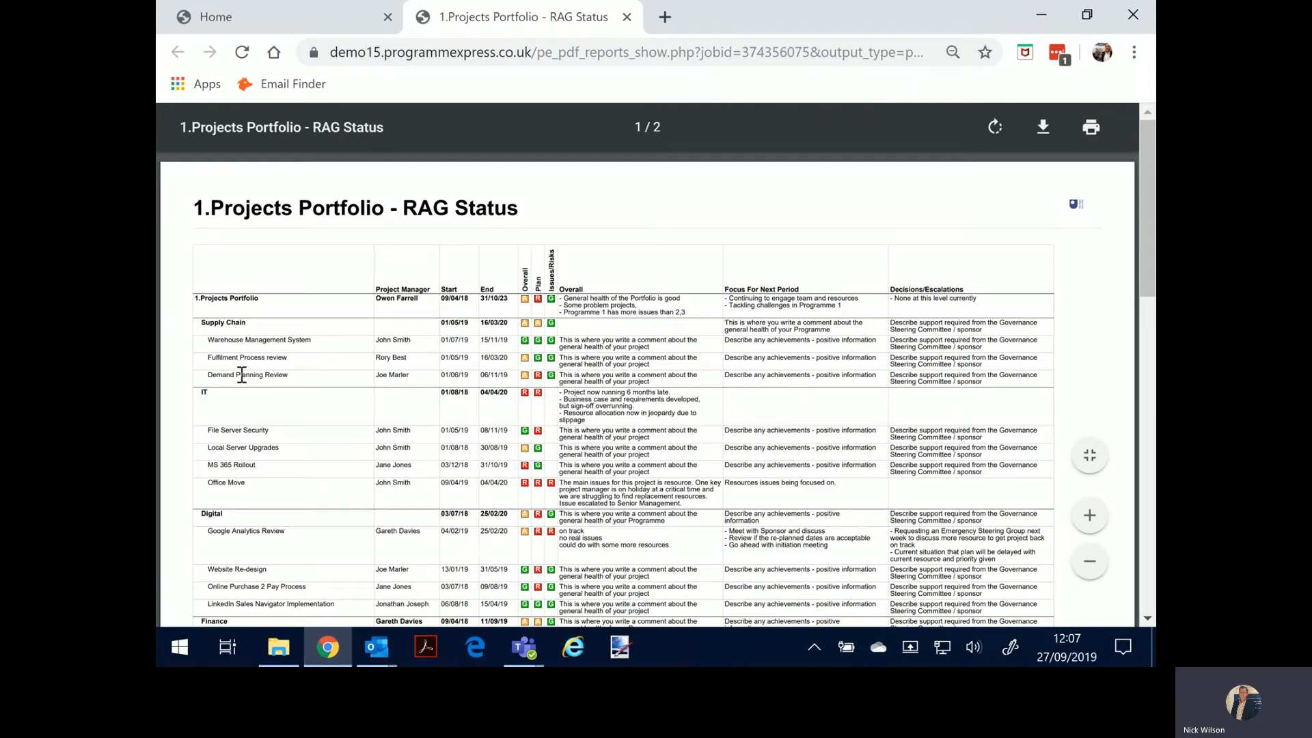
pyautogui.moveTo(226, 326)
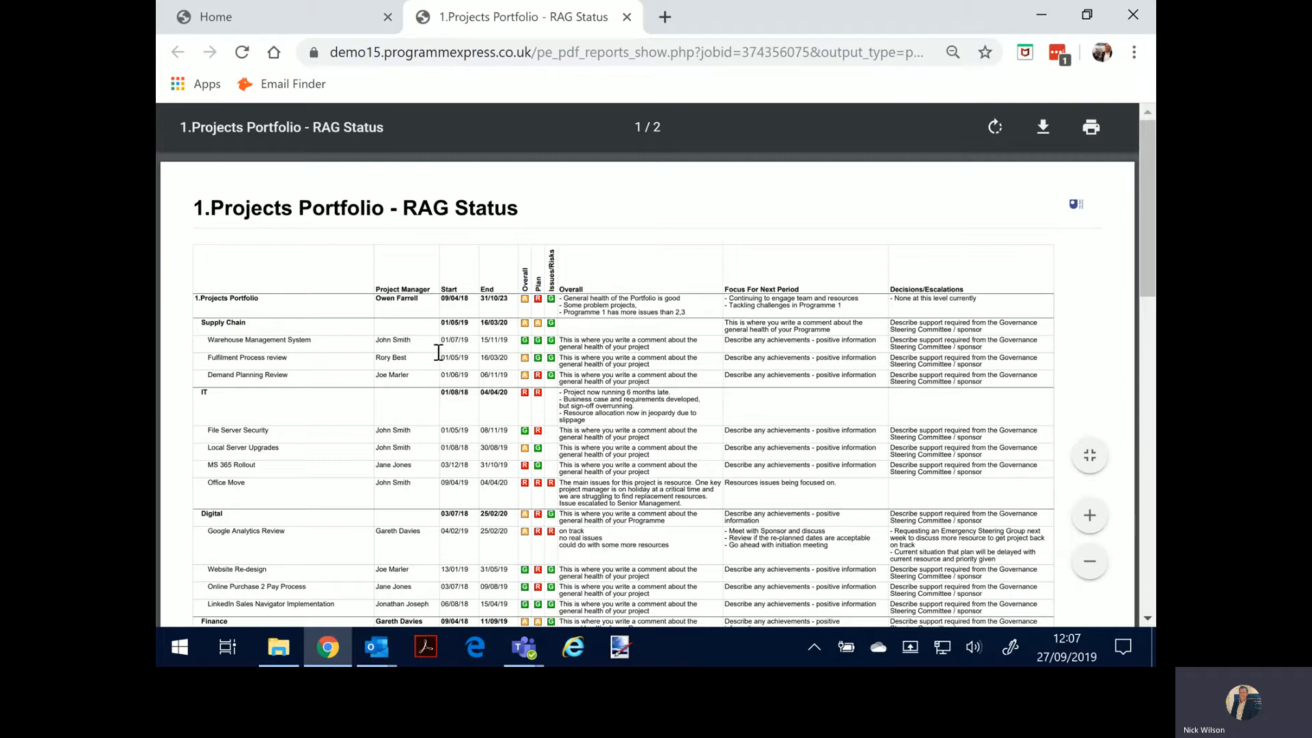
pyautogui.moveTo(538, 350)
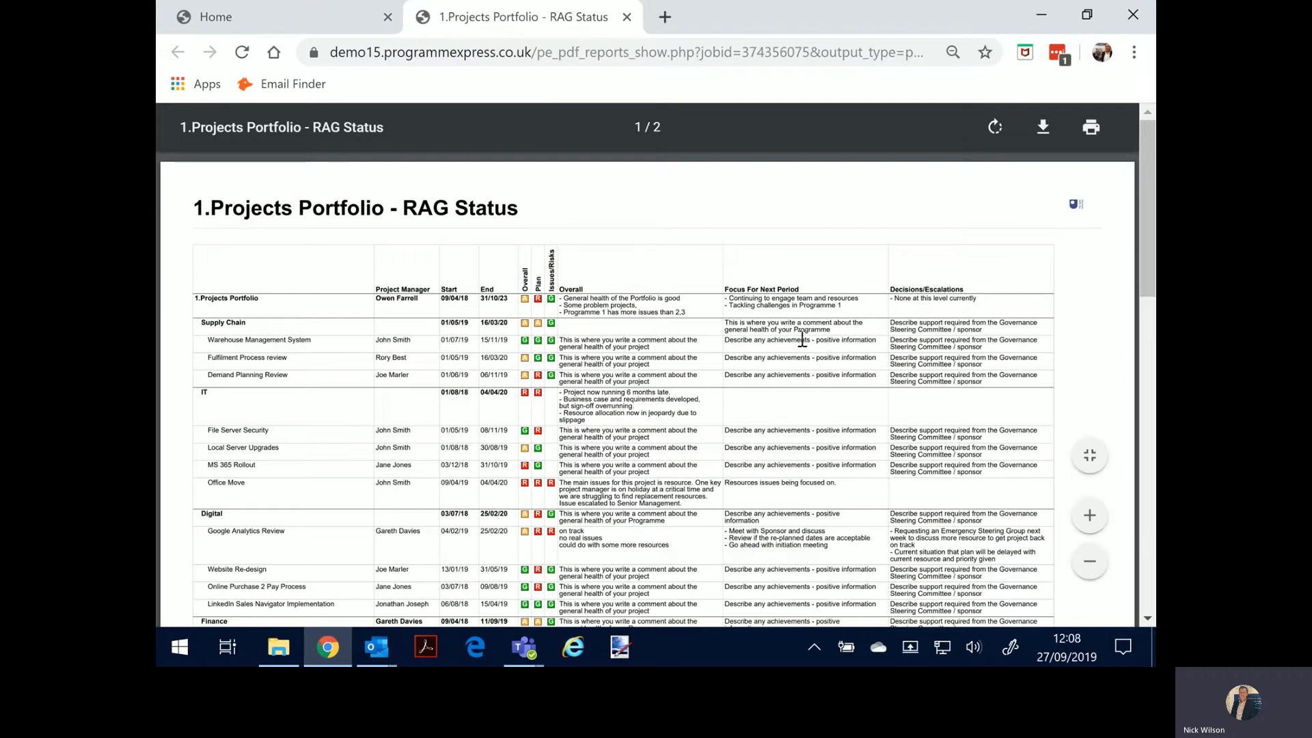
pyautogui.moveTo(598, 333)
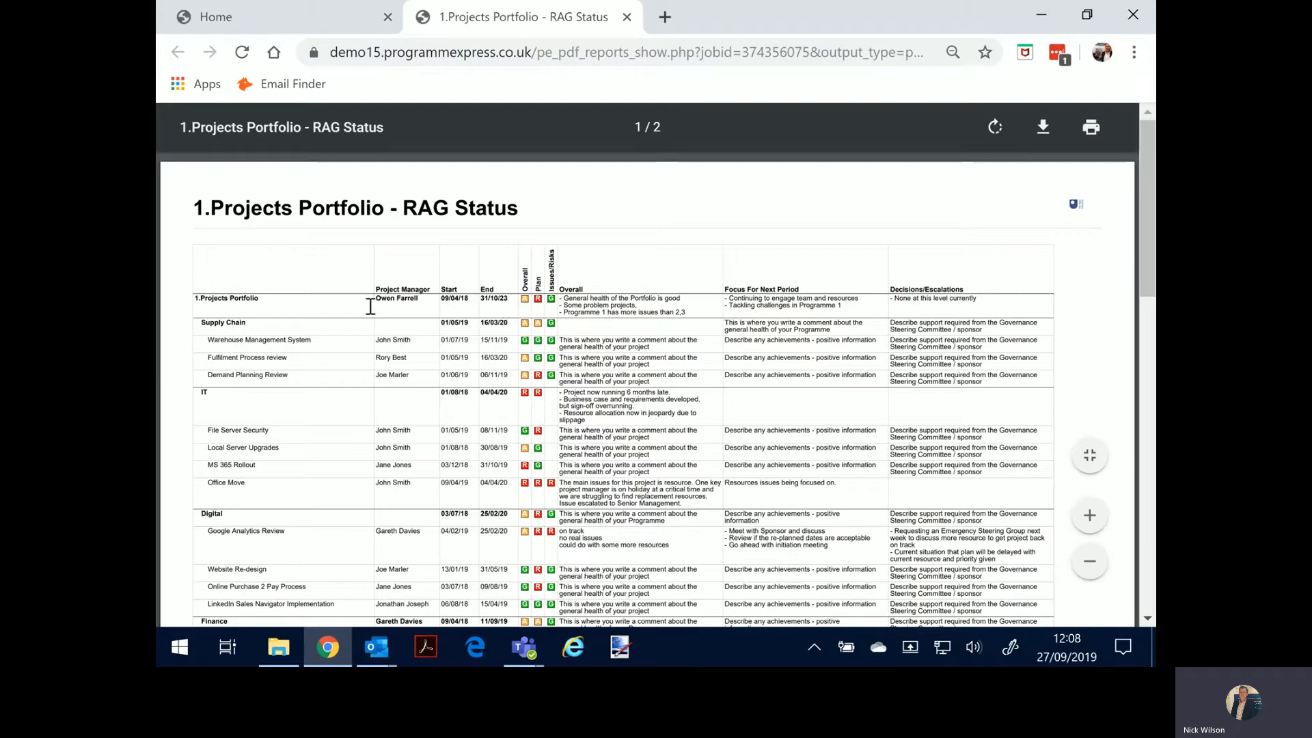
pyautogui.scroll(-3)
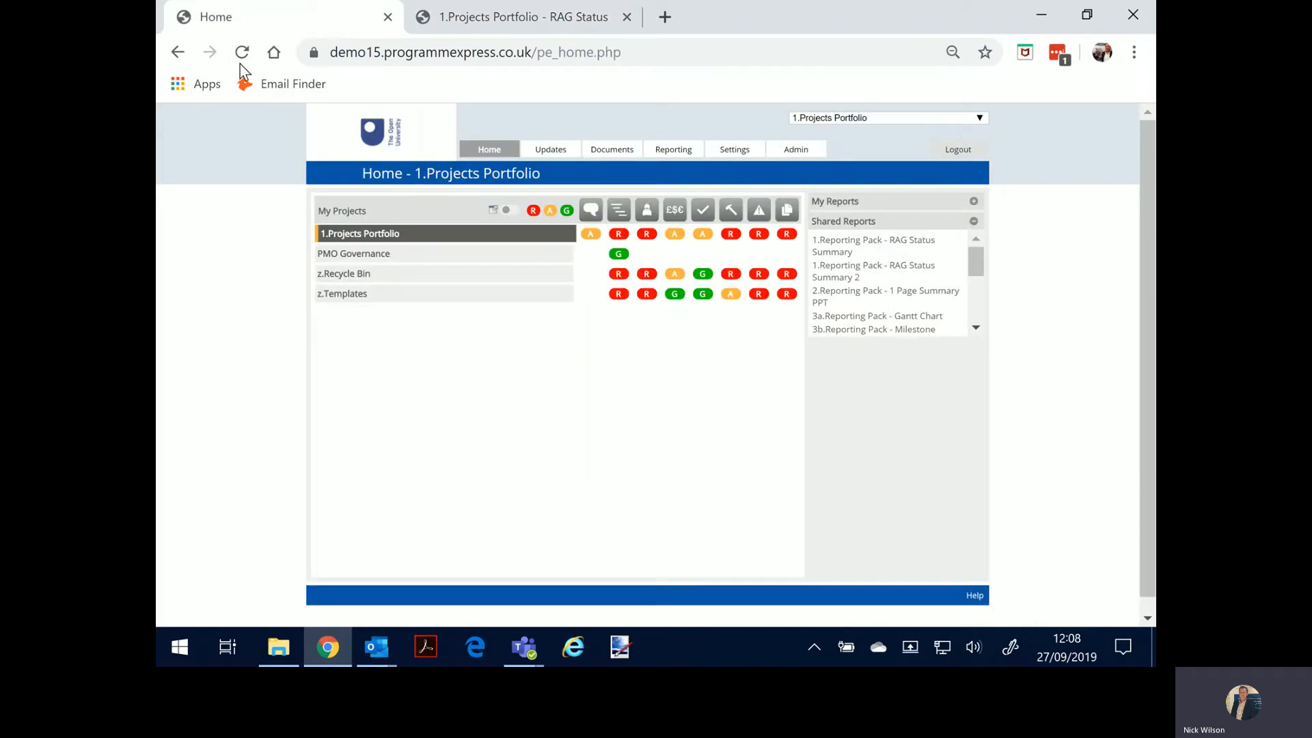
pyautogui.moveTo(618, 211)
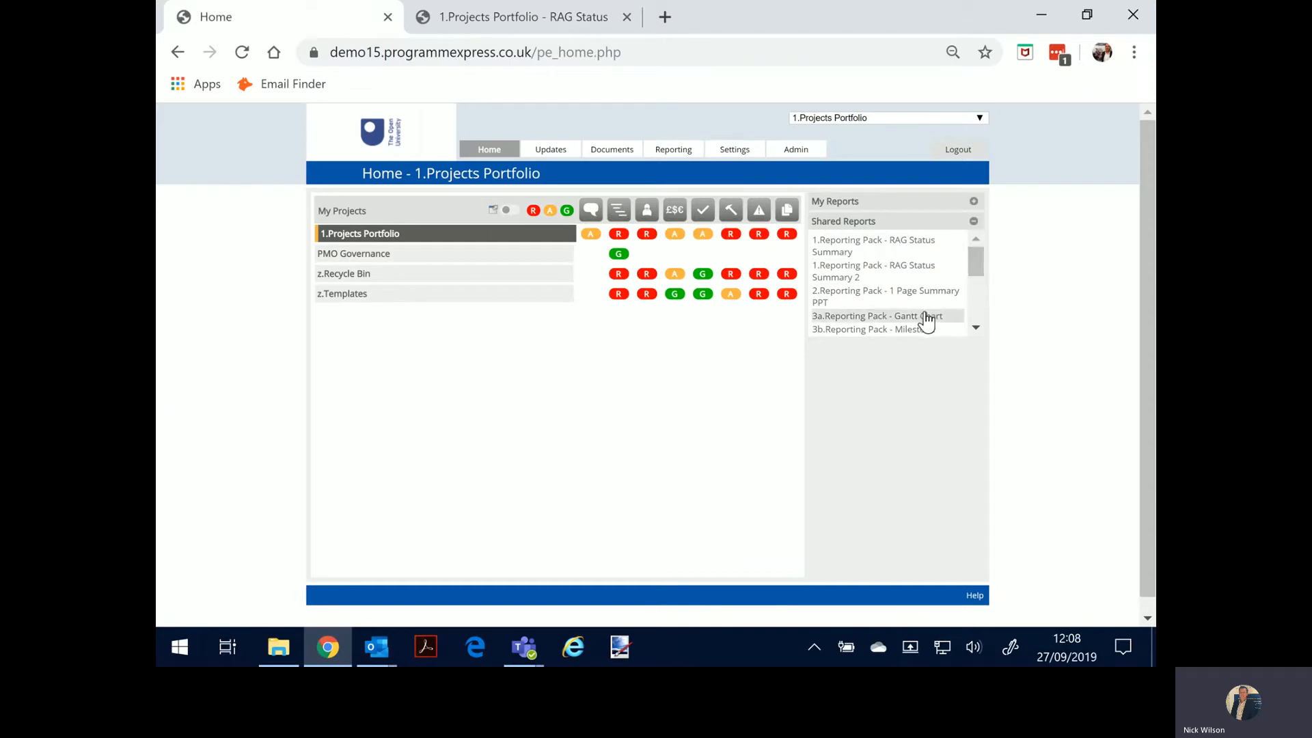
# - Run '3a.Reporting Pack - Gantt Chart' as a PDF, then return to the portfolio home page
pyautogui.click(886, 316)
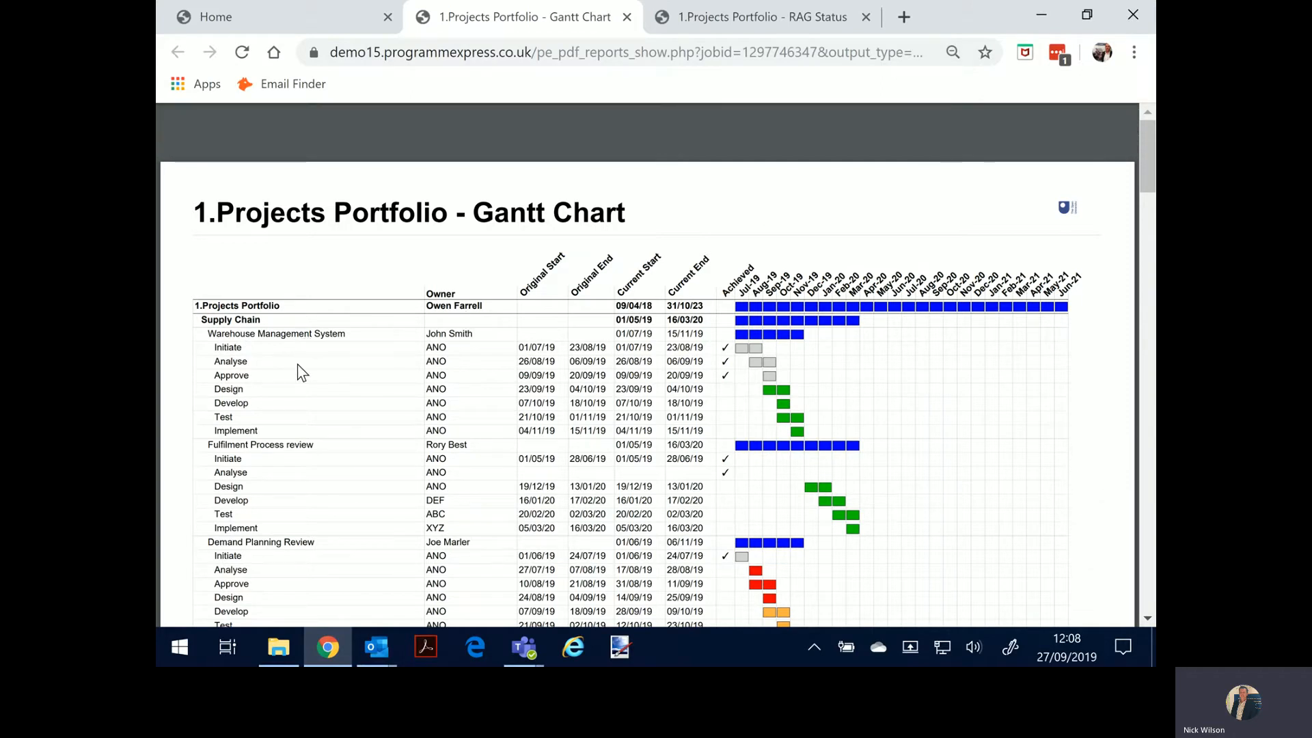
pyautogui.moveTo(781, 385)
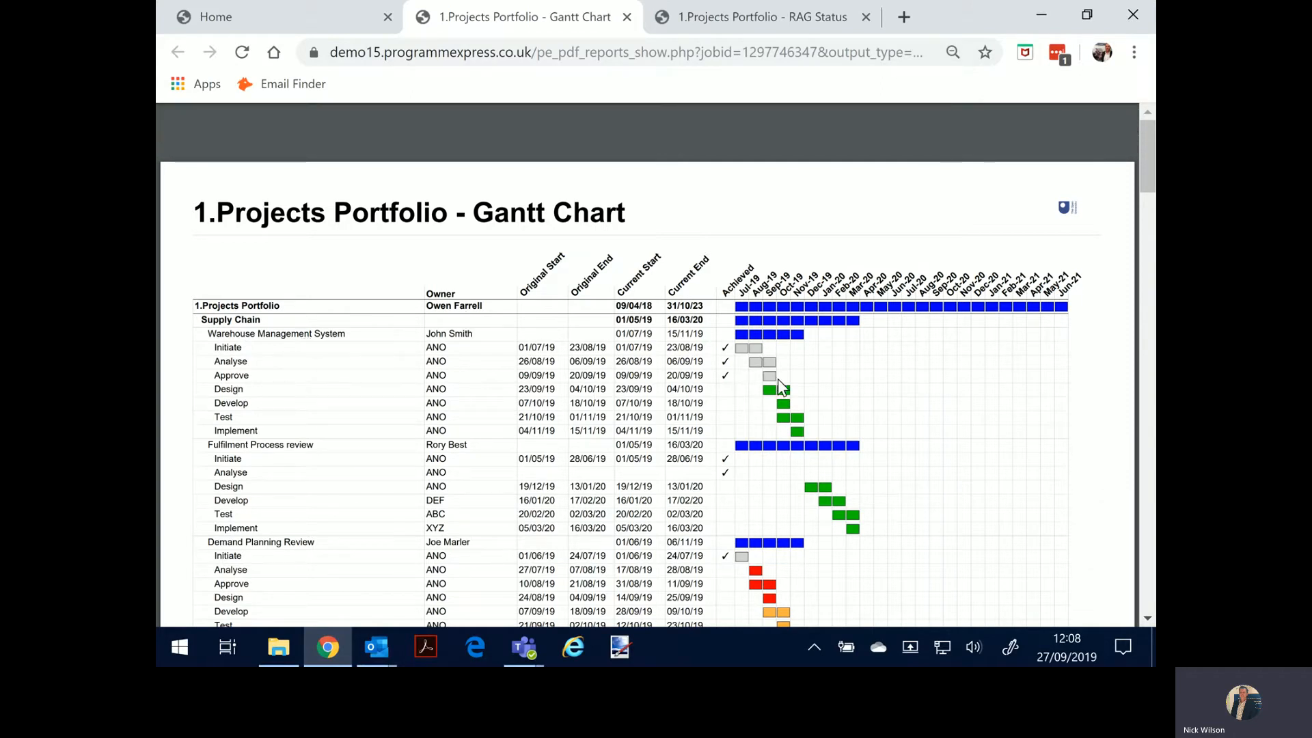
pyautogui.moveTo(783, 530)
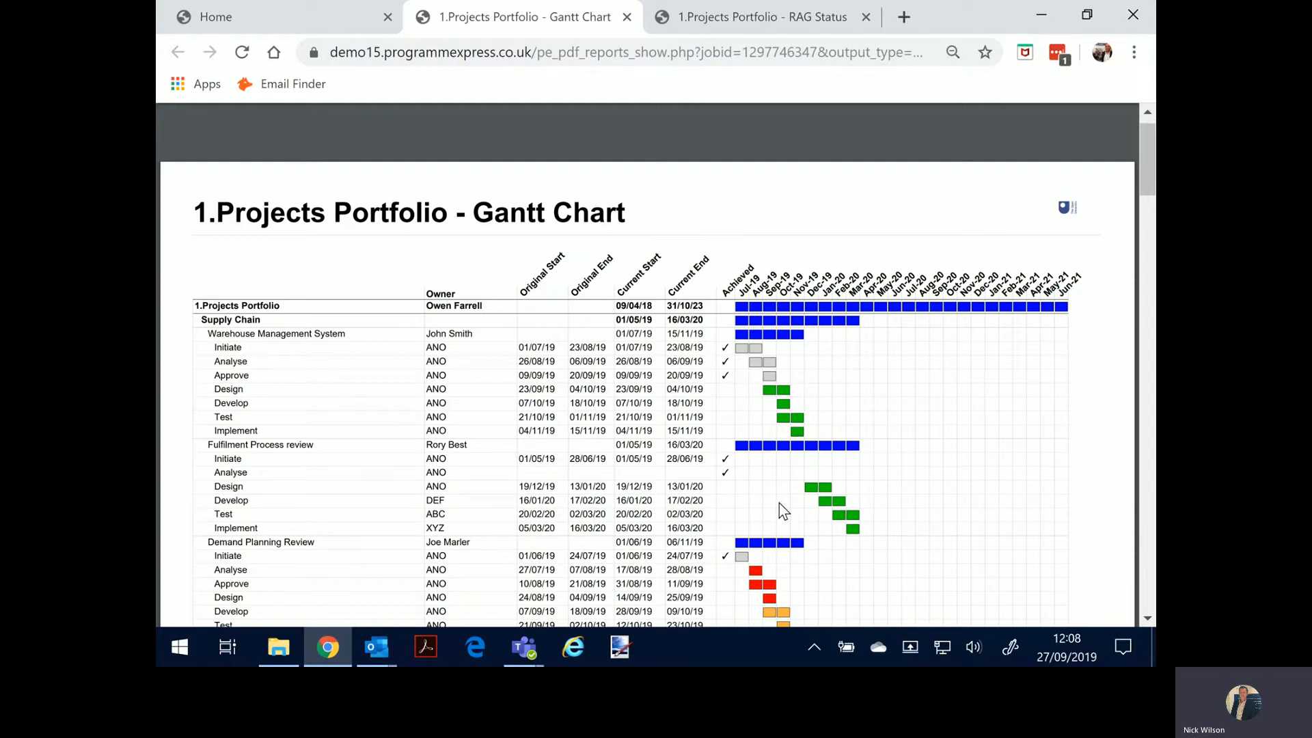
pyautogui.scroll(-3)
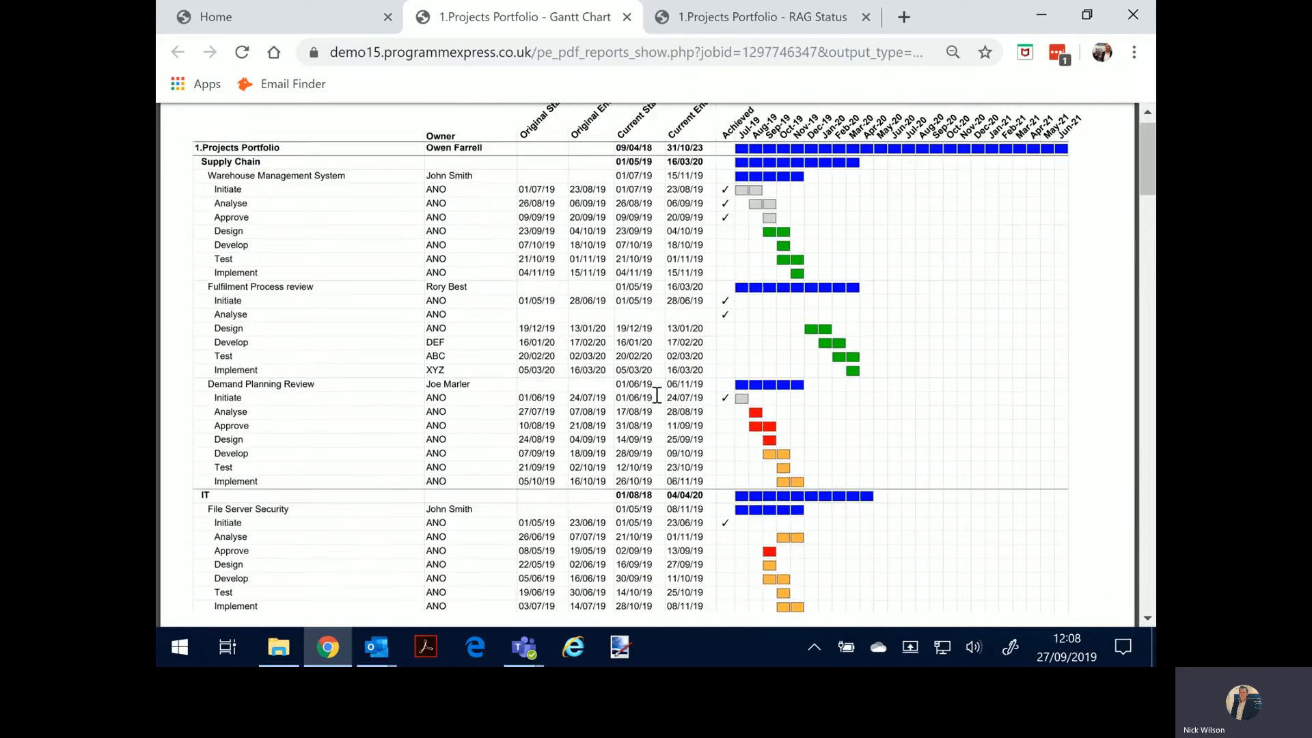
pyautogui.click(216, 18)
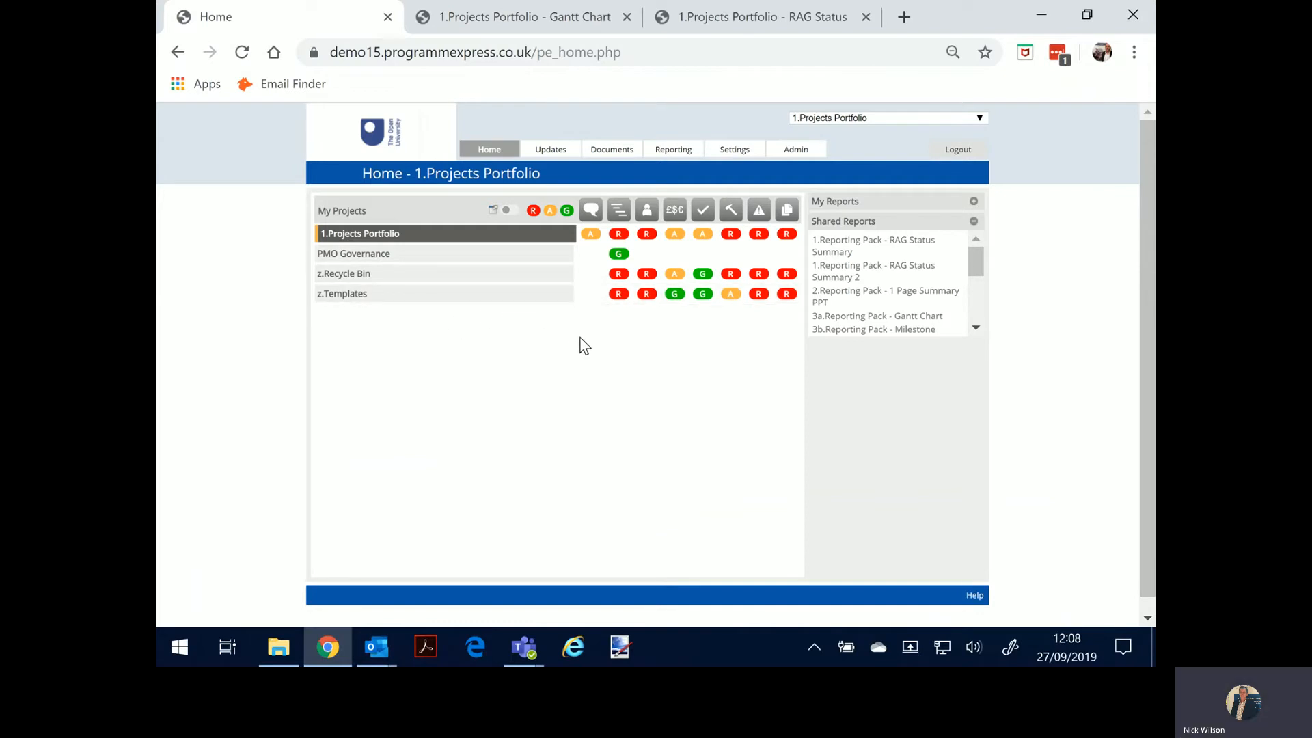
pyautogui.moveTo(580, 317)
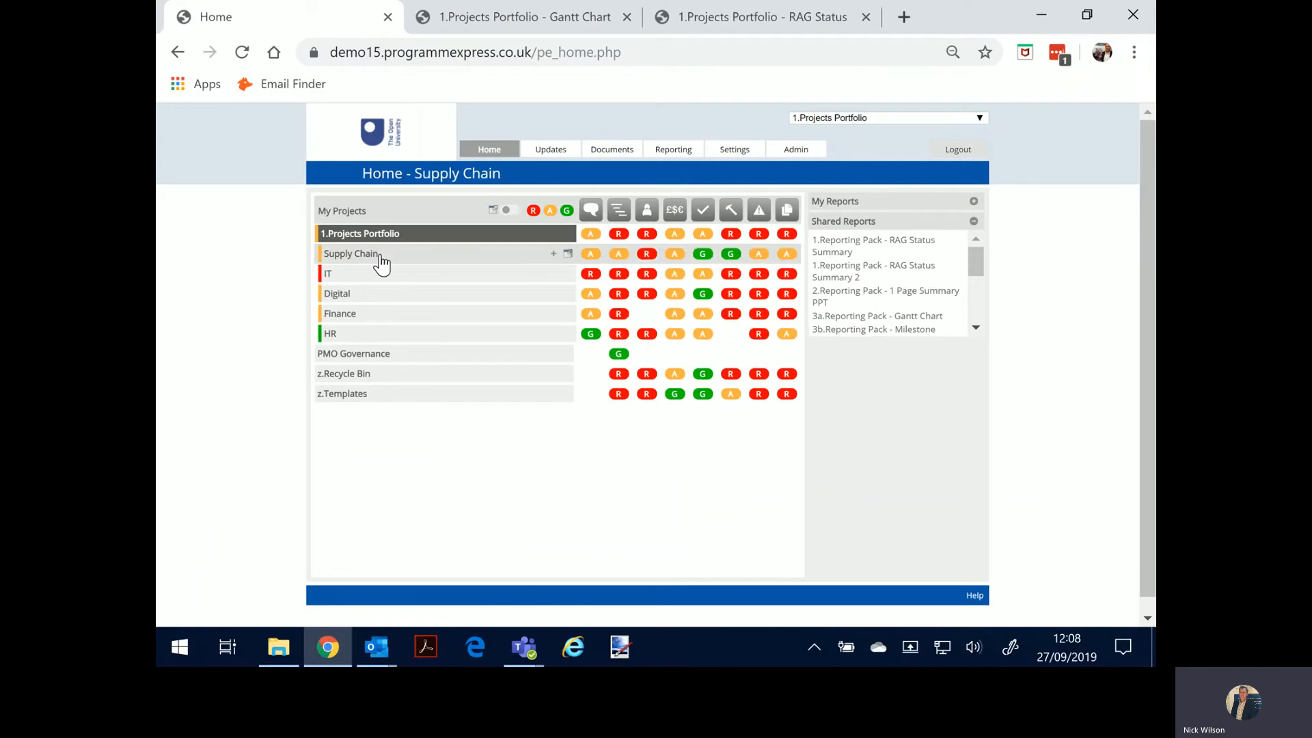
# - Log out of the current account, returning to the login page
pyautogui.click(328, 273)
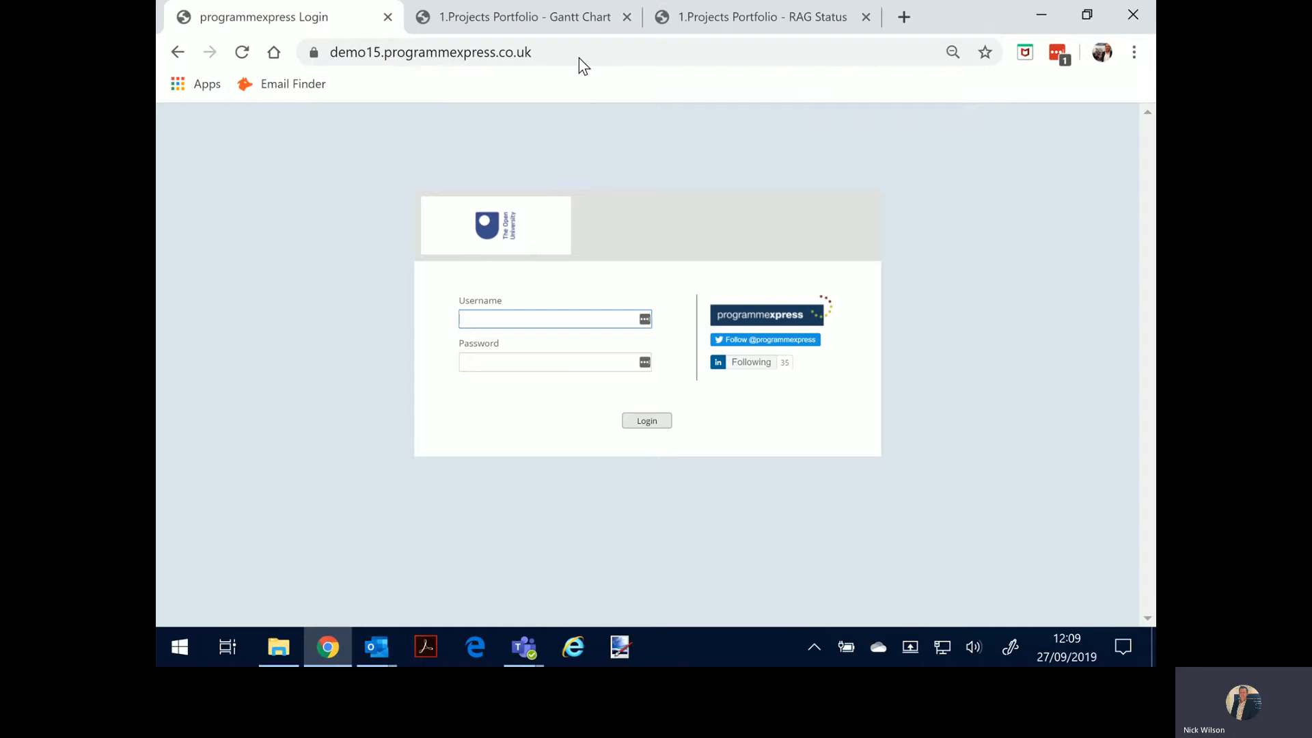
# - Sign in as user nw, set View to Write, and open the 1.Projects Portfolio logs
pyautogui.write('nwilson')
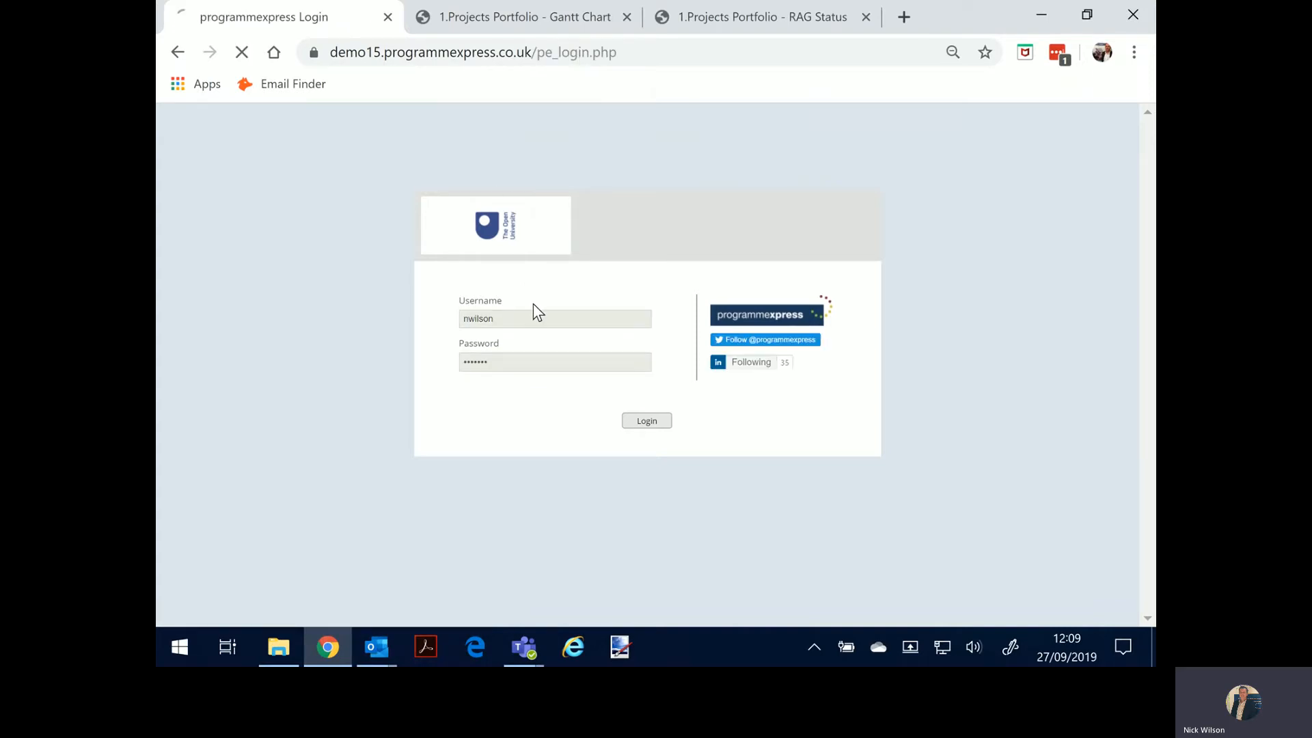
pyautogui.click(647, 421)
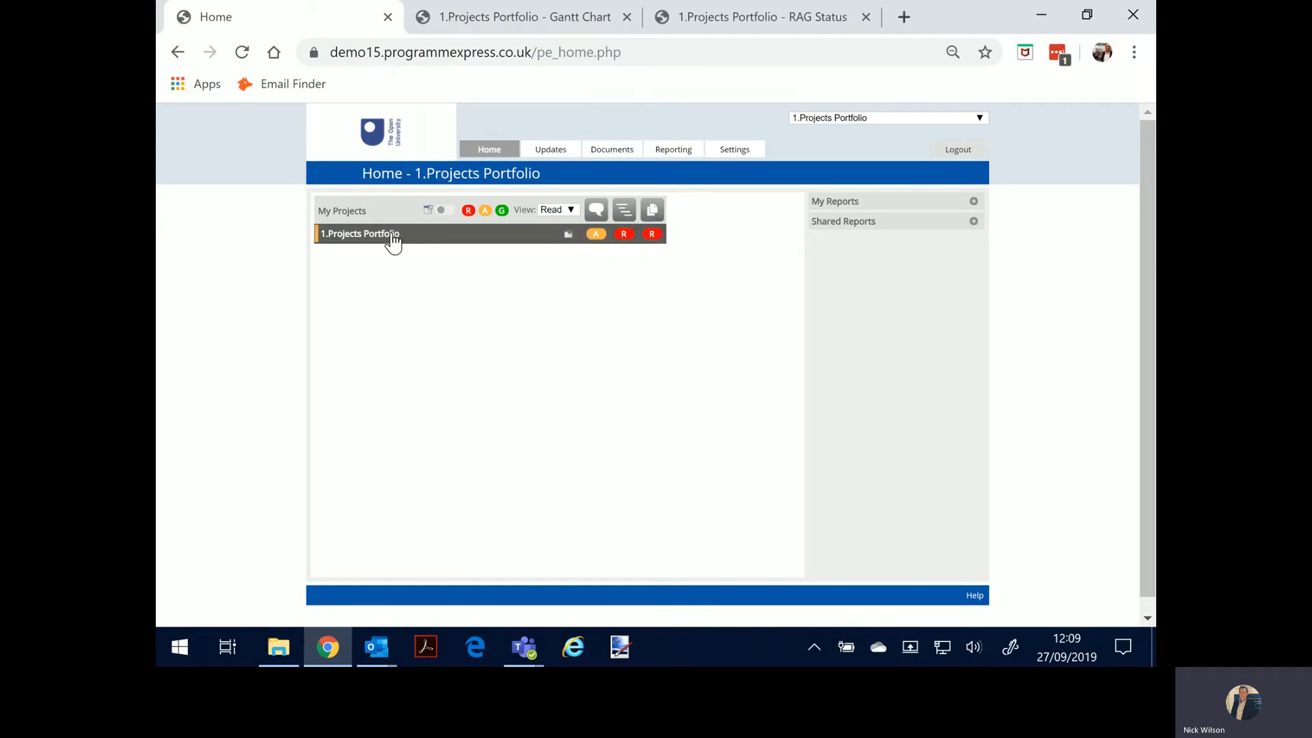
pyautogui.click(558, 209)
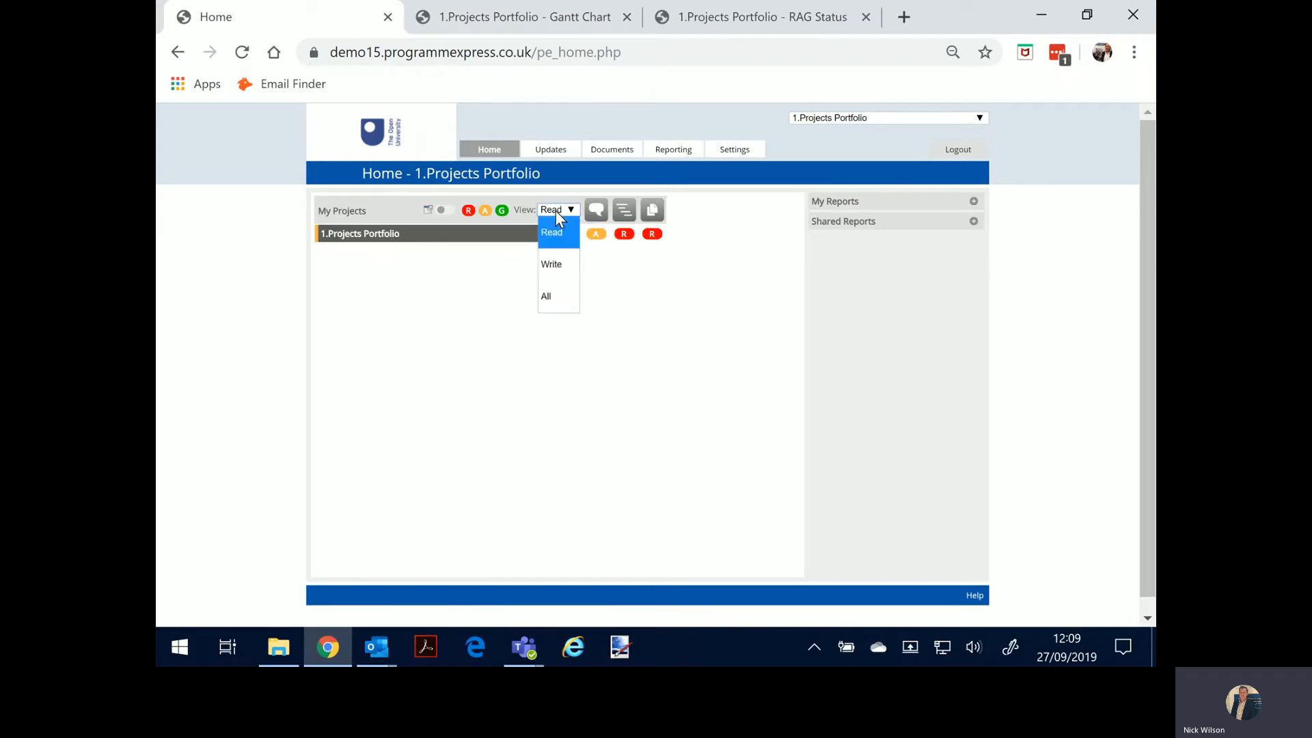
pyautogui.click(552, 264)
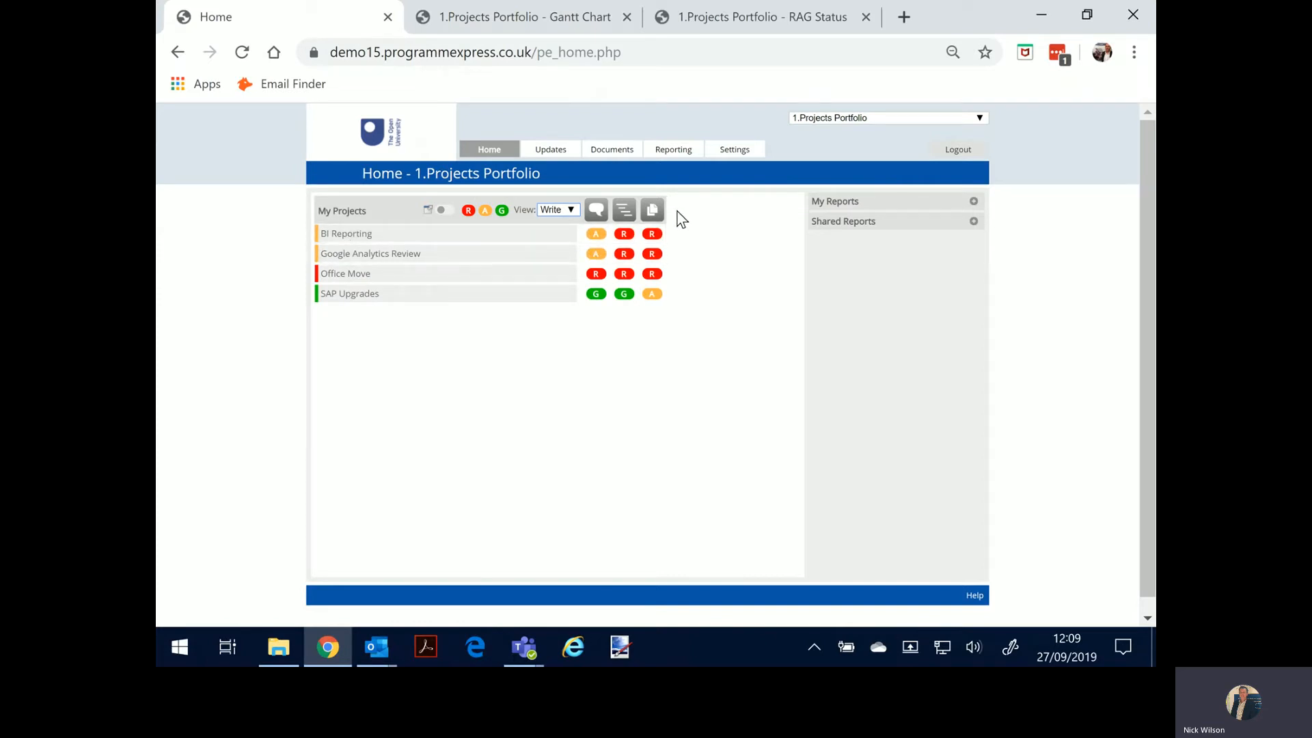
pyautogui.moveTo(761, 224)
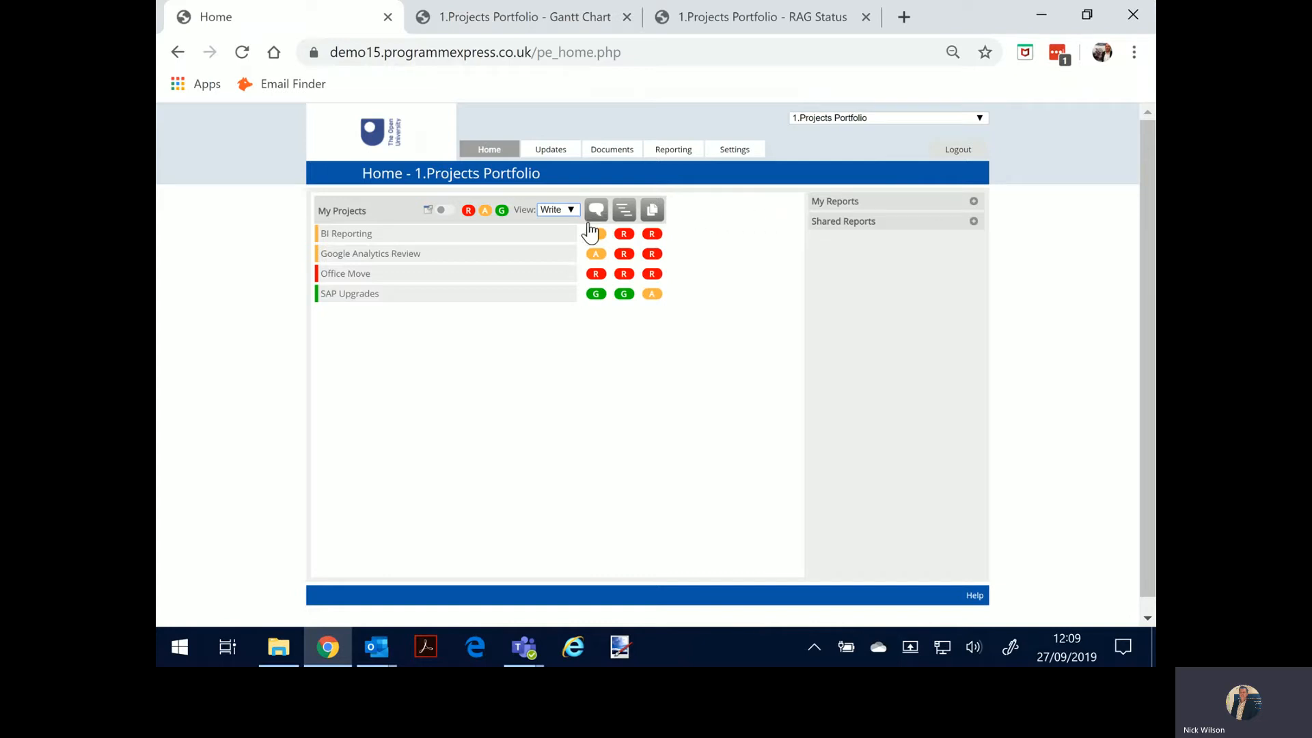
pyautogui.moveTo(624, 211)
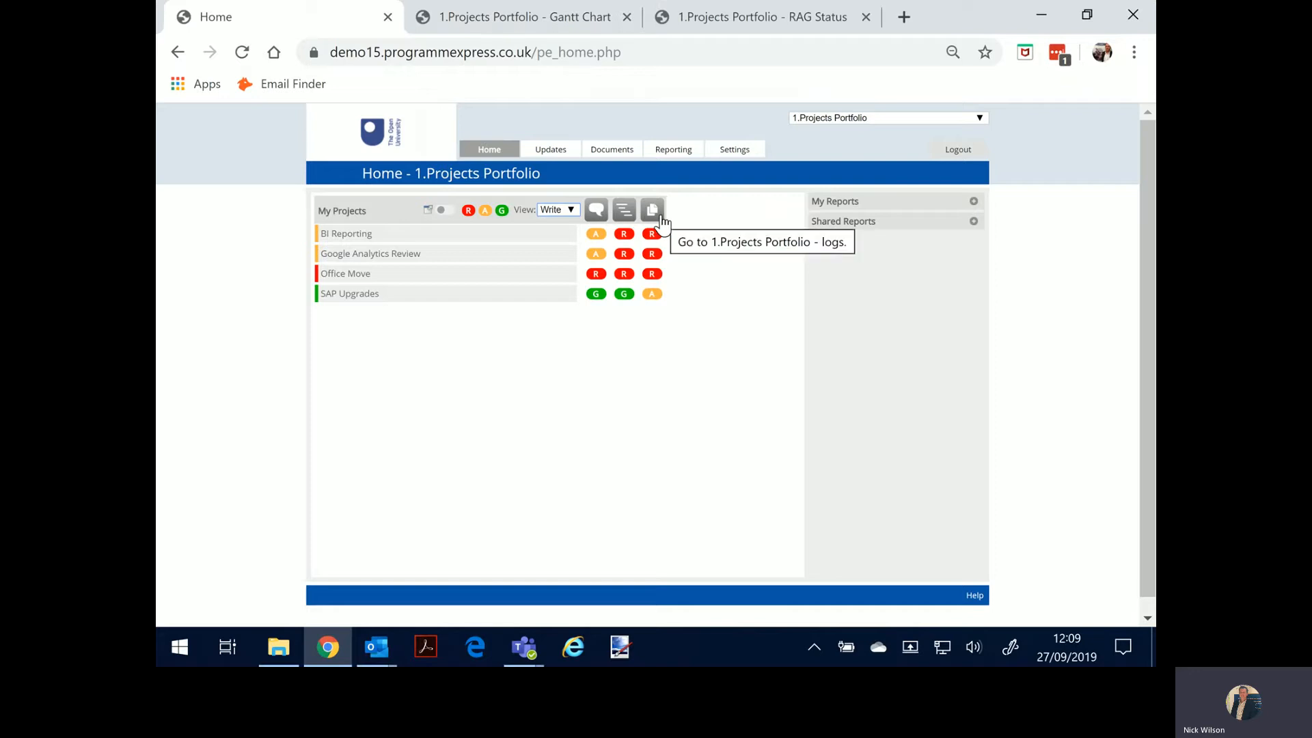
pyautogui.click(346, 233)
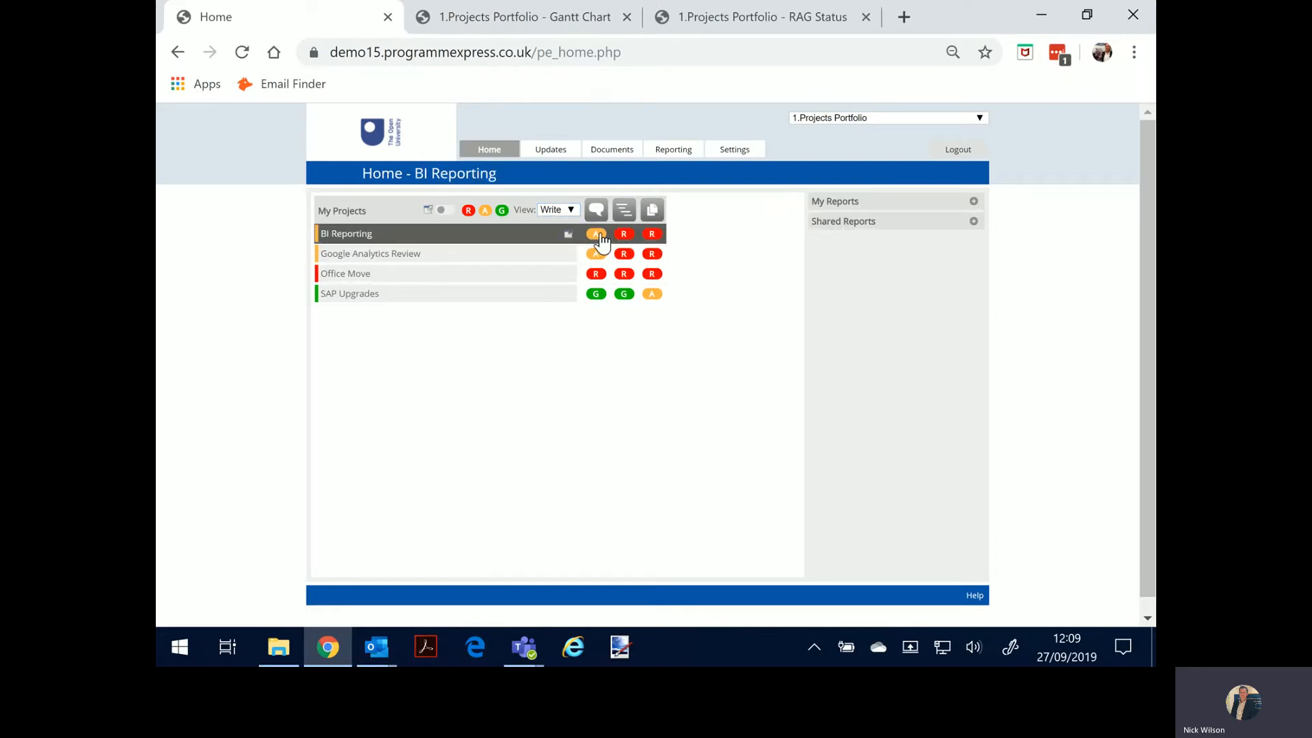
pyautogui.click(596, 233)
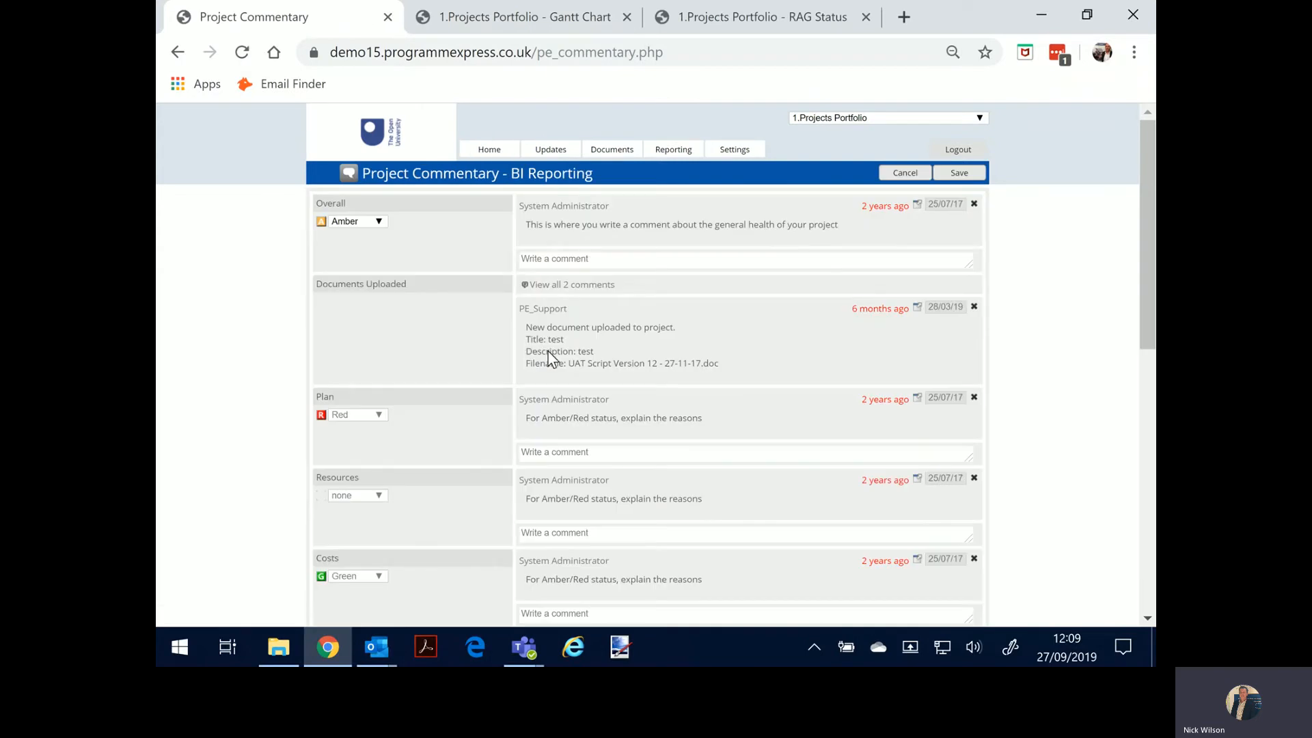
pyautogui.moveTo(526, 325)
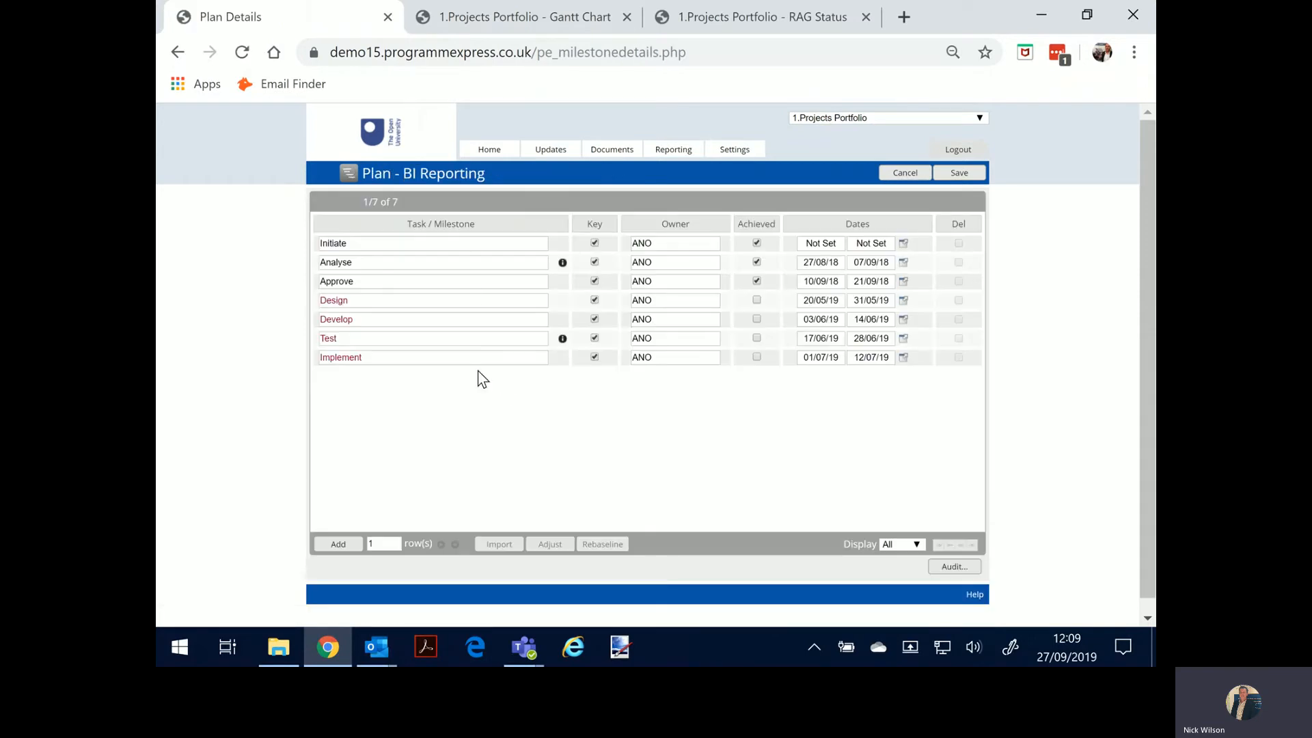
pyautogui.click(550, 149)
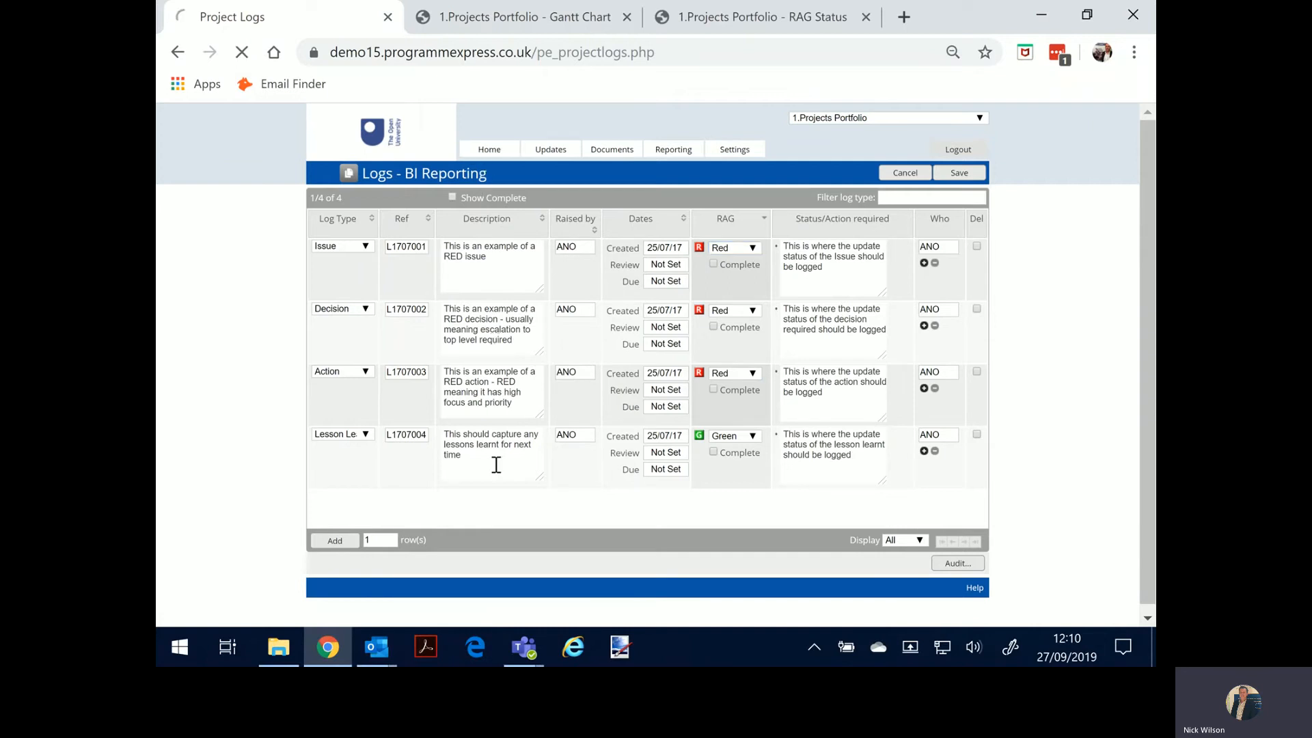
pyautogui.click(490, 149)
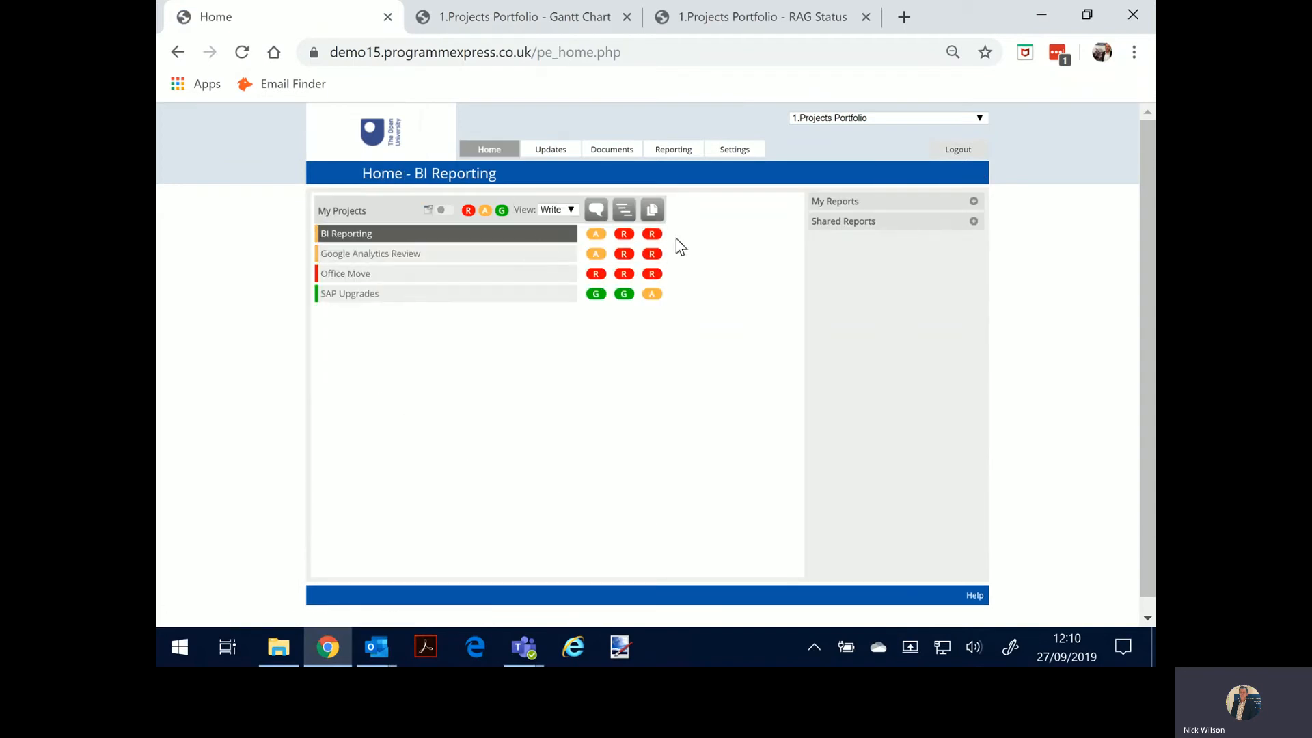
# - Run the BI Reporting 1 Page Summary PPT report, then return to the home page
pyautogui.click(973, 201)
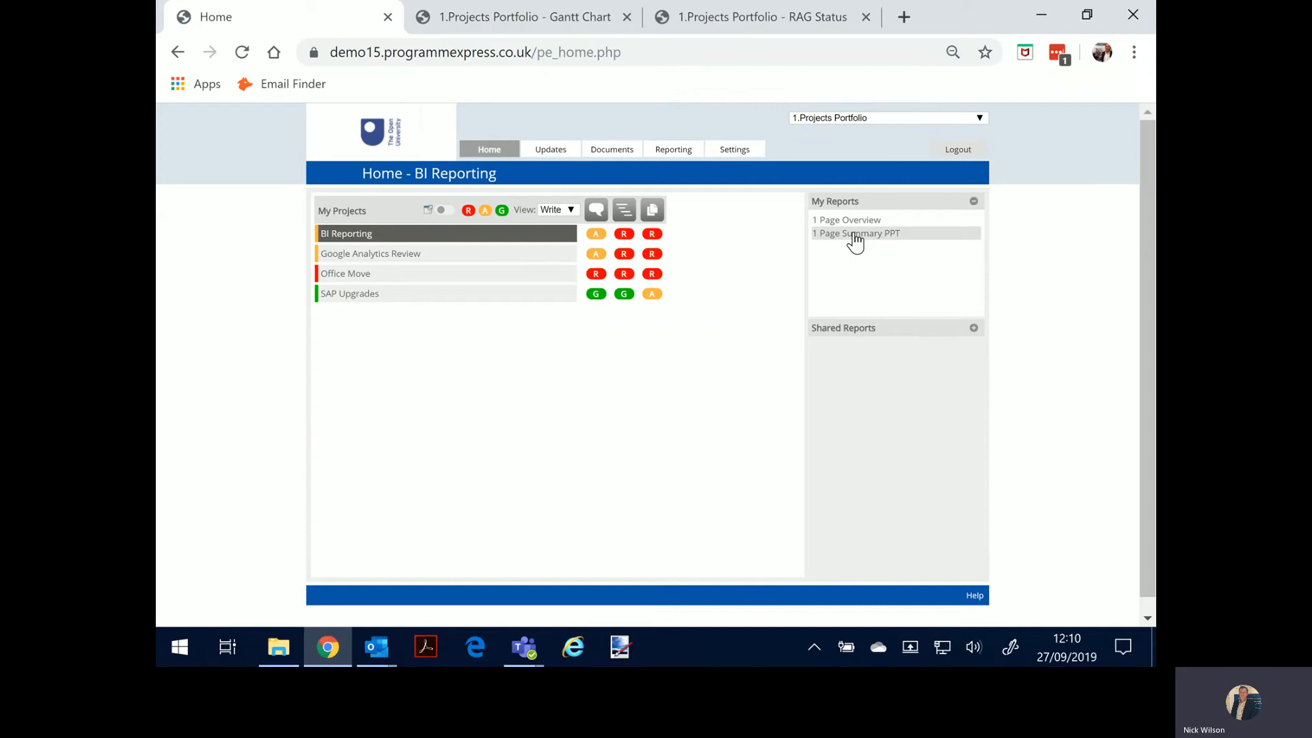
pyautogui.click(856, 233)
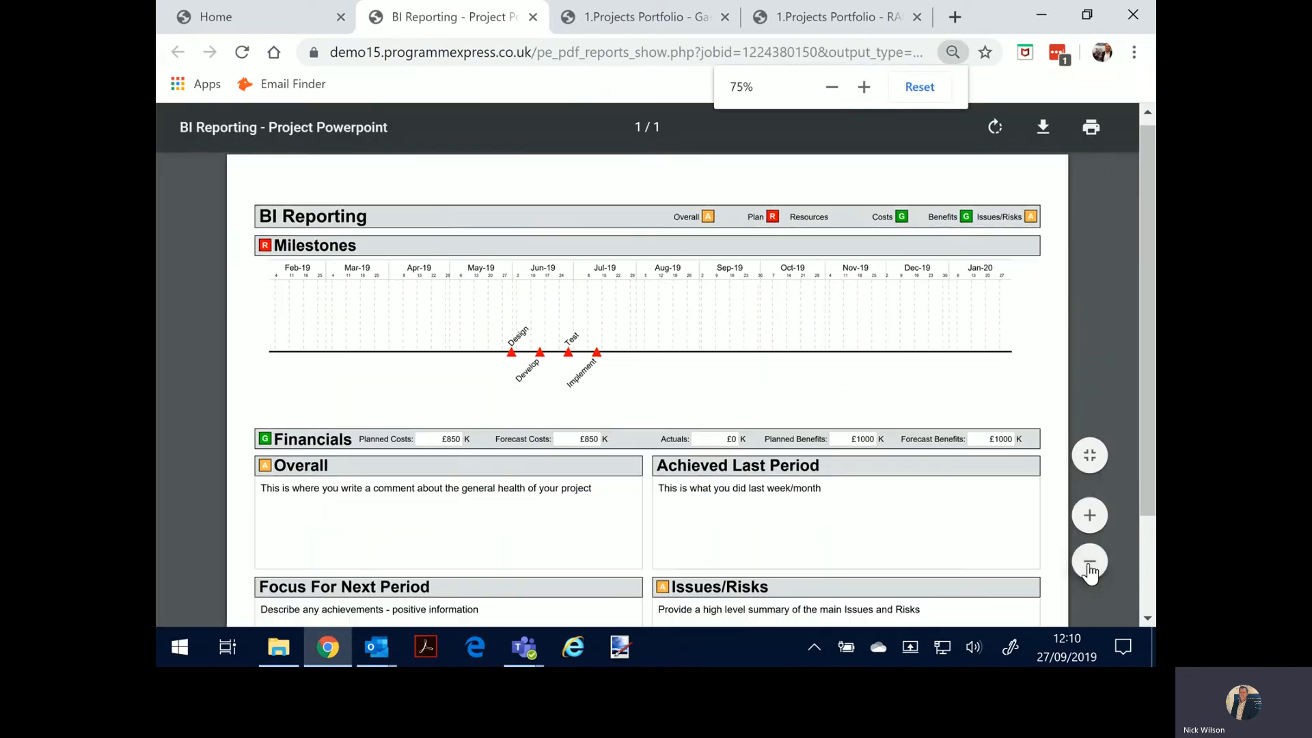
pyautogui.click(1089, 562)
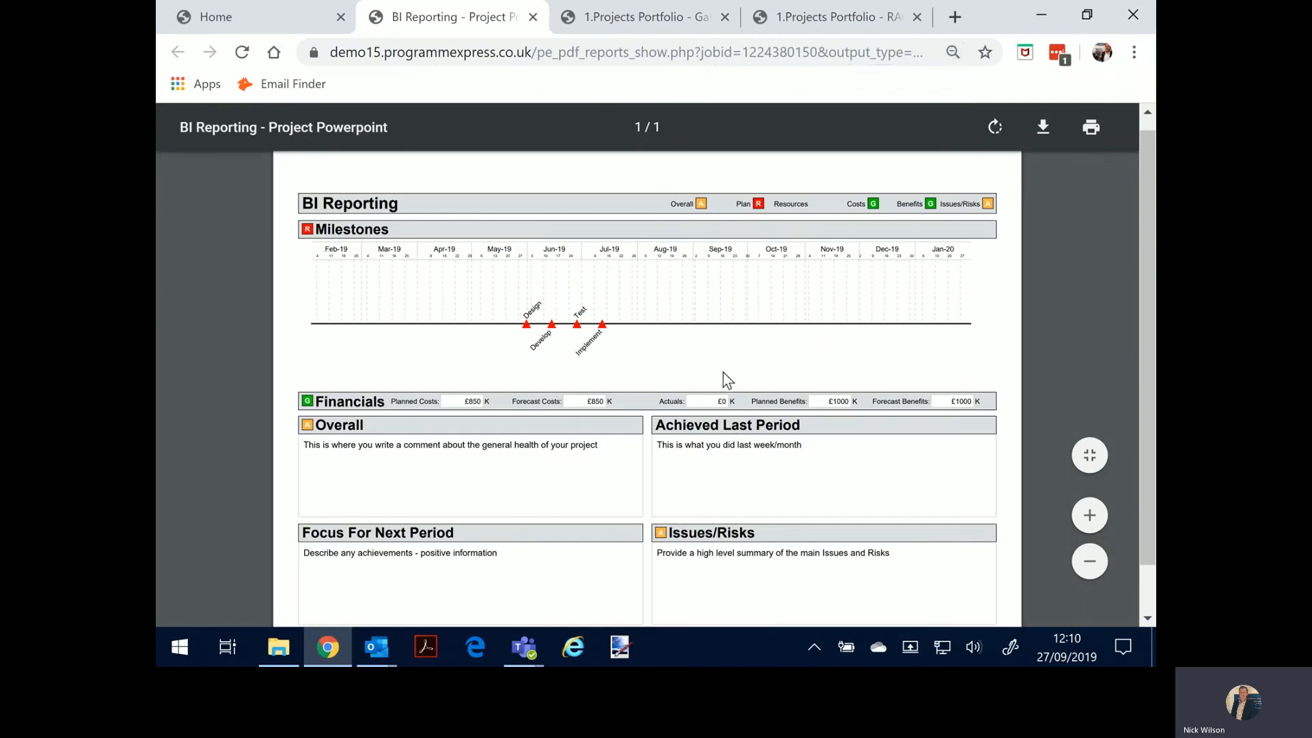
pyautogui.moveTo(448, 336)
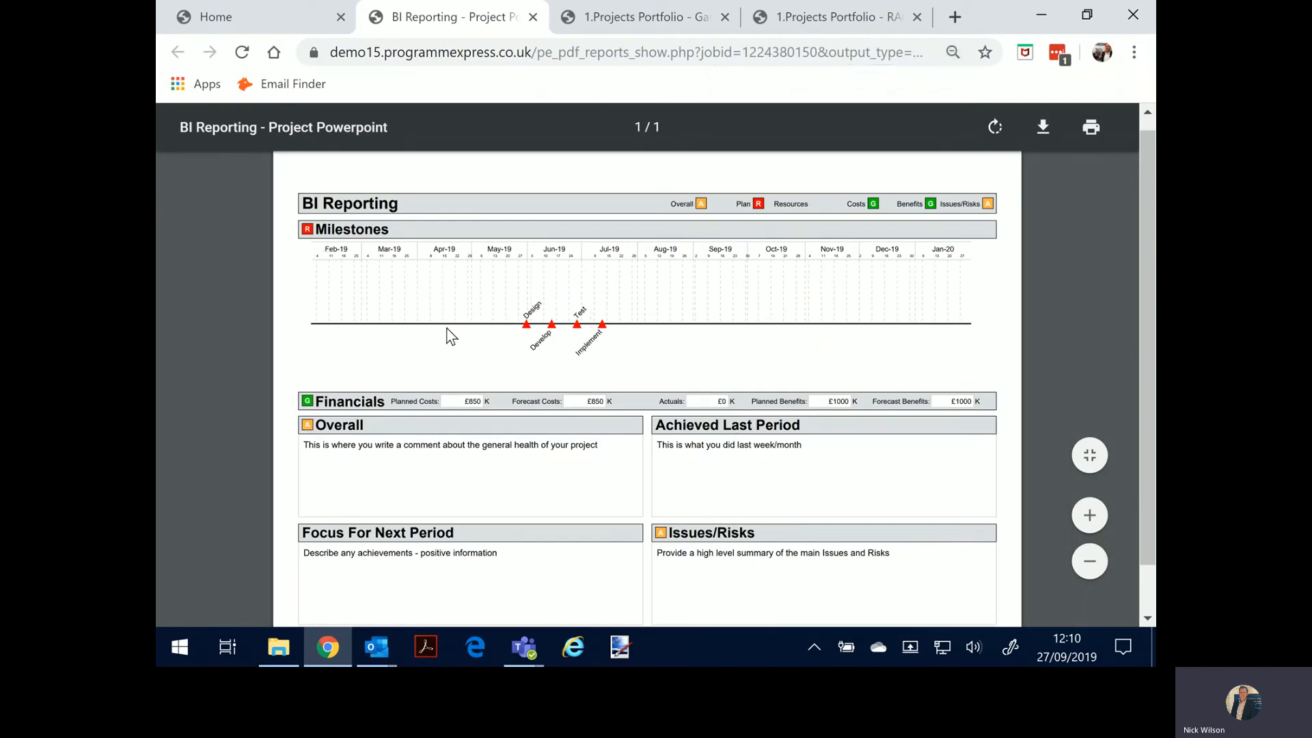
pyautogui.moveTo(634, 497)
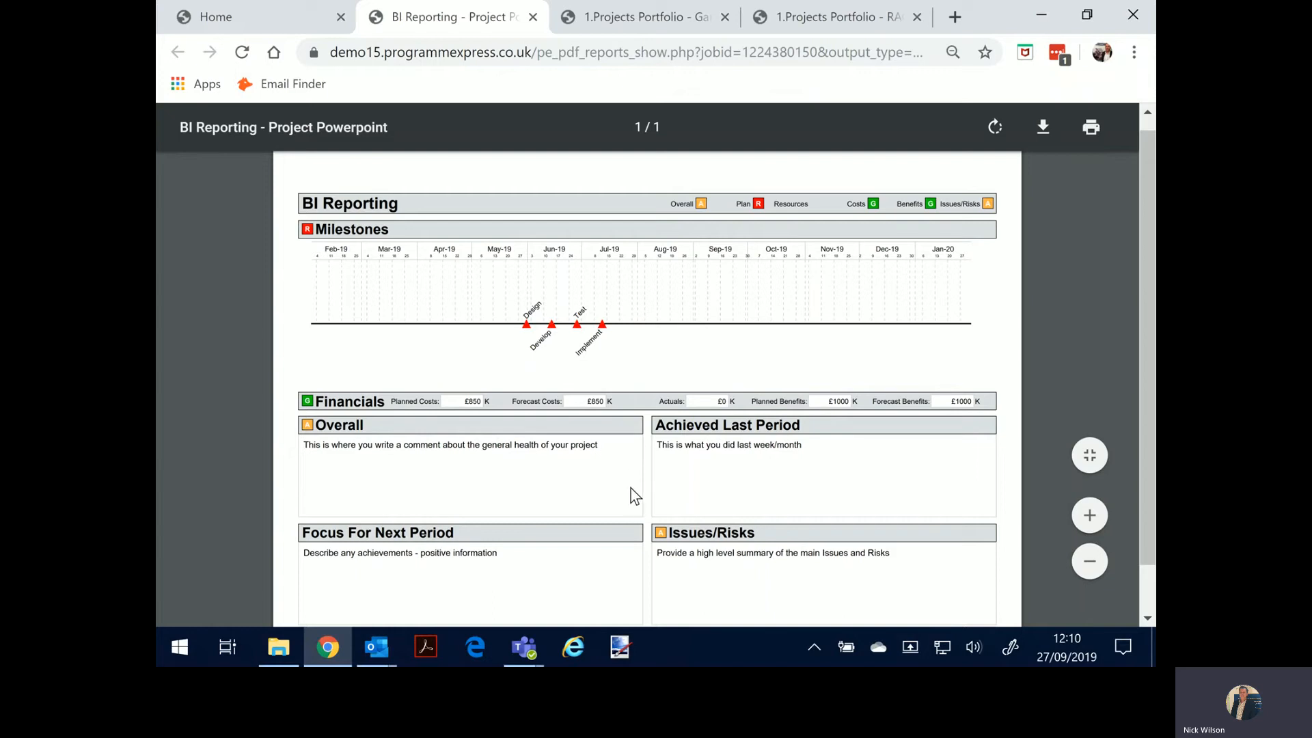
pyautogui.moveTo(607, 491)
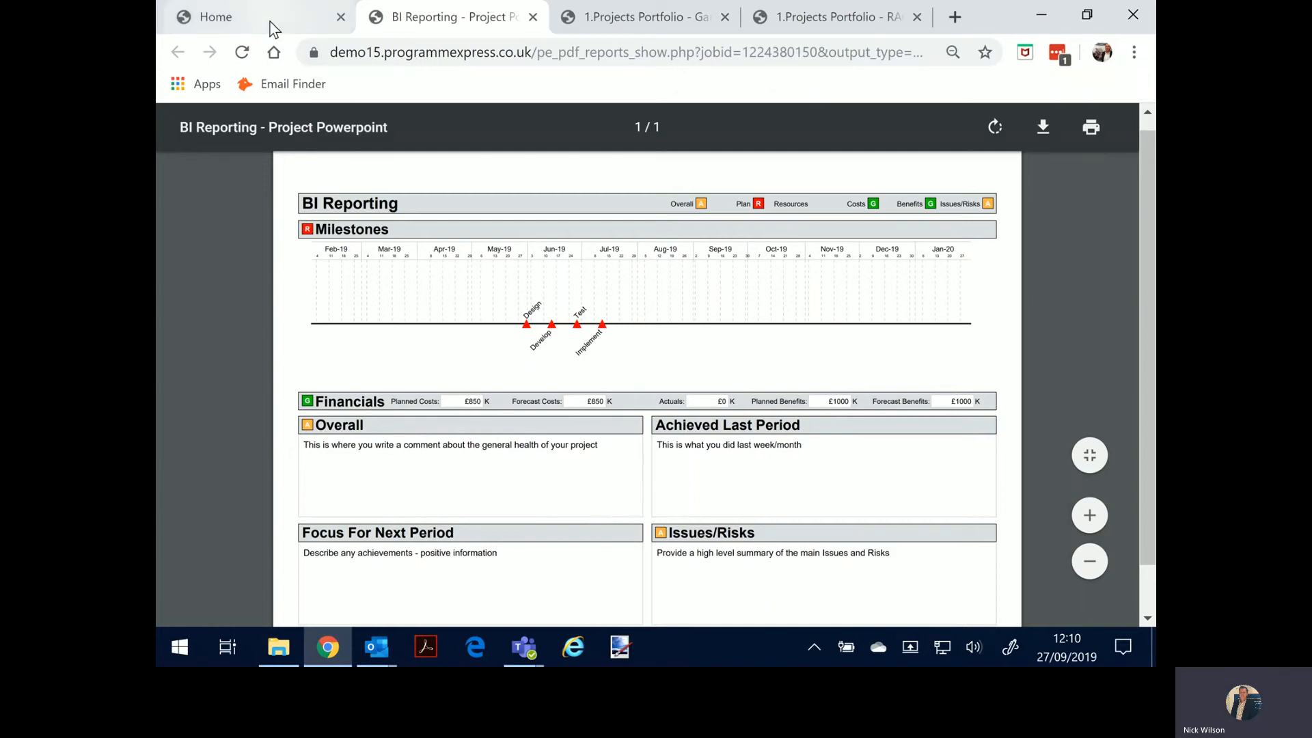
pyautogui.click(216, 18)
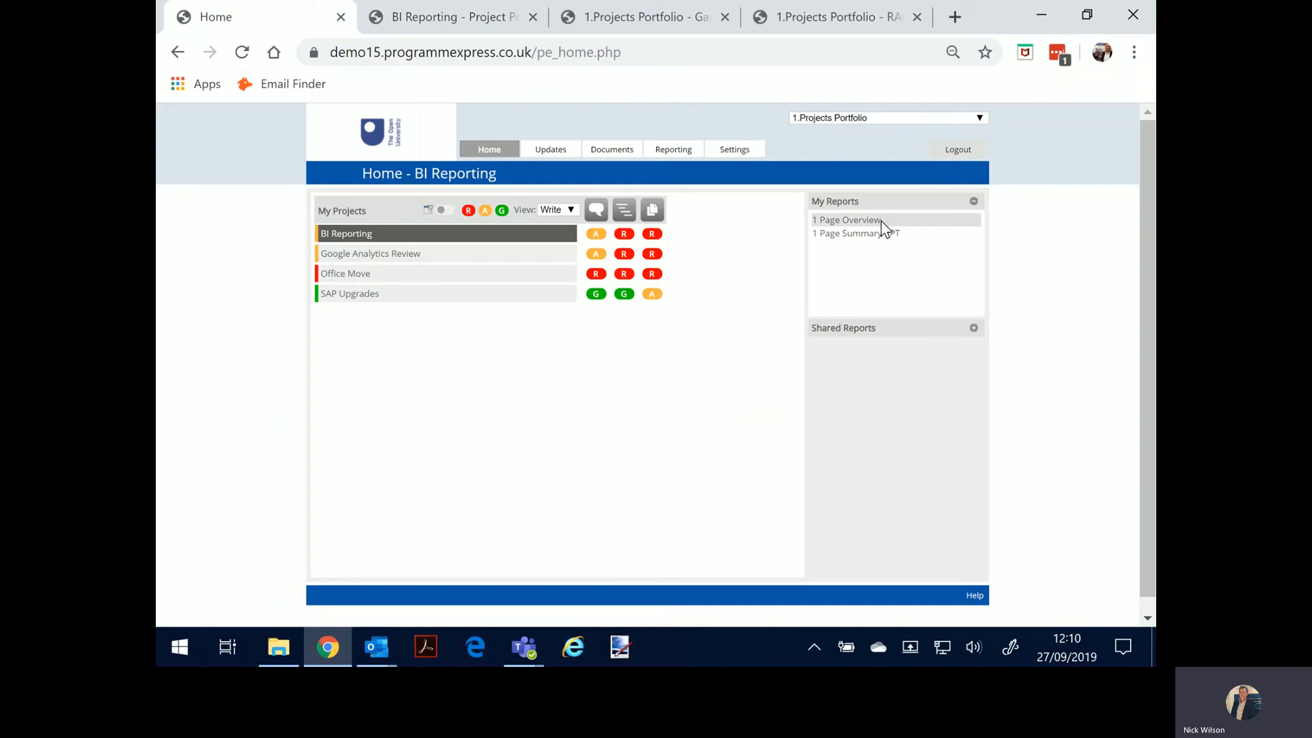
# - Run the 1 Page Overview report and scroll through commentary, plan, risks and logs
pyautogui.click(844, 218)
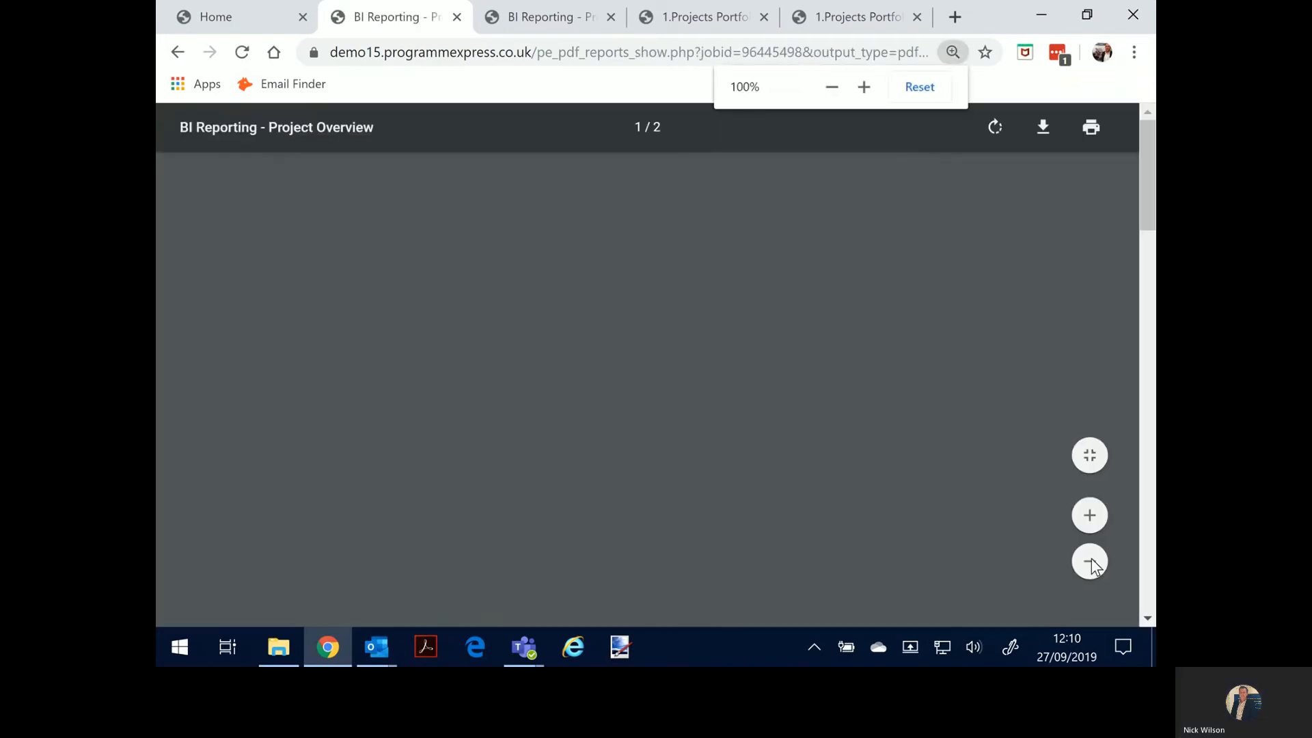
pyautogui.click(1090, 561)
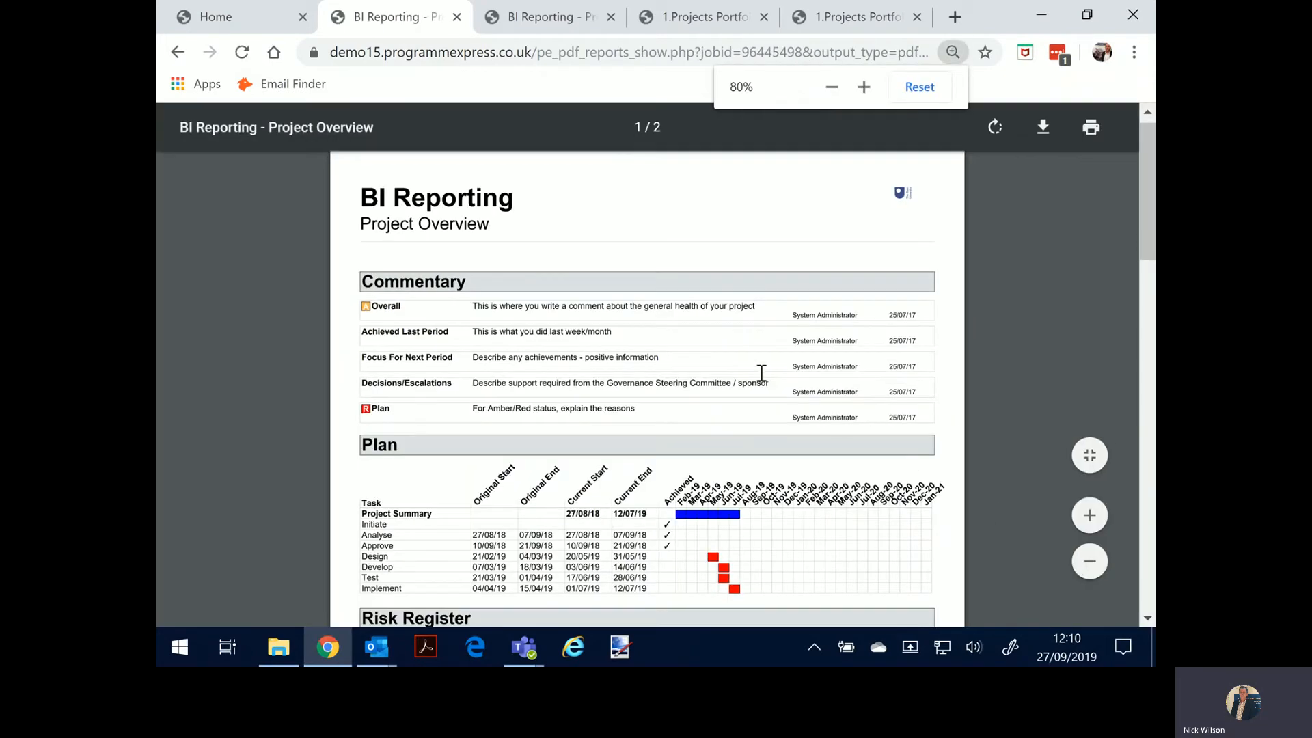
pyautogui.scroll(-3)
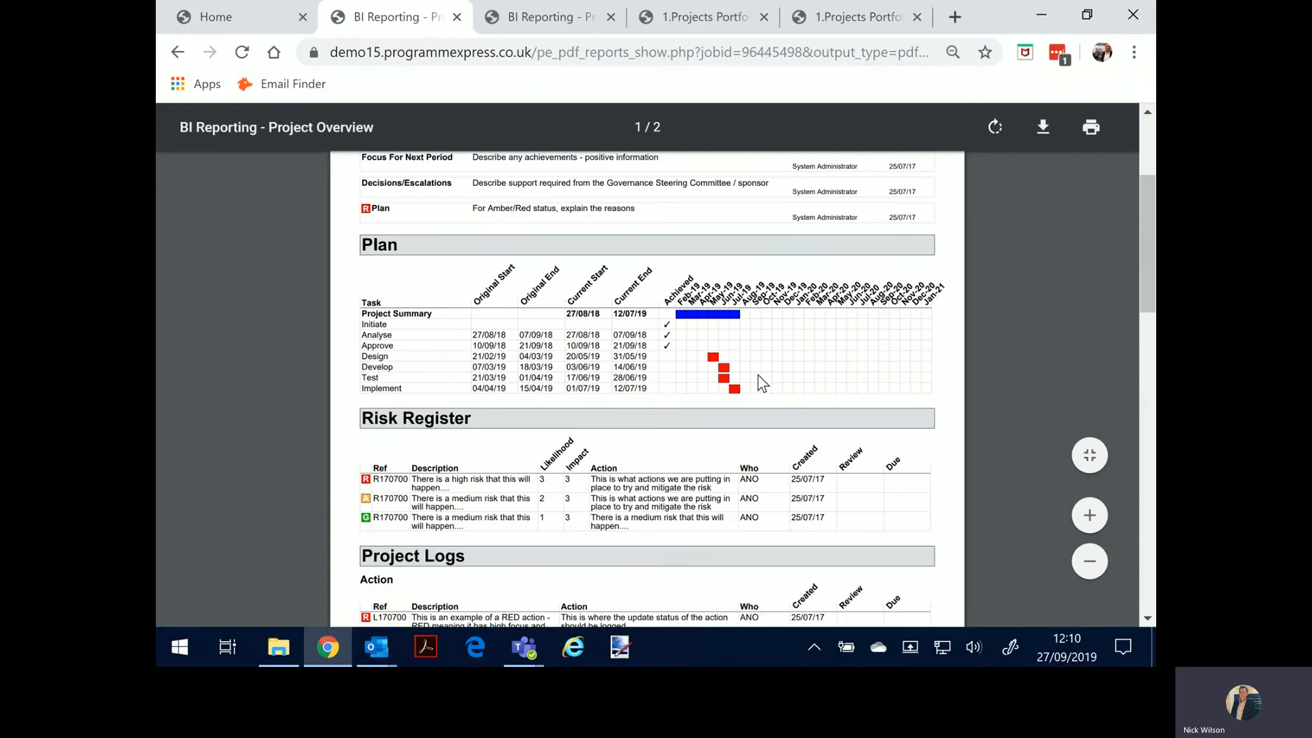
pyautogui.scroll(-3)
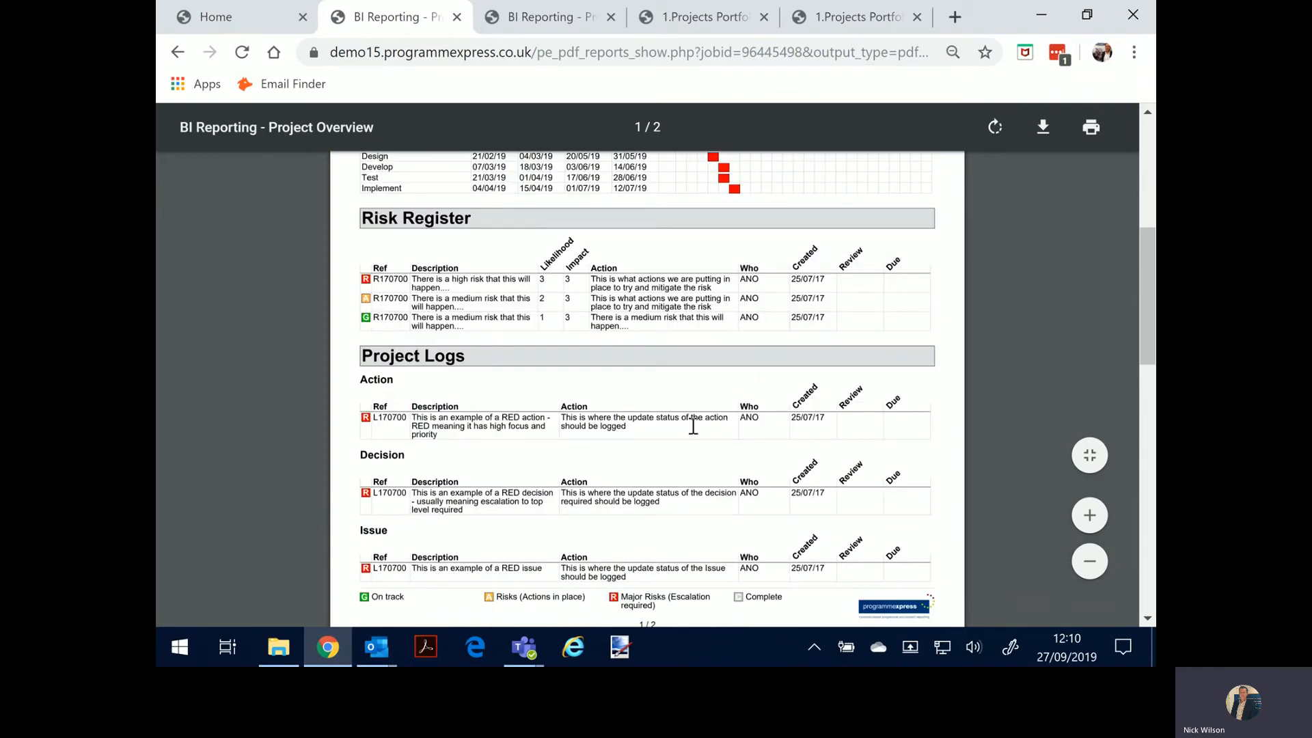
pyautogui.scroll(-3)
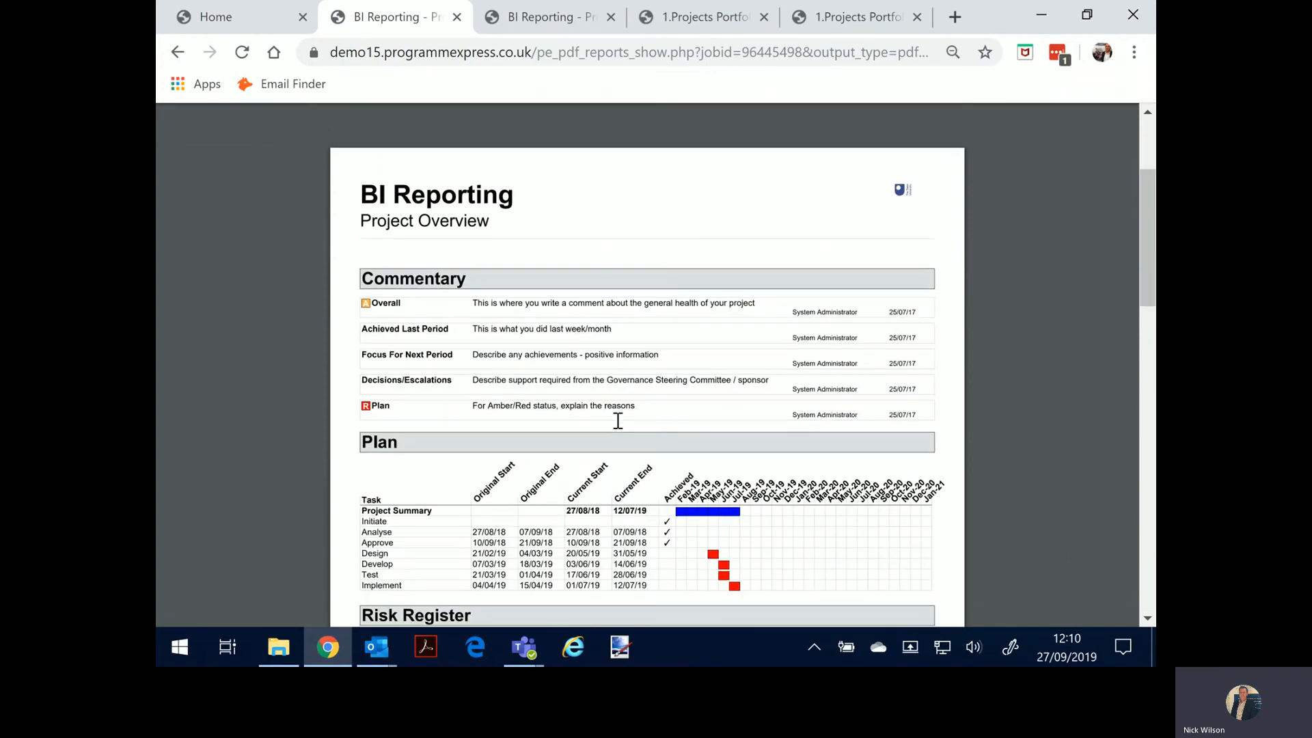
pyautogui.scroll(-3)
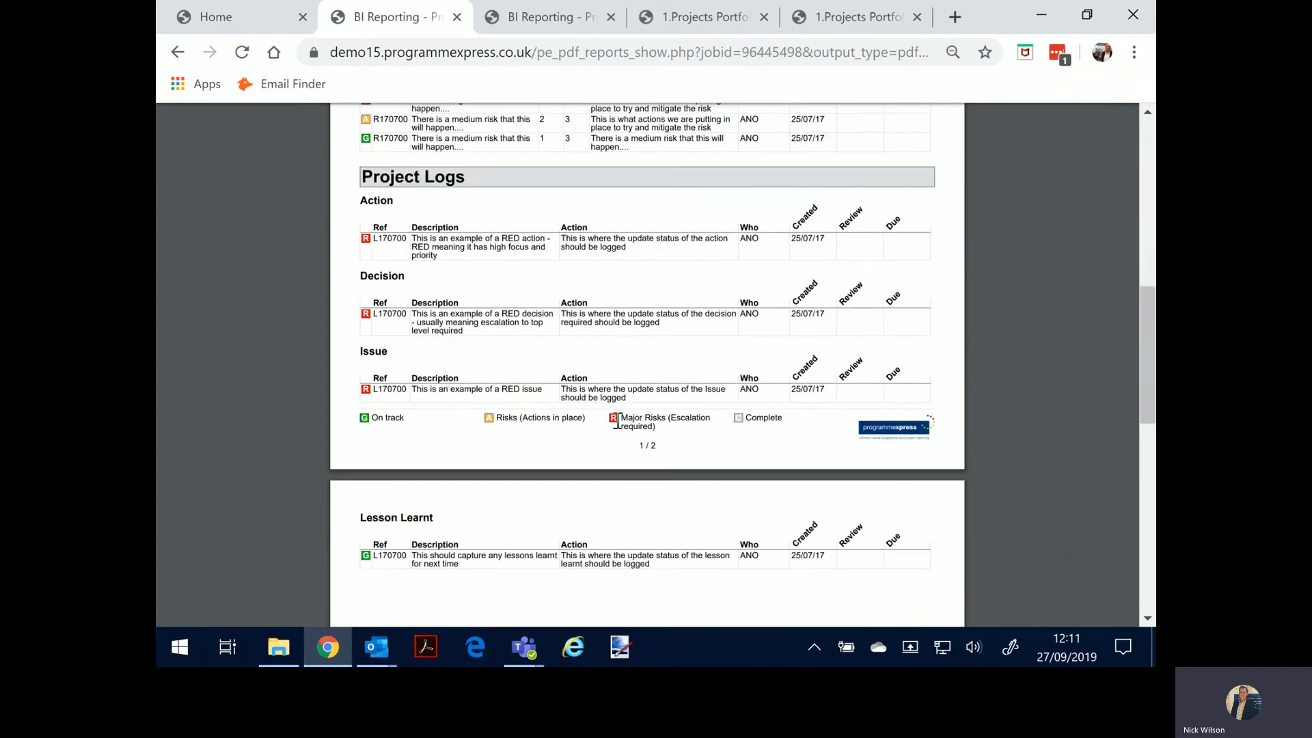
# - Switch the home View to Read, expand Supply Chain, then collapse 1.Projects Portfolio to one row
pyautogui.click(216, 17)
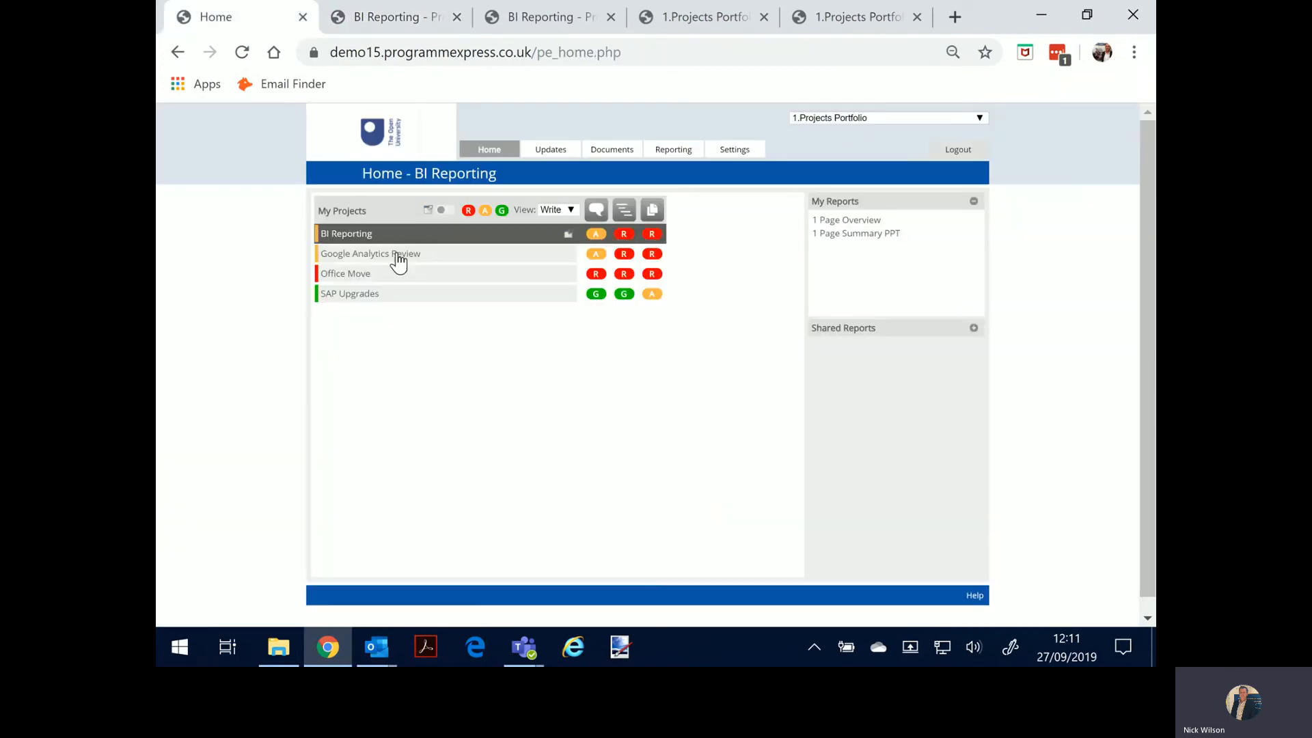
pyautogui.moveTo(394, 244)
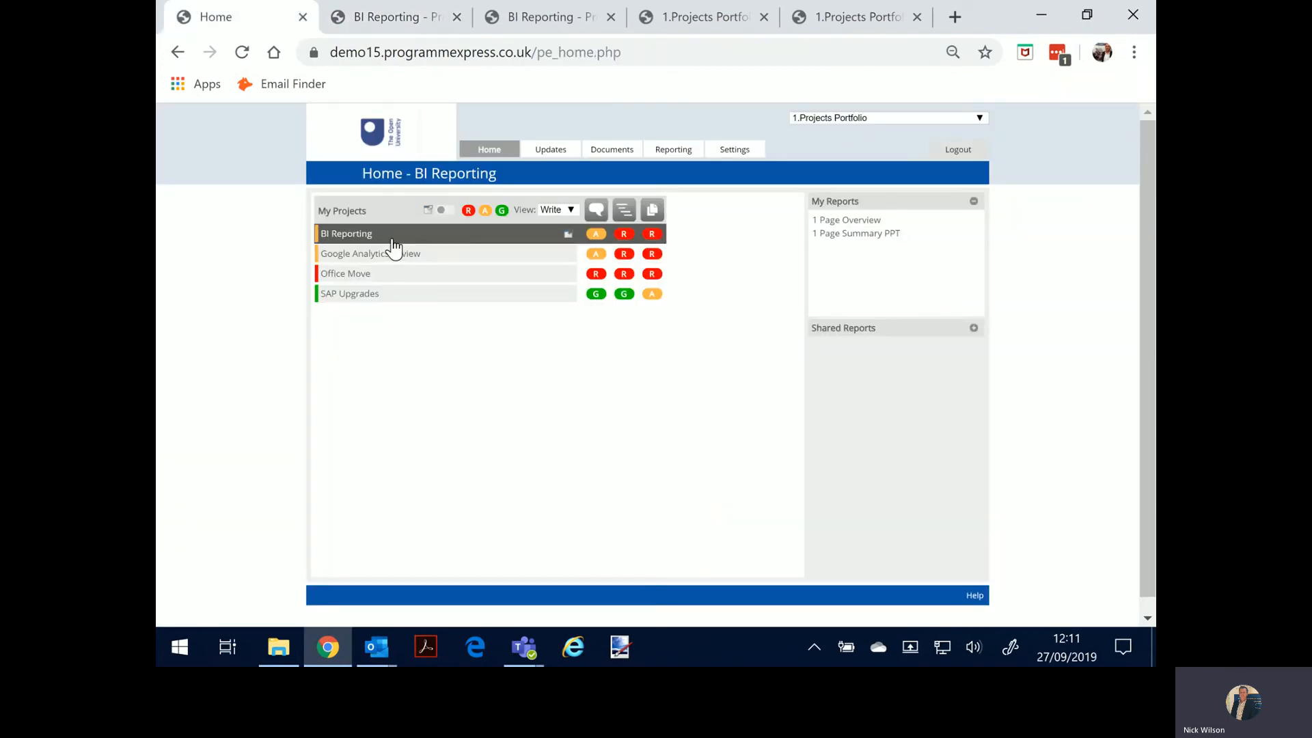
pyautogui.click(557, 211)
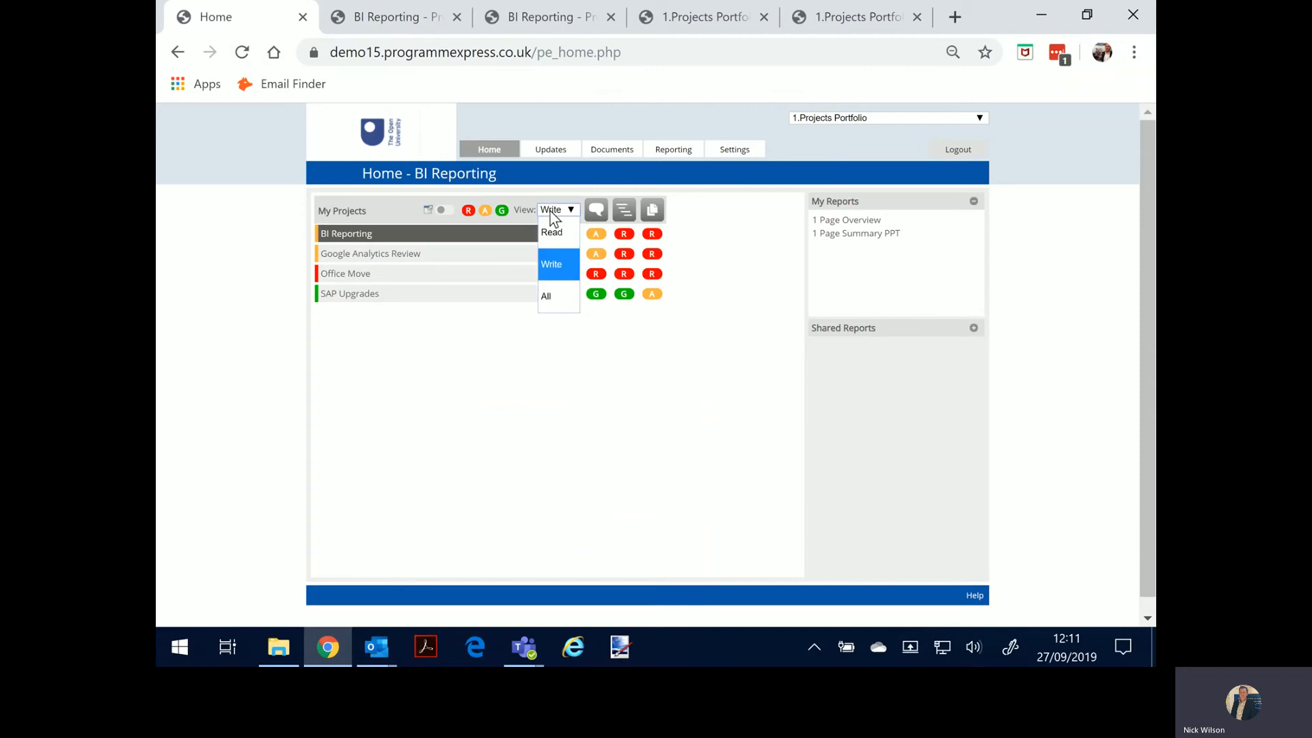
pyautogui.click(552, 231)
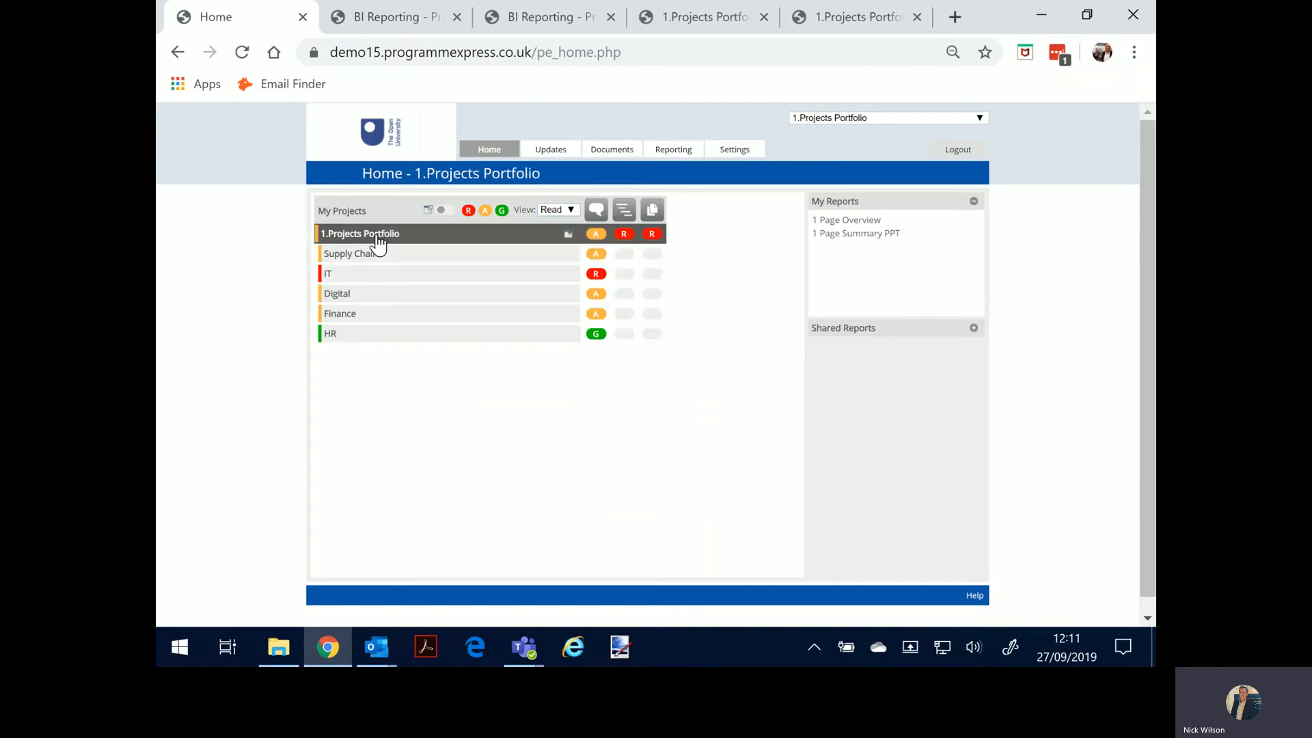
pyautogui.click(350, 253)
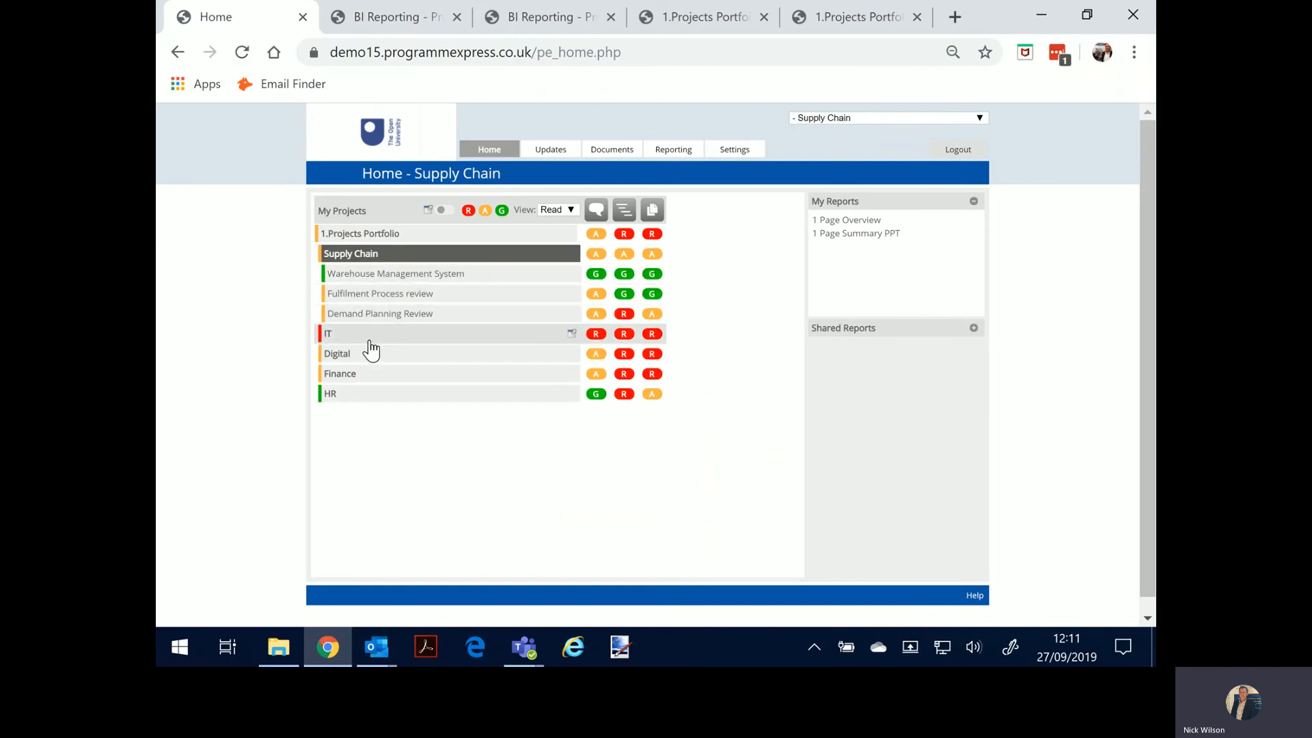
pyautogui.click(356, 334)
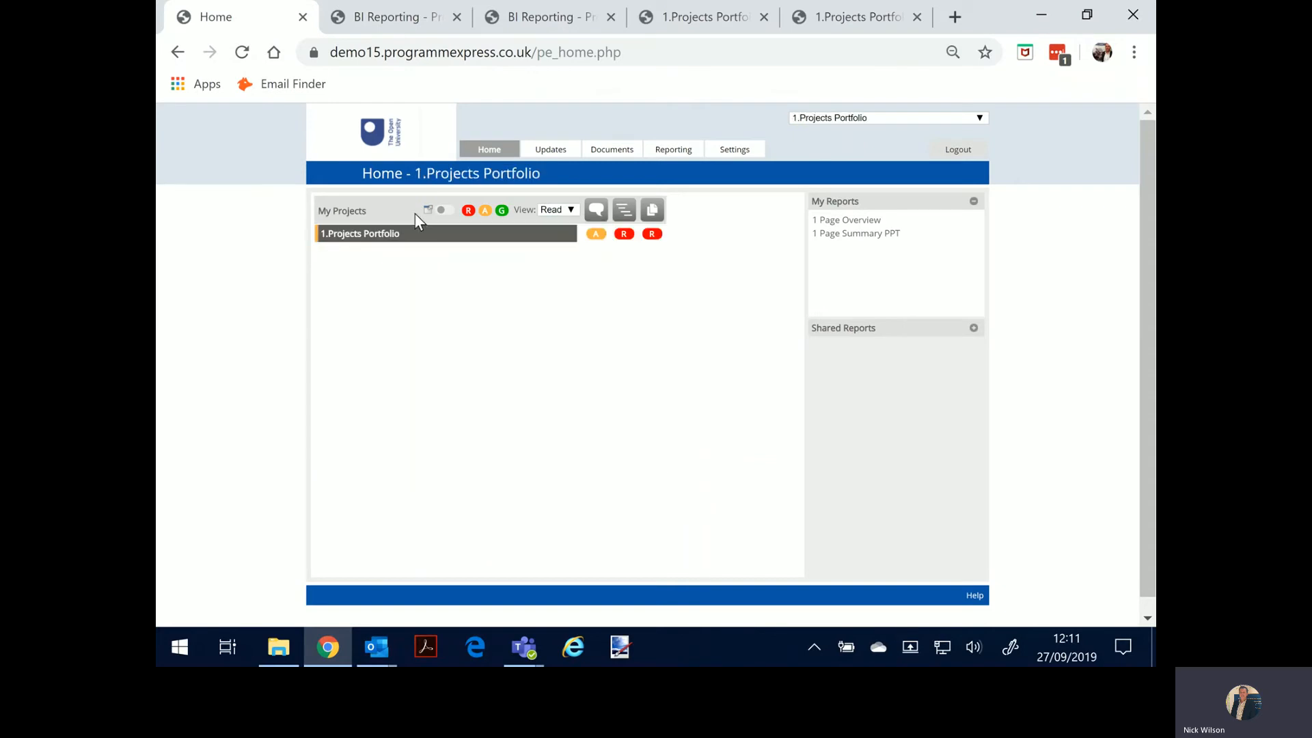
pyautogui.moveTo(516, 260)
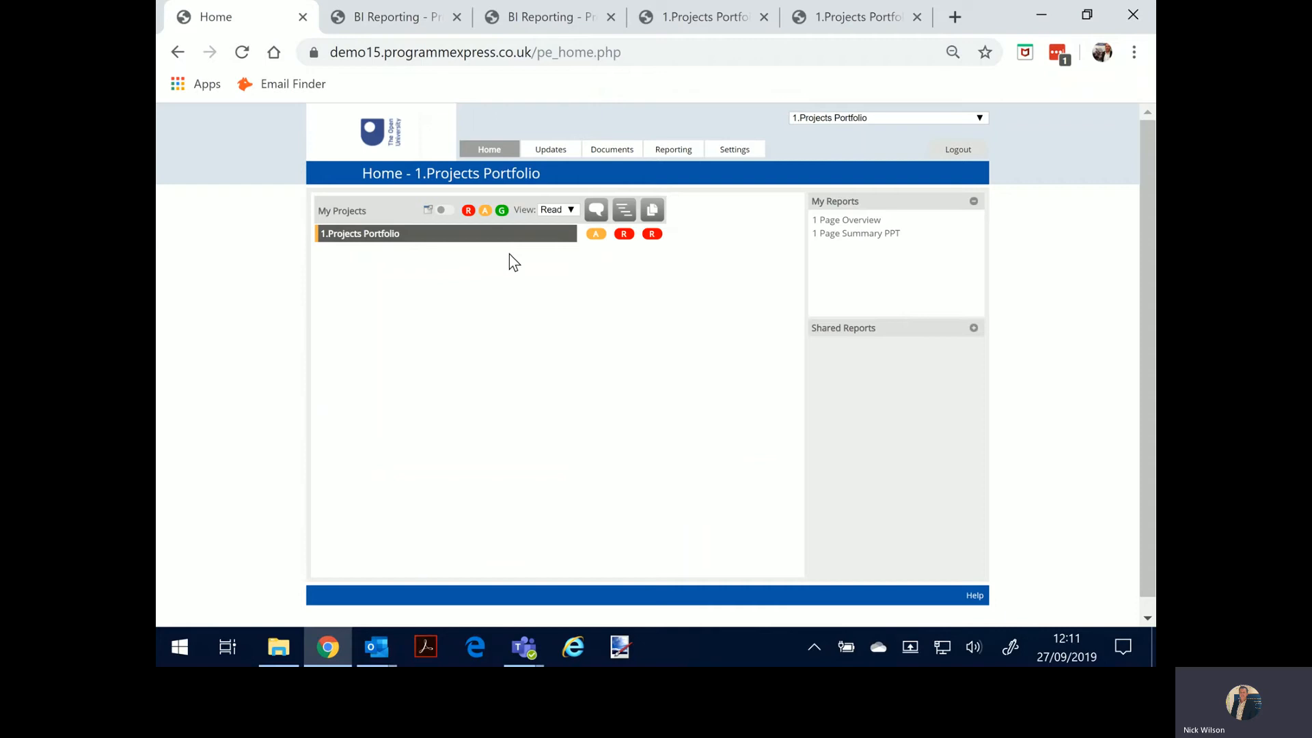
pyautogui.moveTo(583, 126)
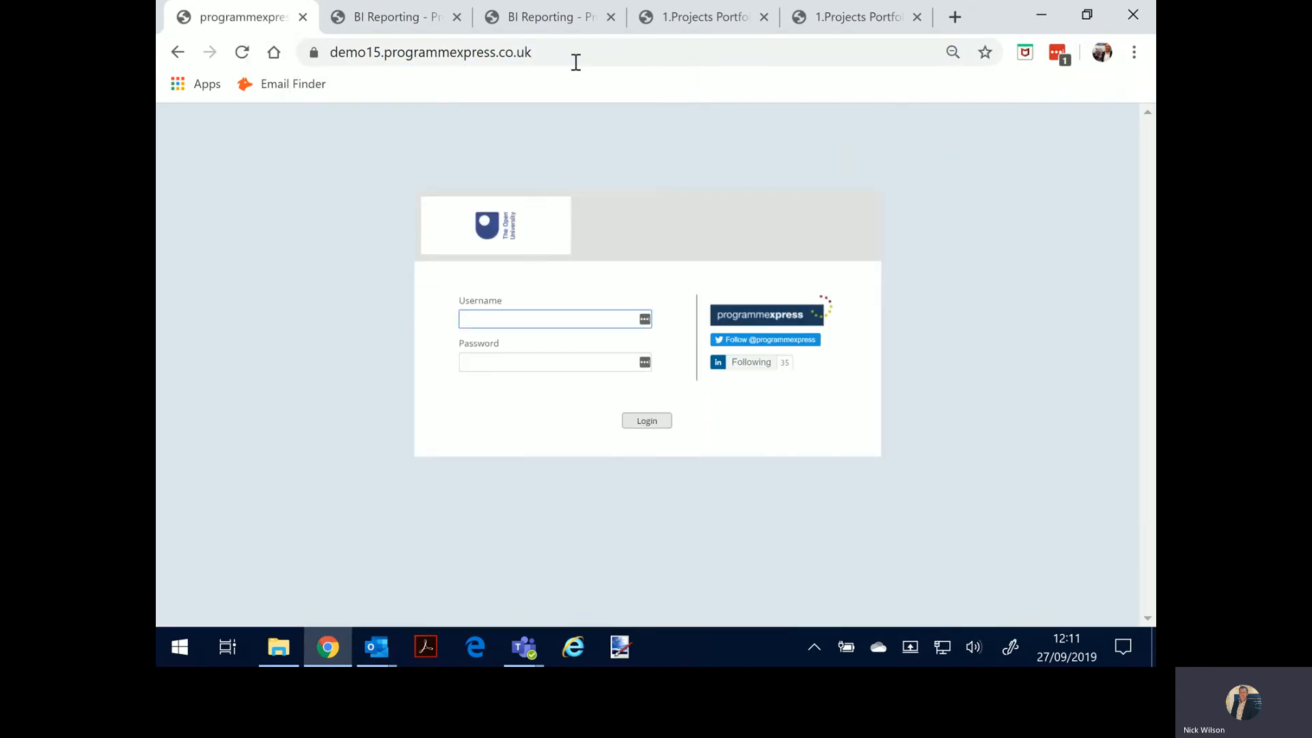
# - Log in as pe_admin using the saved administrator credentials
pyautogui.write('pe_ad')
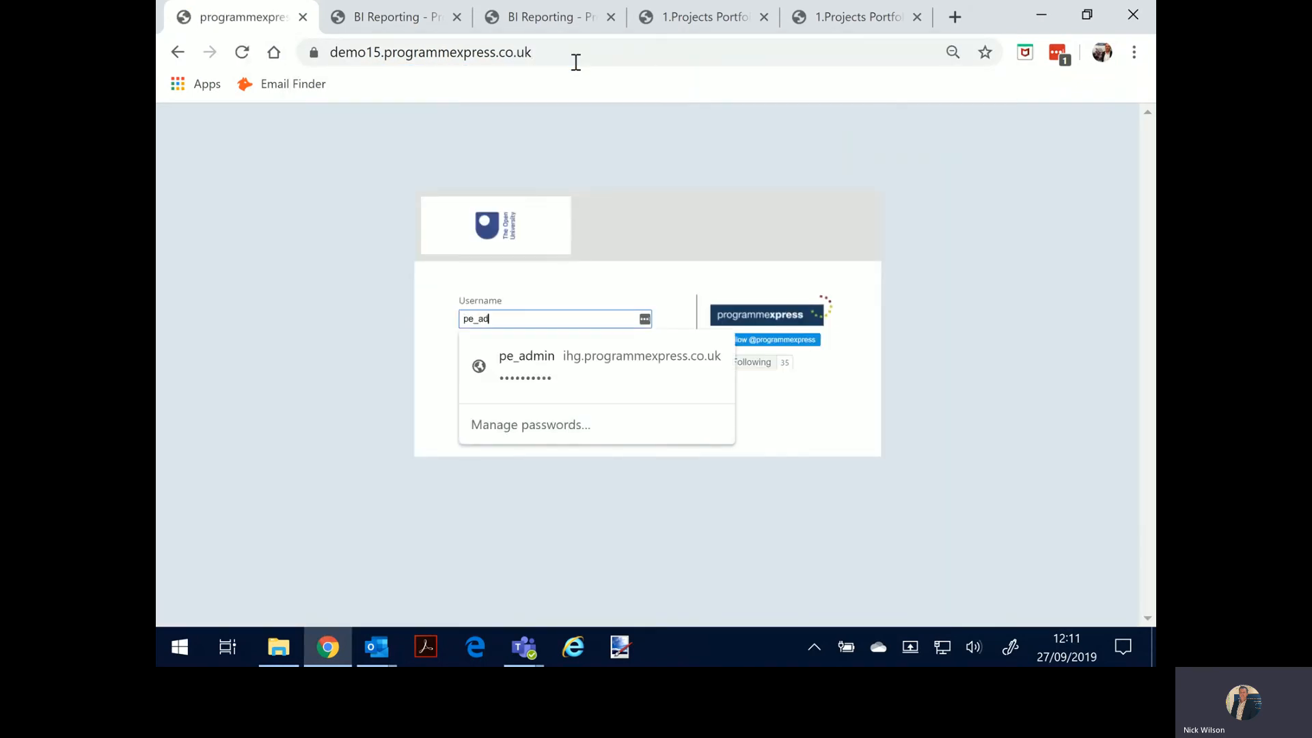
pyautogui.click(527, 366)
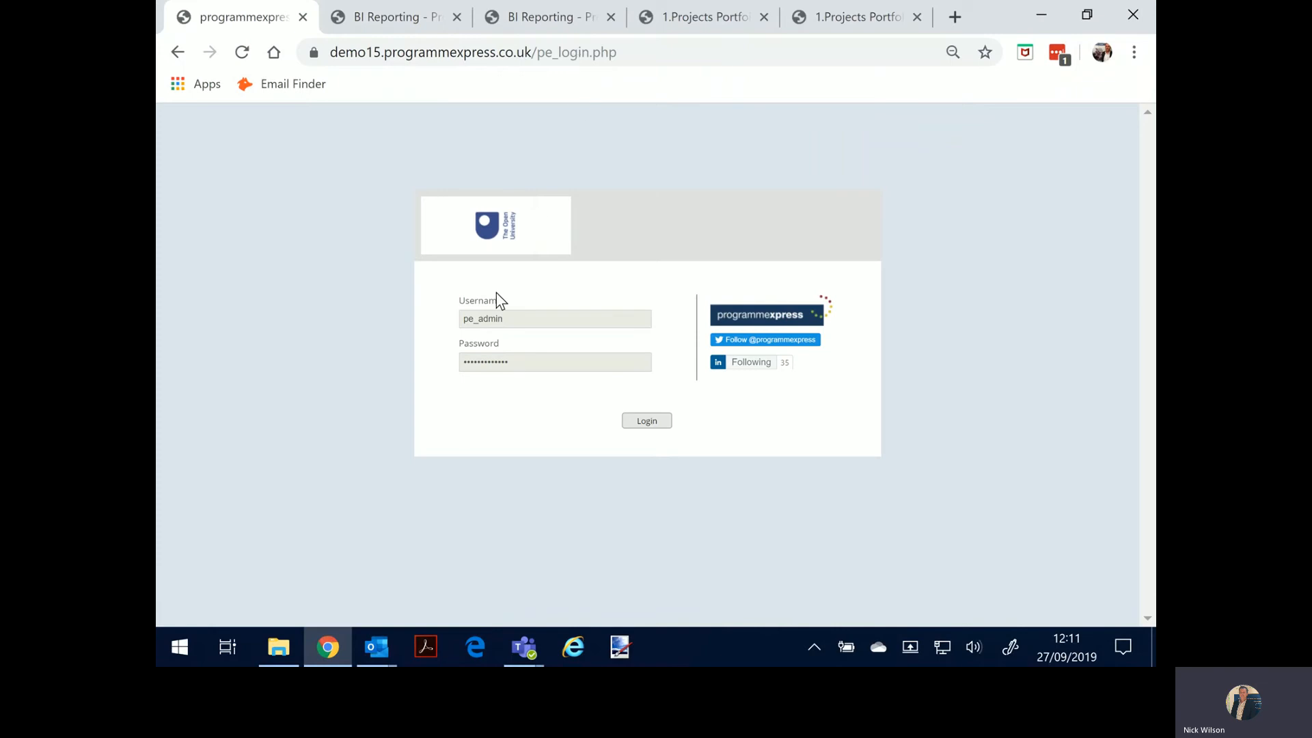
pyautogui.click(646, 421)
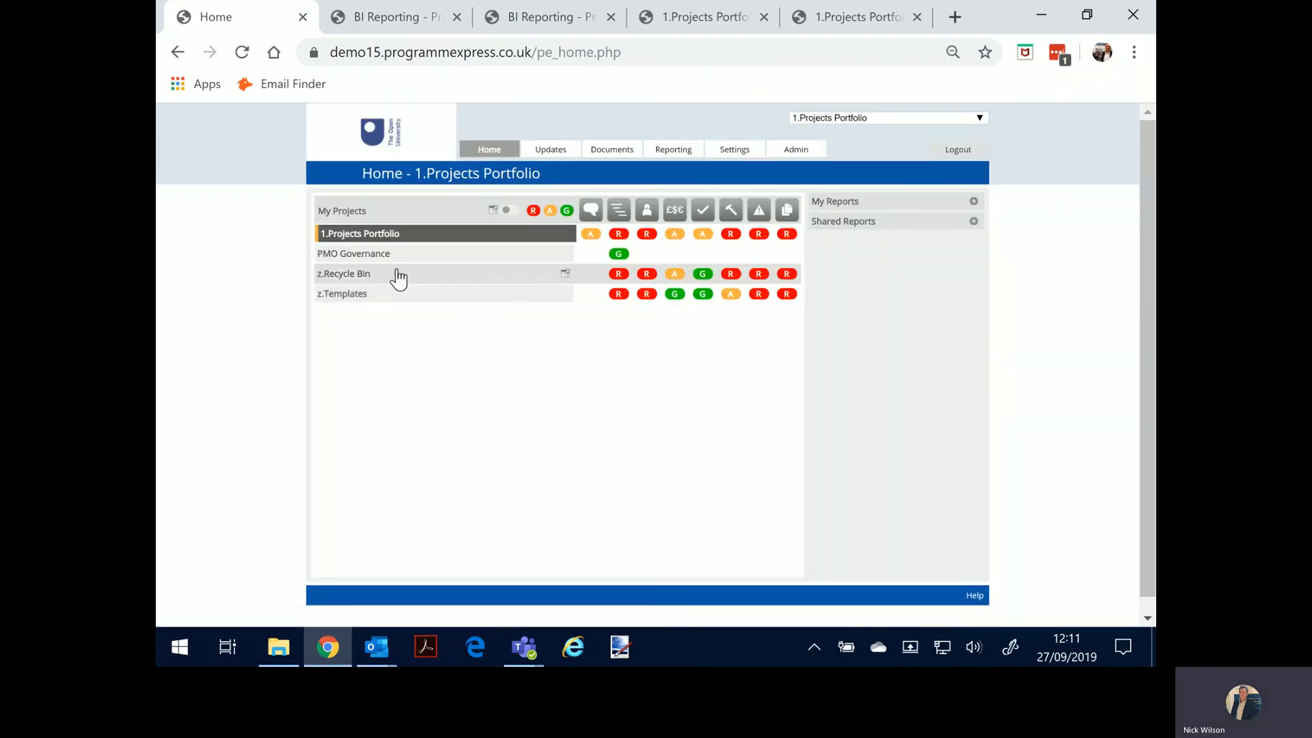
pyautogui.moveTo(380, 237)
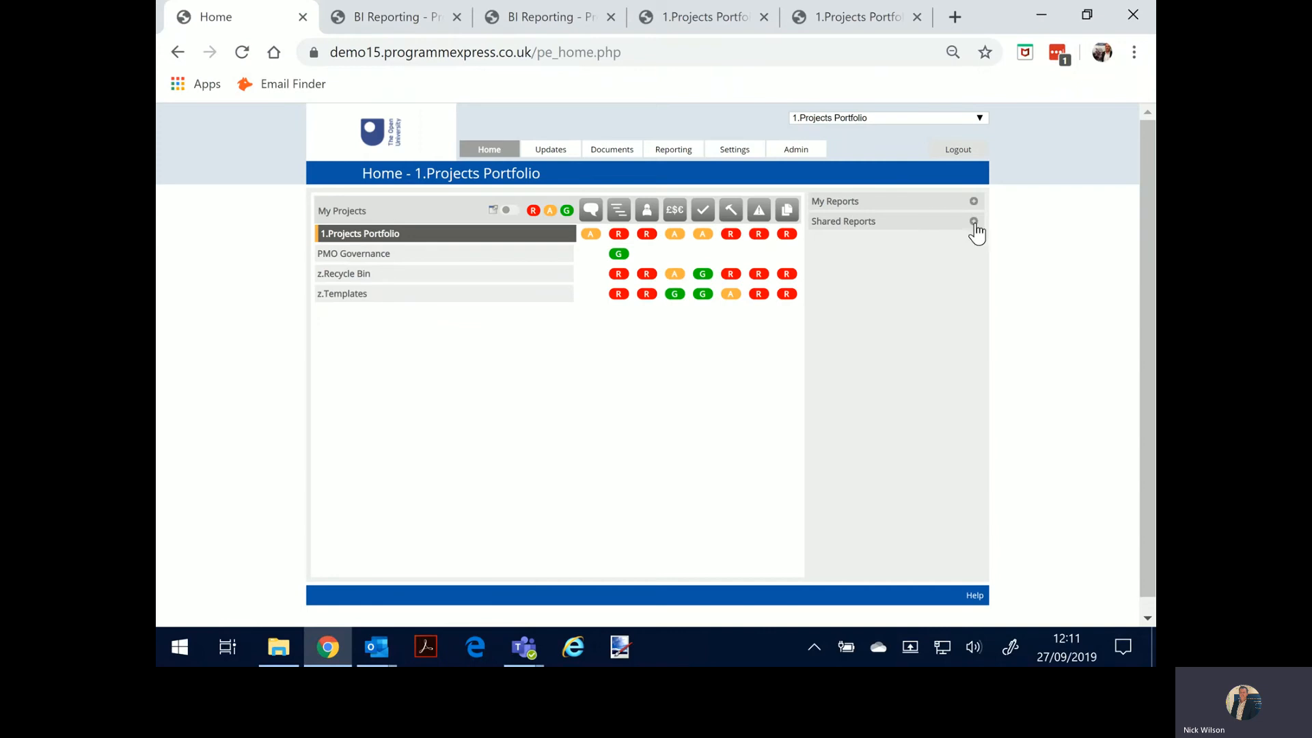
# - Run '2.Reporting Pack - 1 Page Summary PPT' from Shared Reports and page through the summary PDF
pyautogui.click(974, 221)
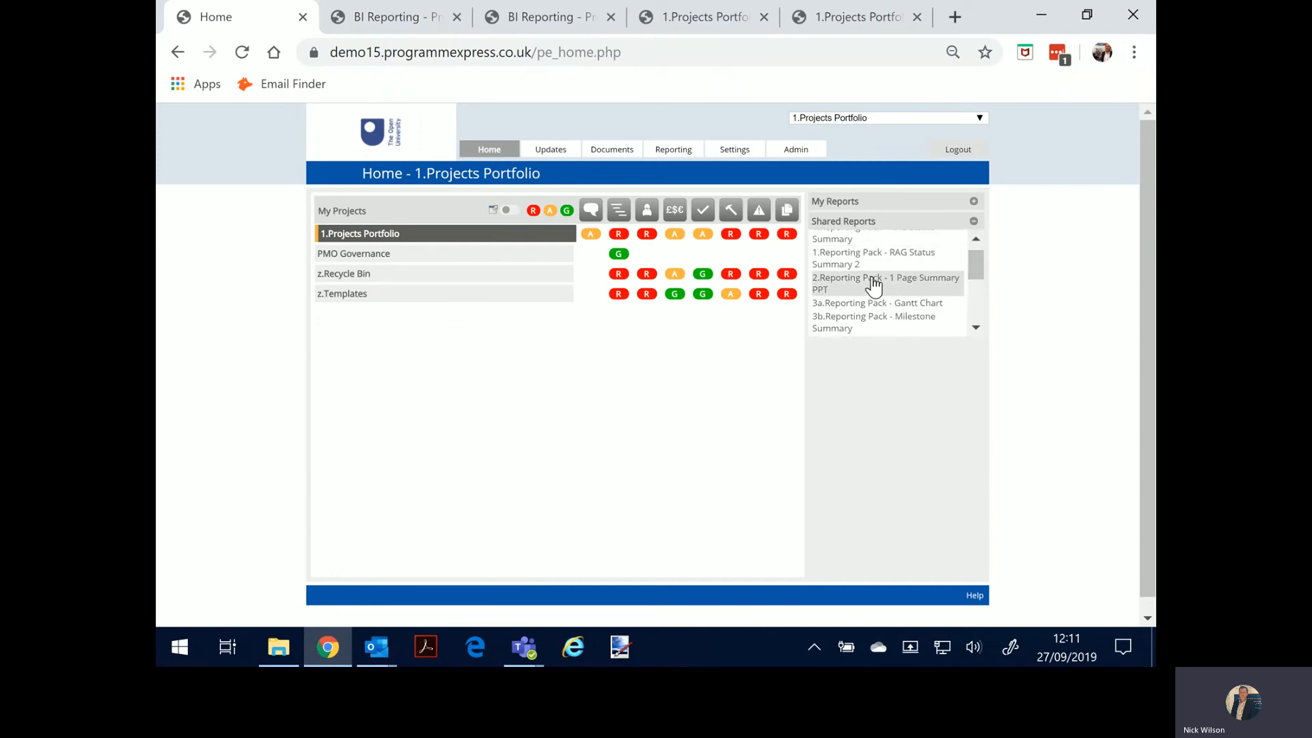
pyautogui.click(881, 285)
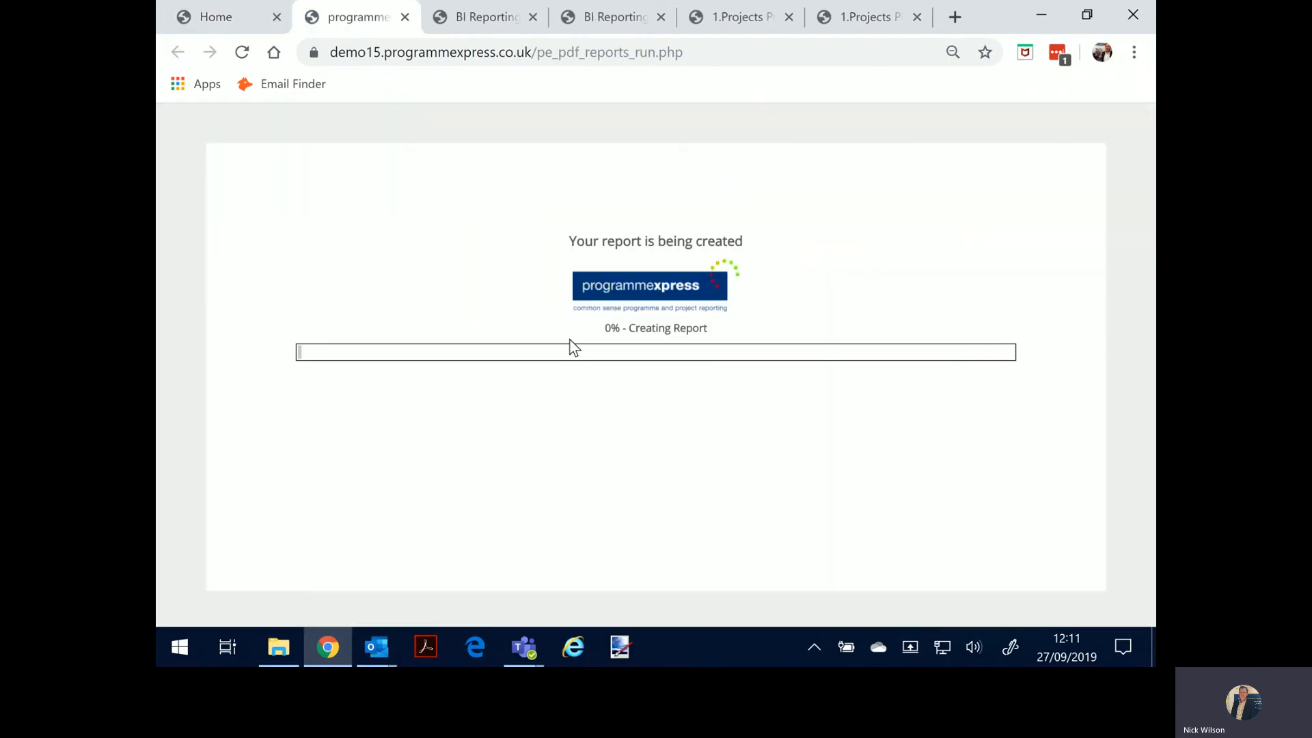
pyautogui.moveTo(529, 312)
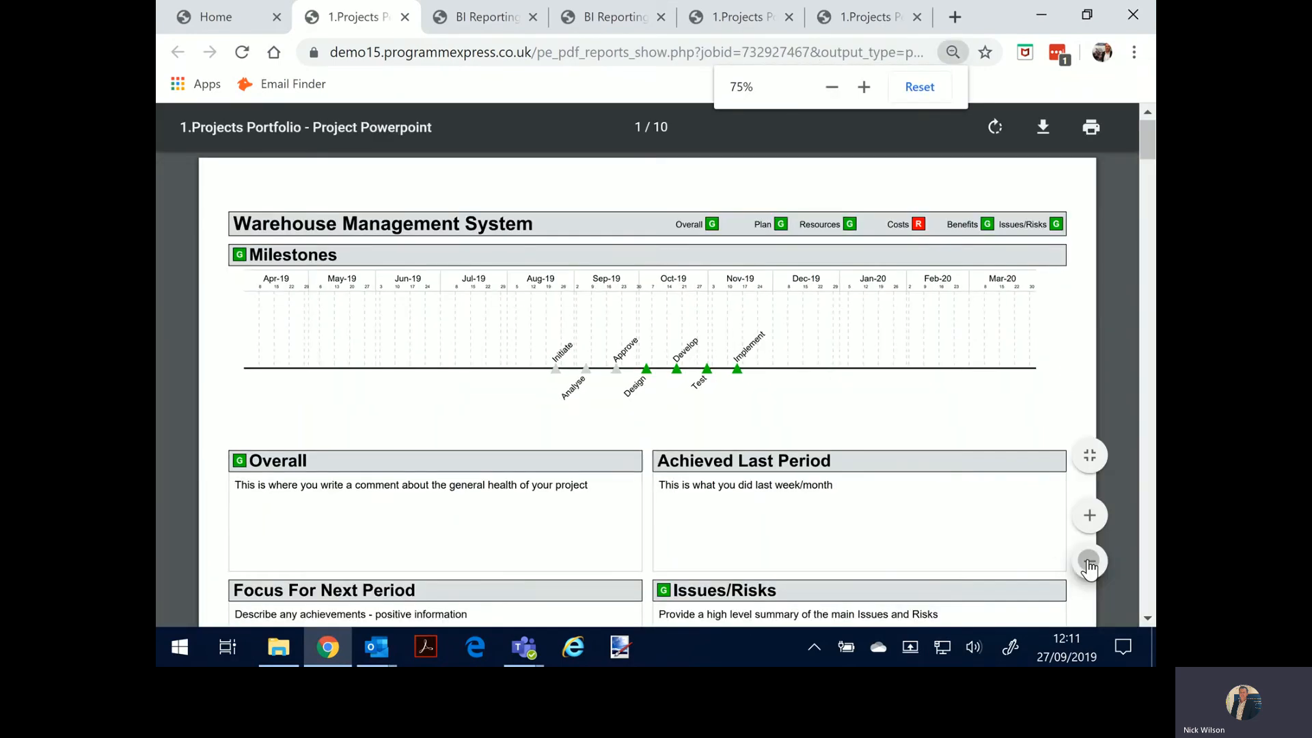
pyautogui.click(1089, 562)
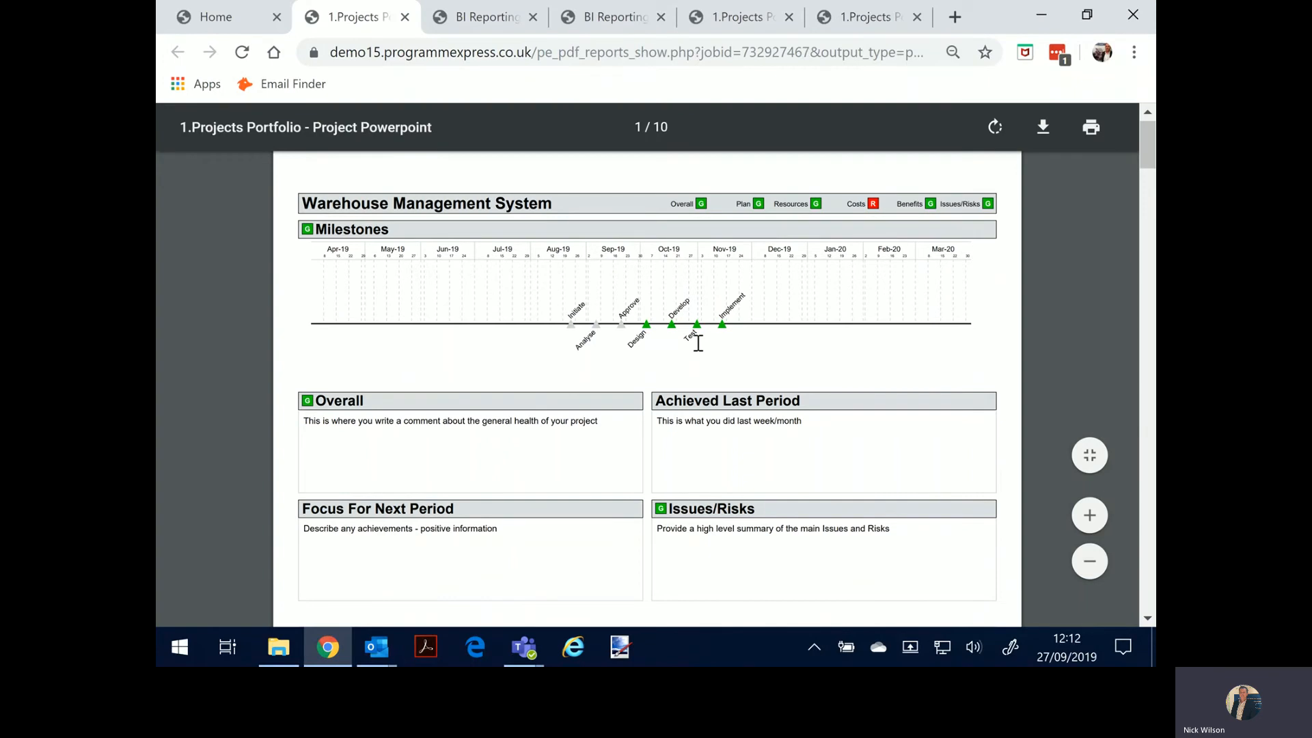
pyautogui.scroll(-3)
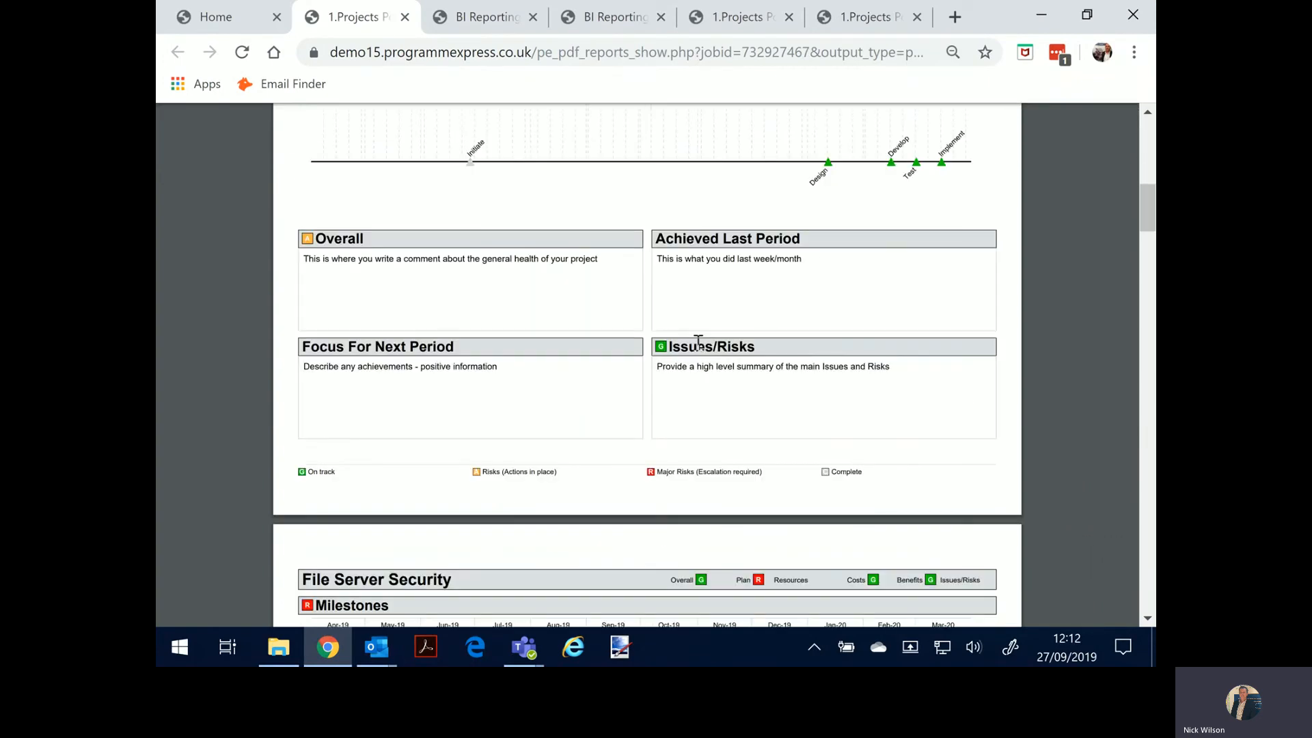
pyautogui.scroll(-3)
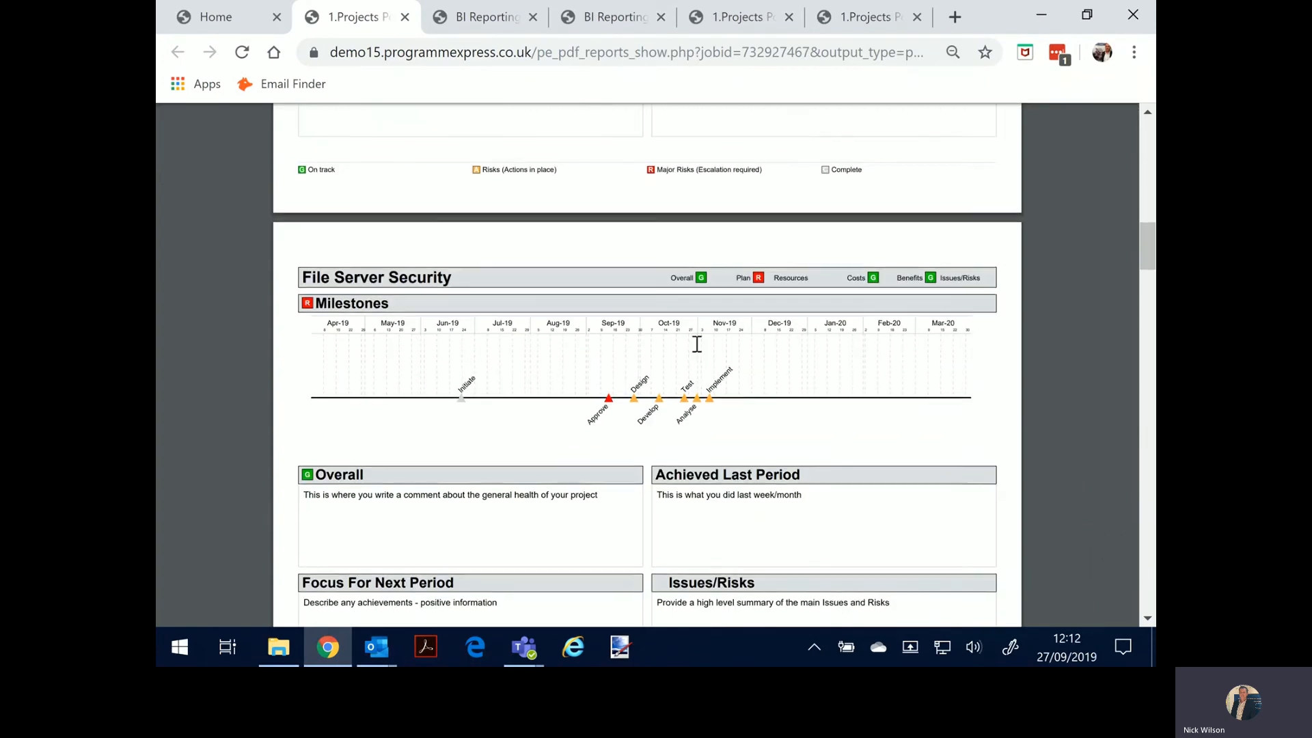
pyautogui.scroll(-3)
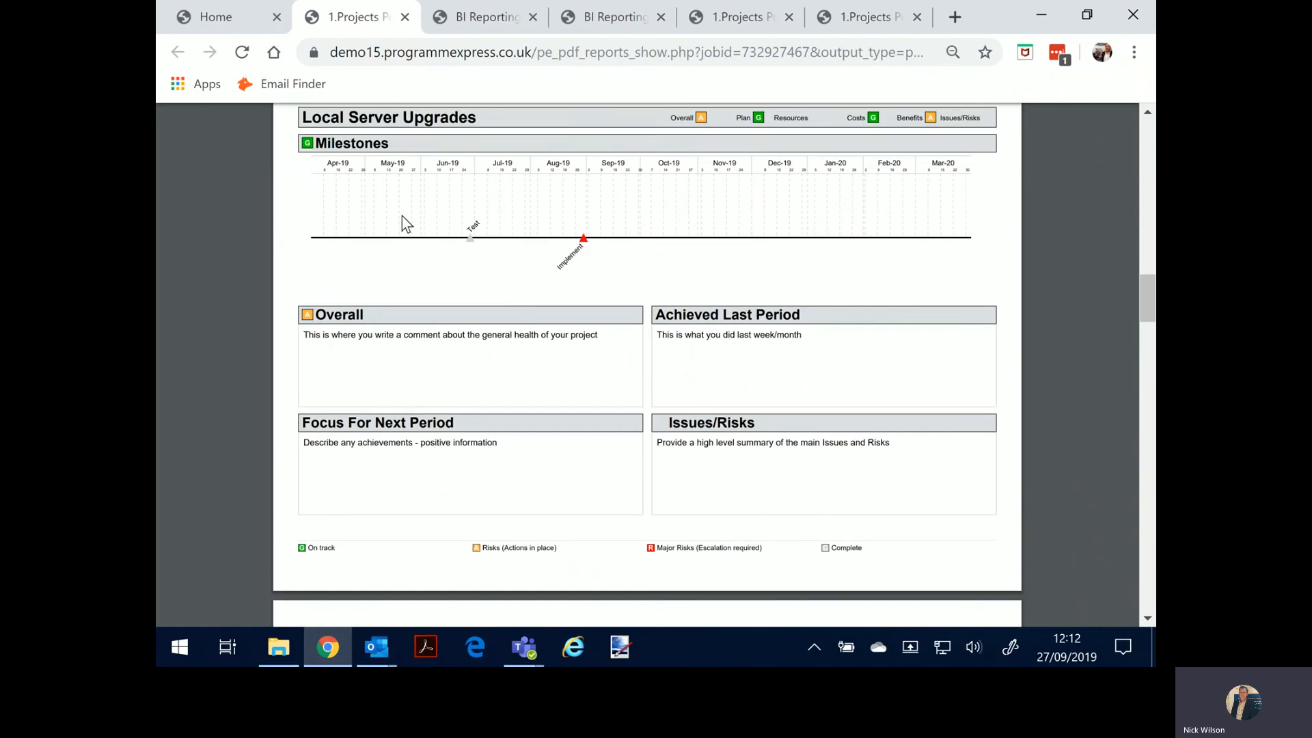
pyautogui.click(214, 16)
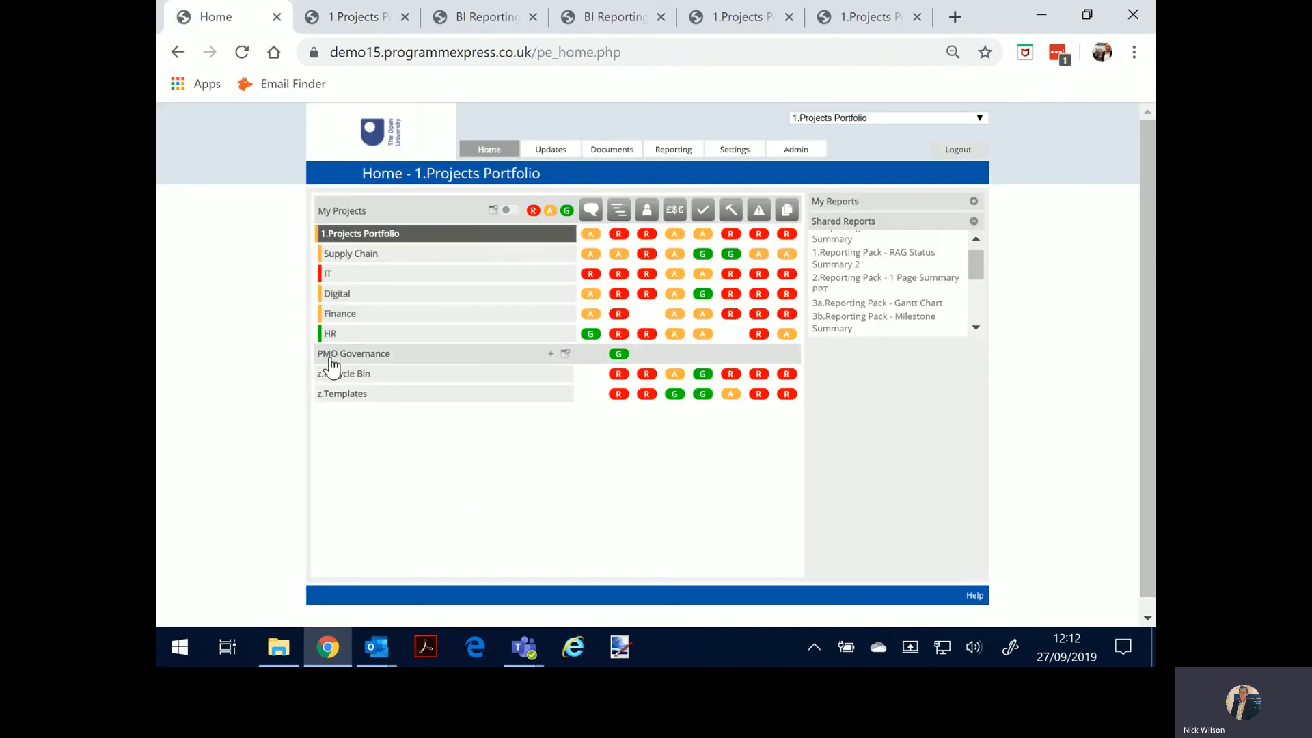
pyautogui.click(734, 149)
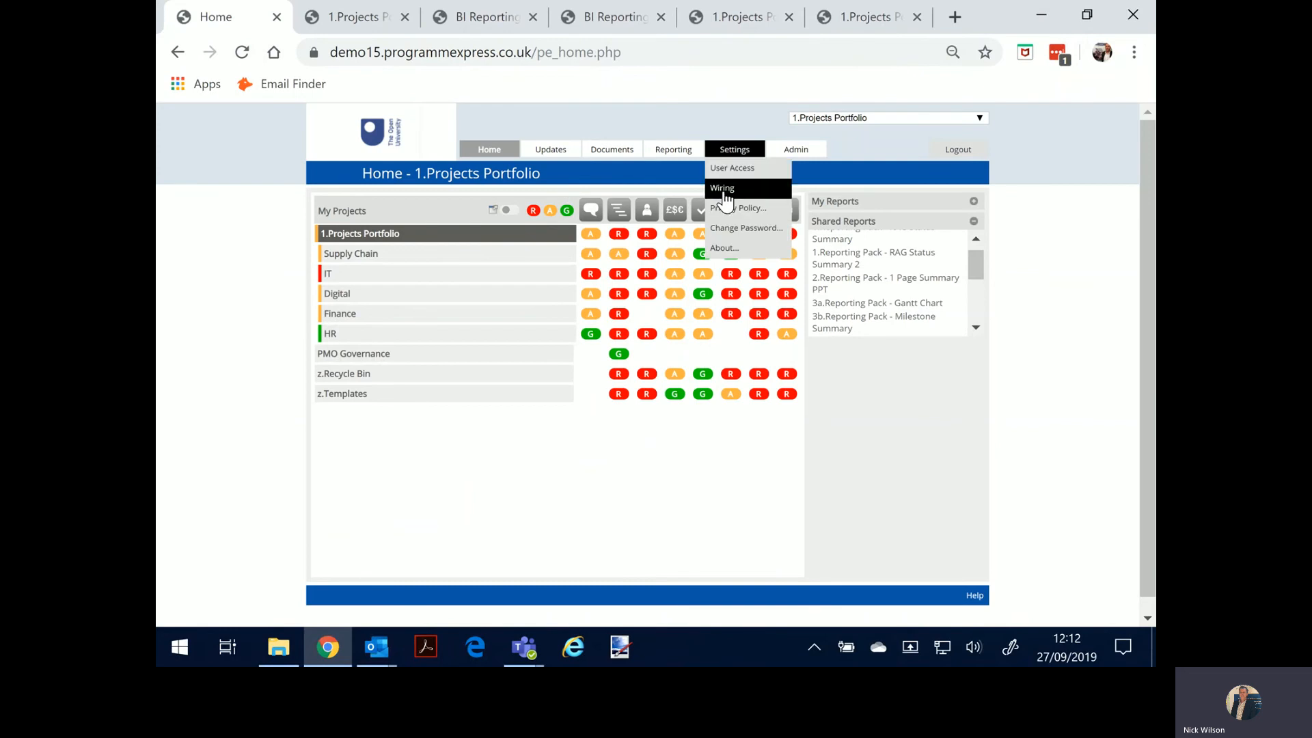
pyautogui.click(721, 187)
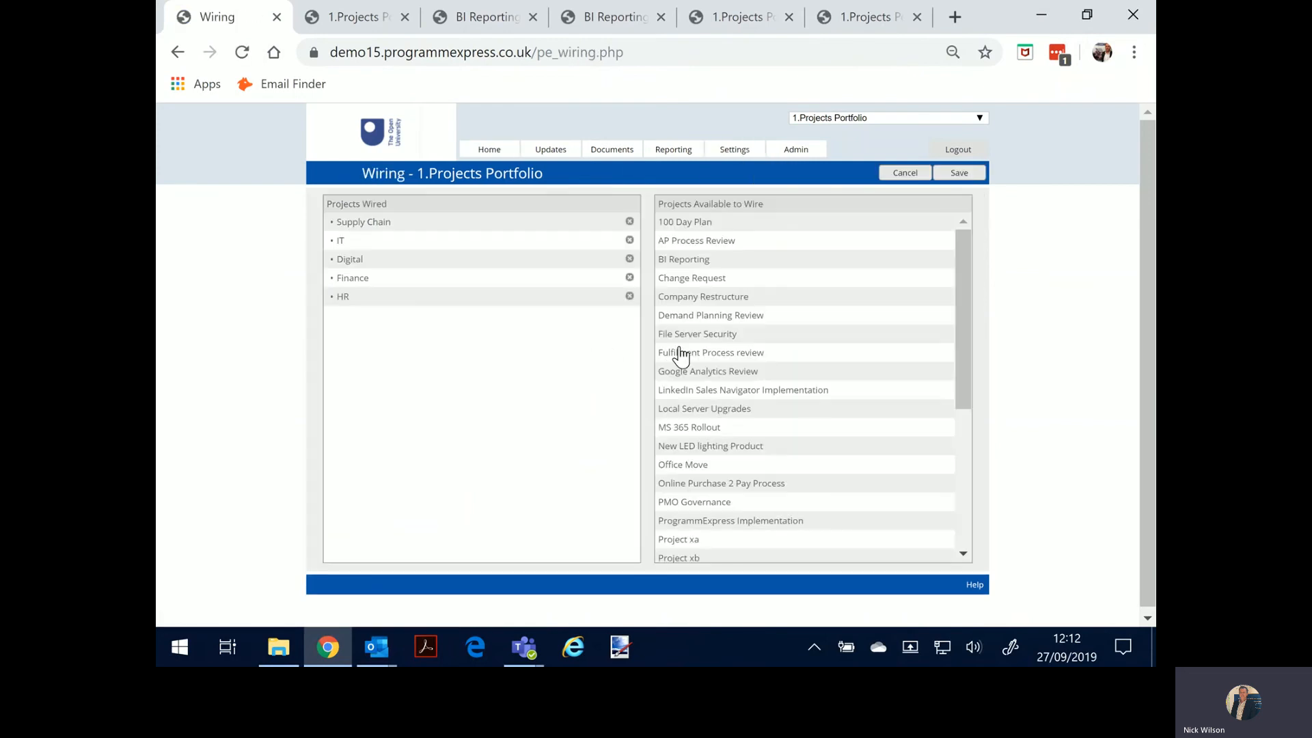
pyautogui.moveTo(614, 425)
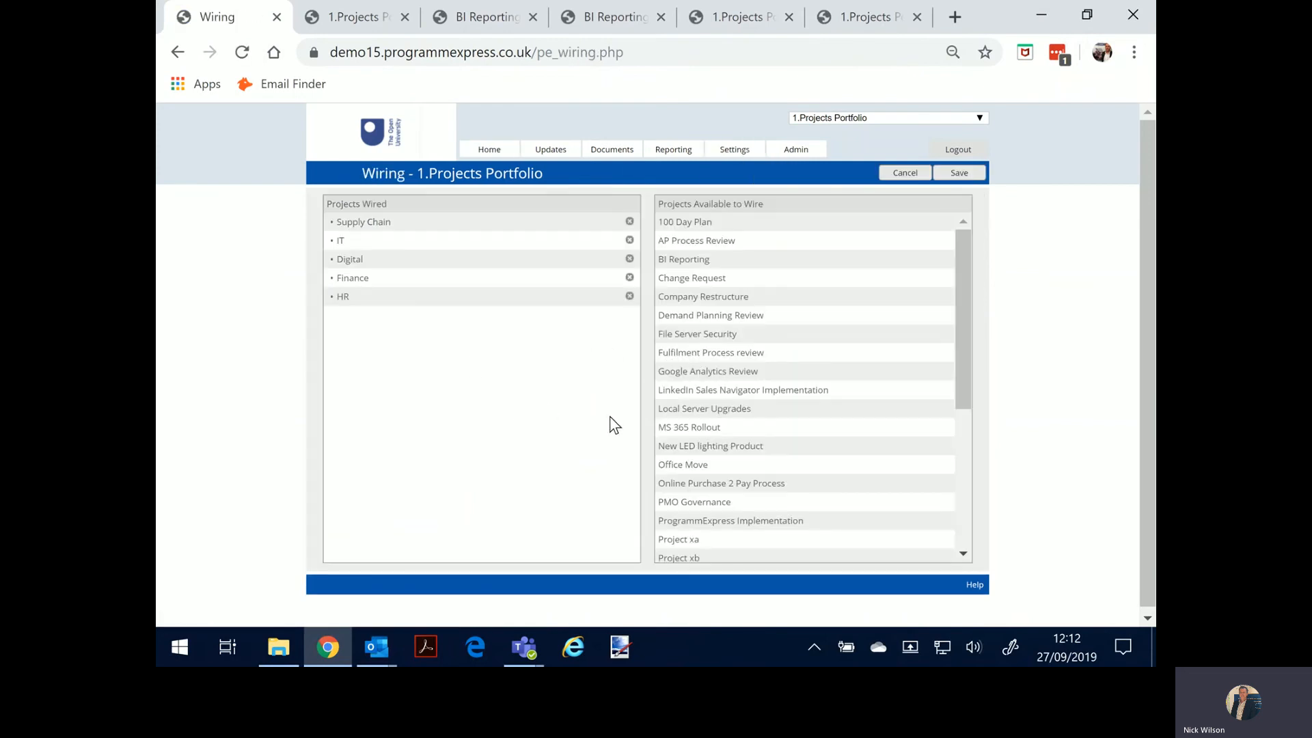
pyautogui.moveTo(694, 423)
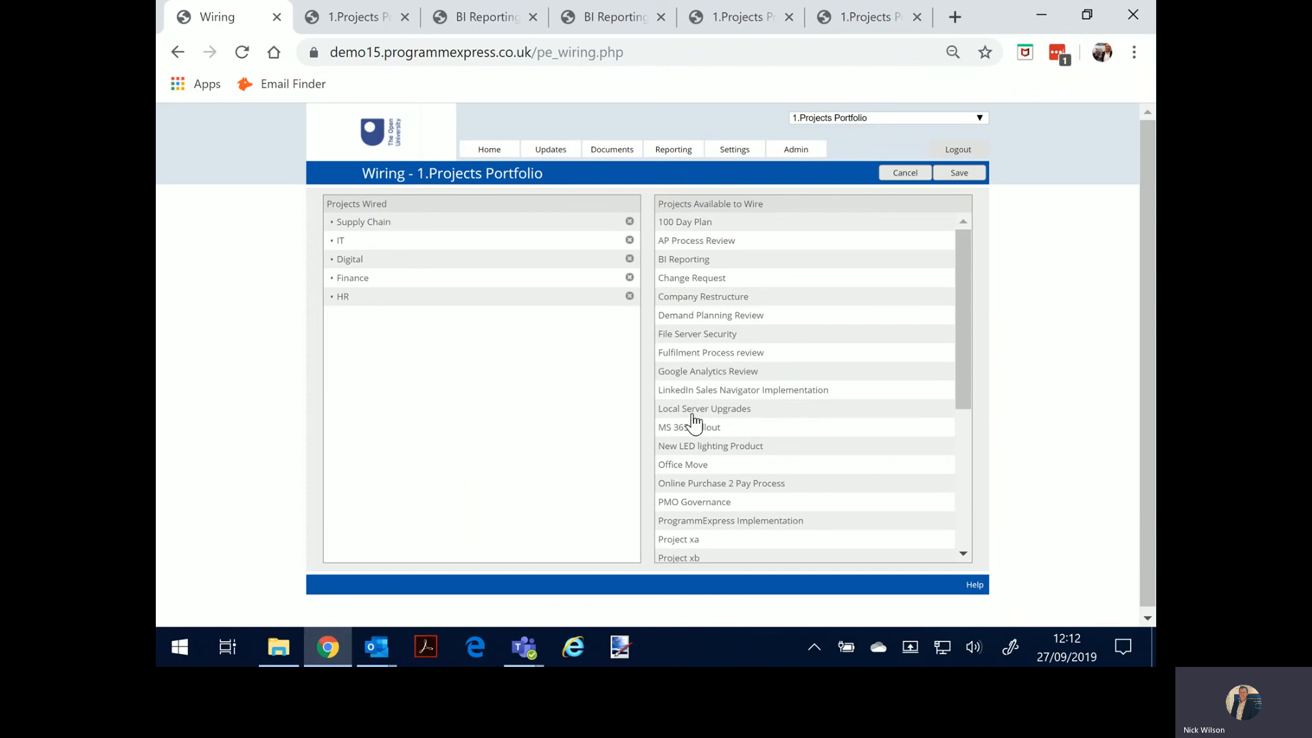
pyautogui.moveTo(702, 415)
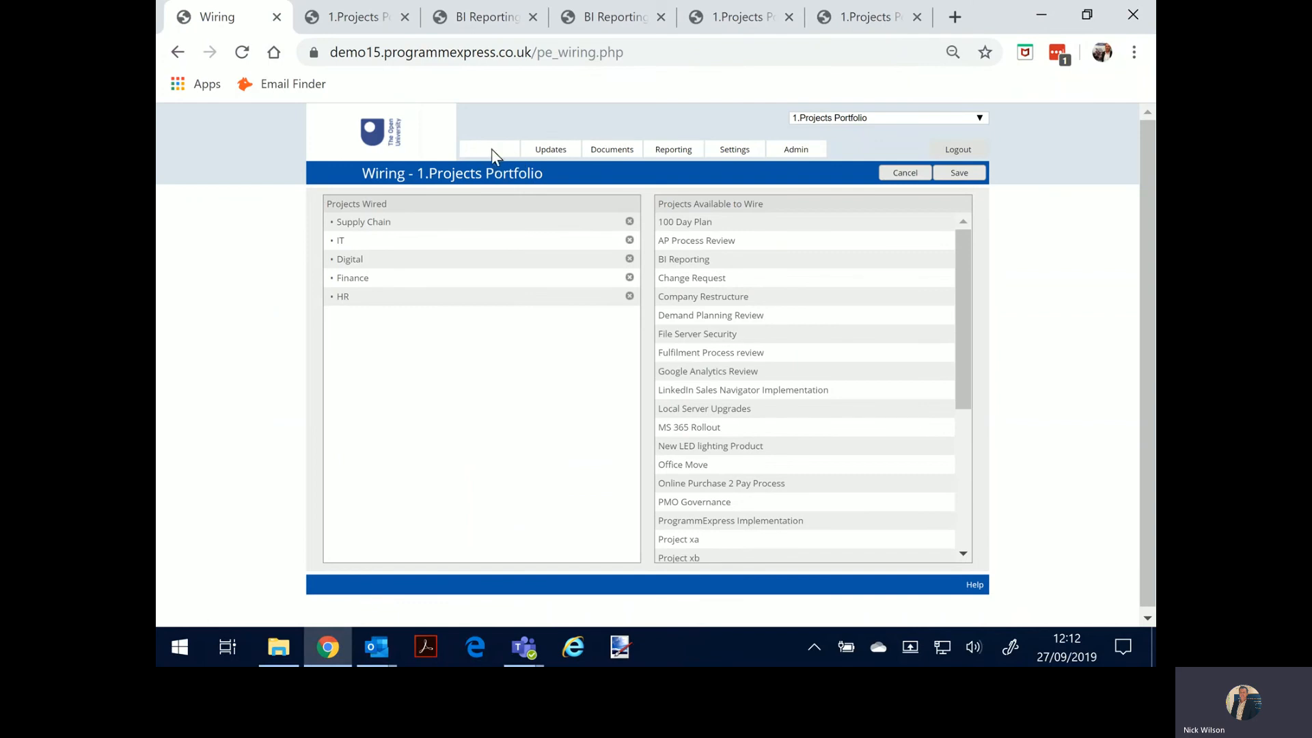
pyautogui.click(490, 149)
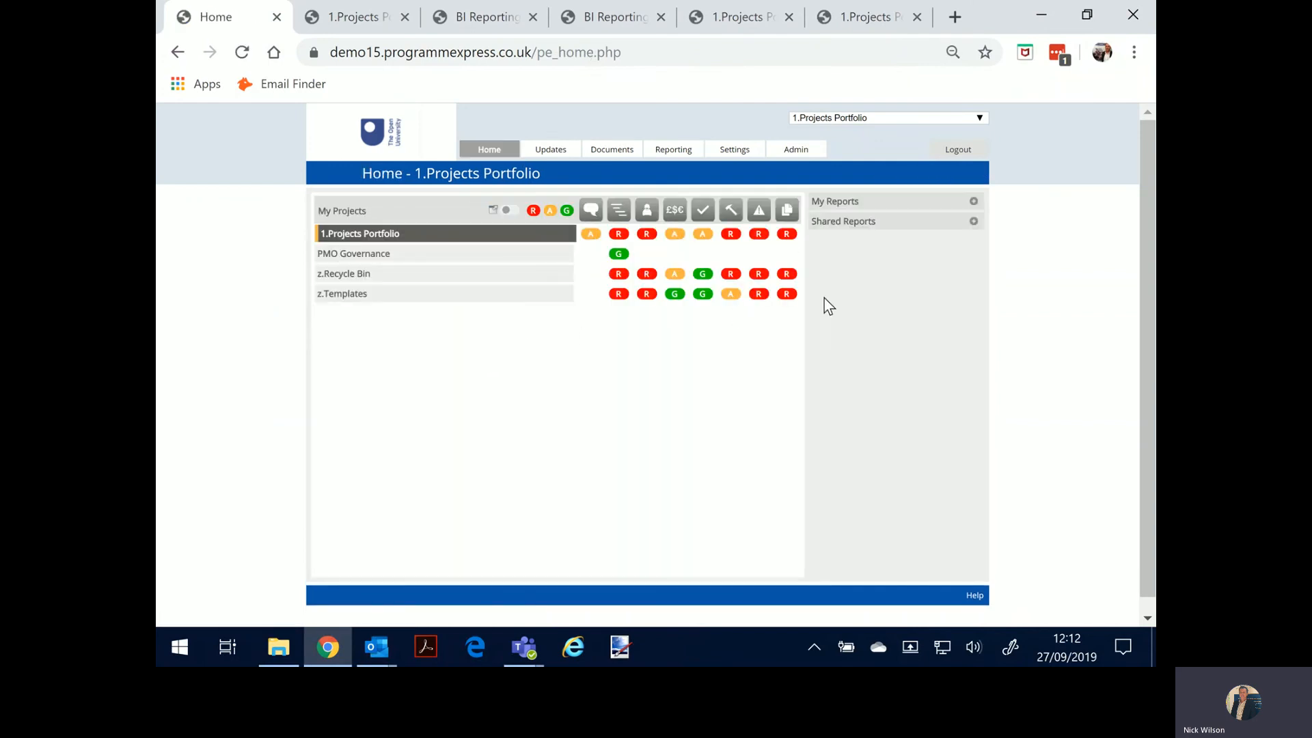
# - Run '7.Reporting Pack - Resource Usage Summary' from Shared Reports and review the Resource Usage By Resource PDF
pyautogui.click(842, 221)
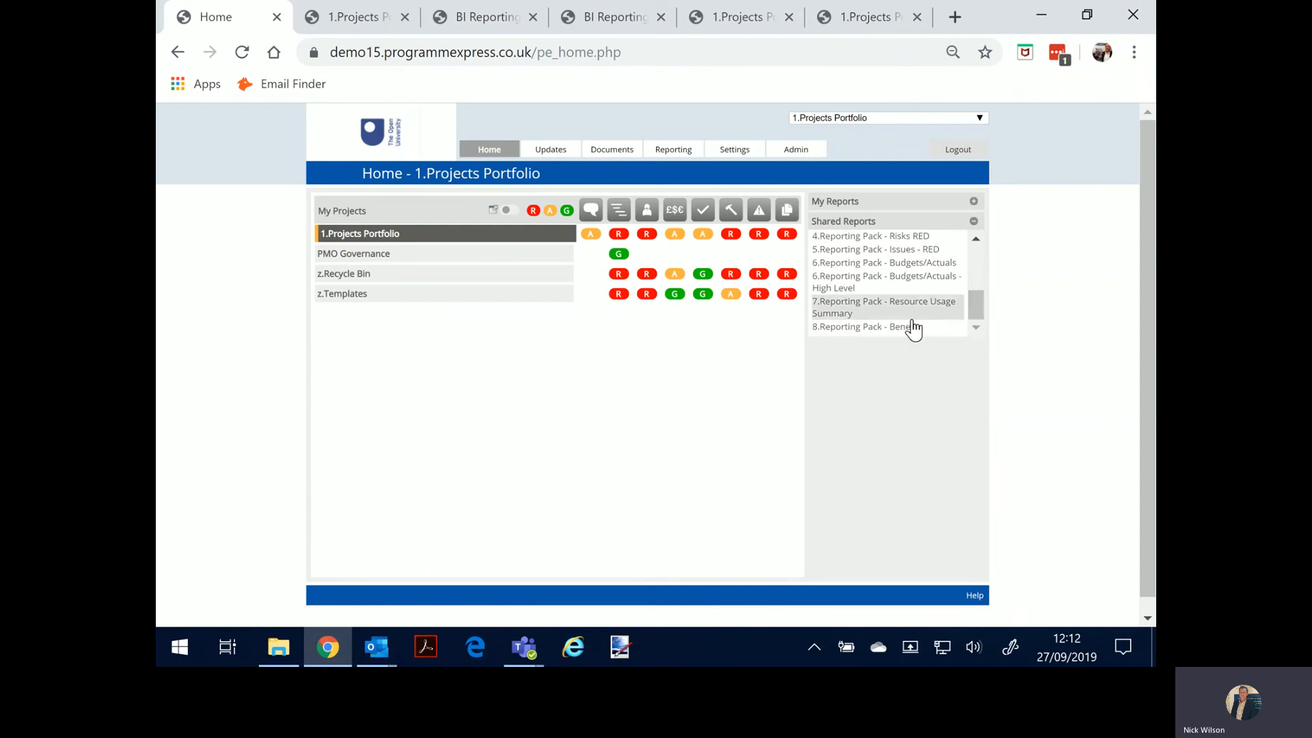
pyautogui.click(883, 306)
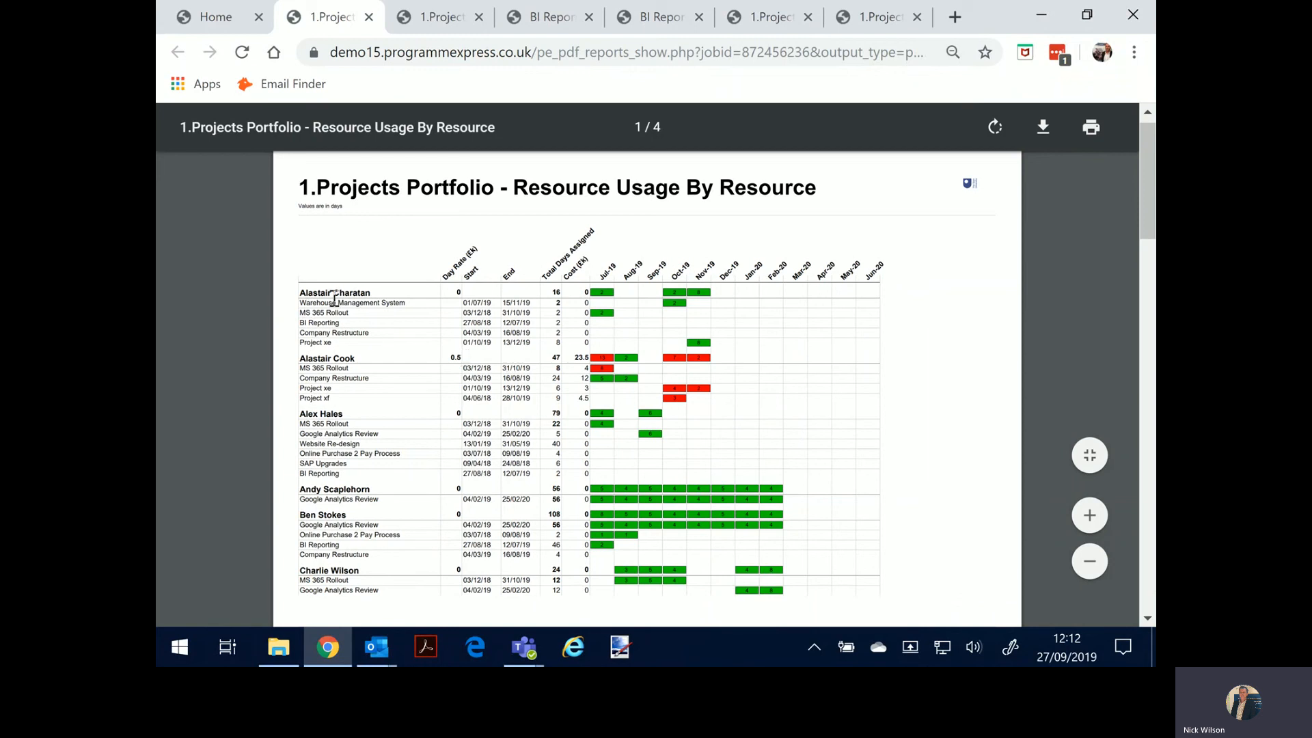
pyautogui.moveTo(374, 403)
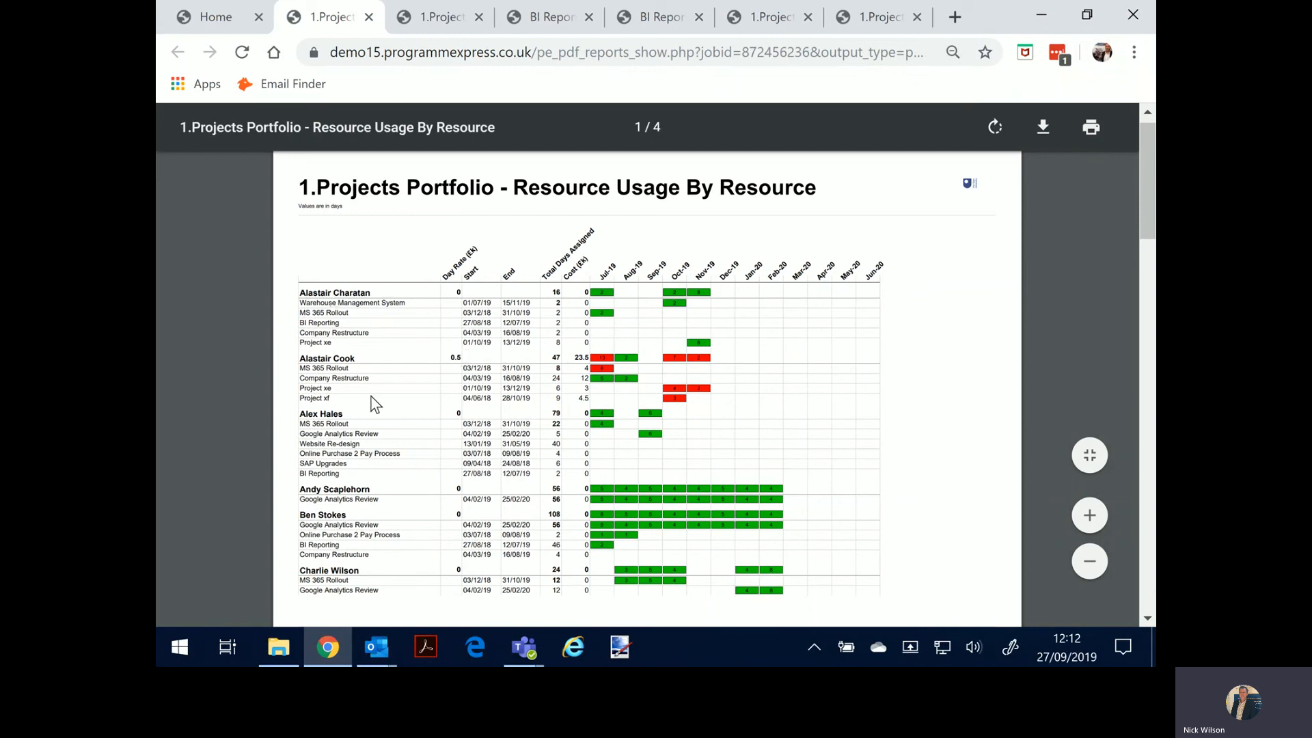
pyautogui.moveTo(546, 405)
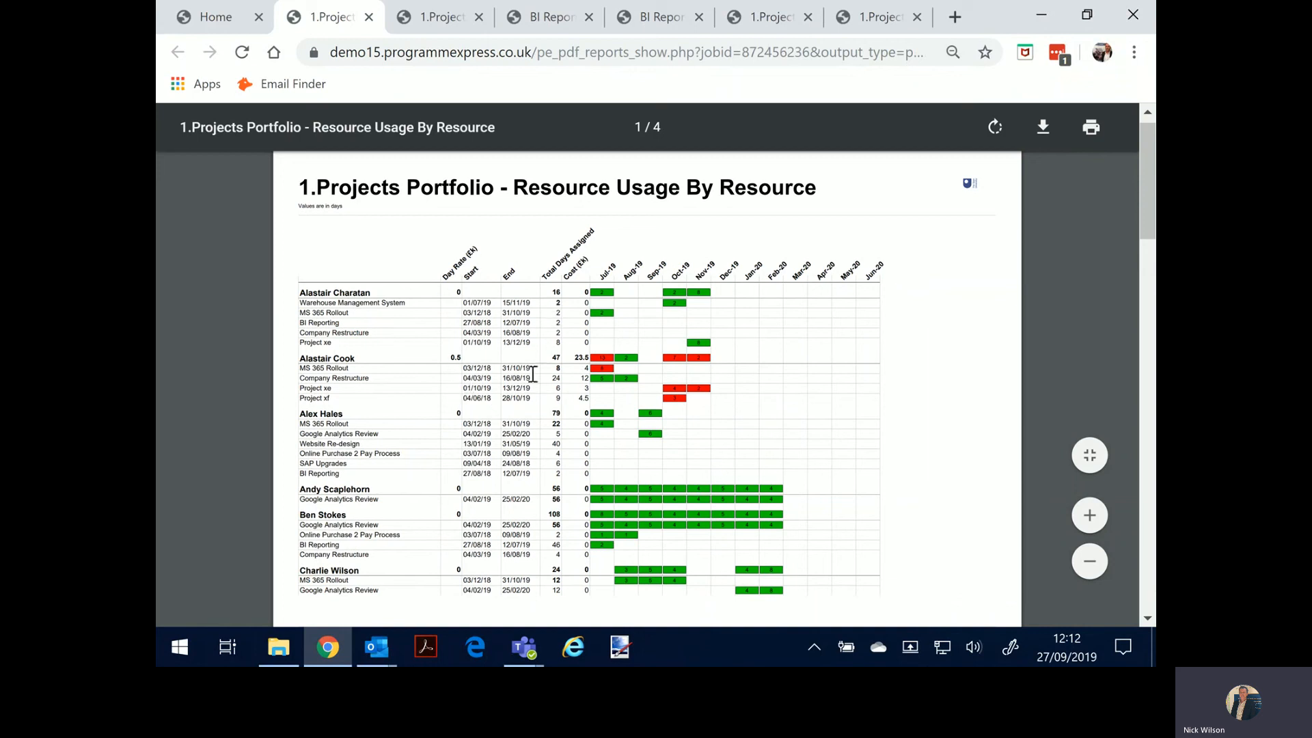
pyautogui.scroll(-3)
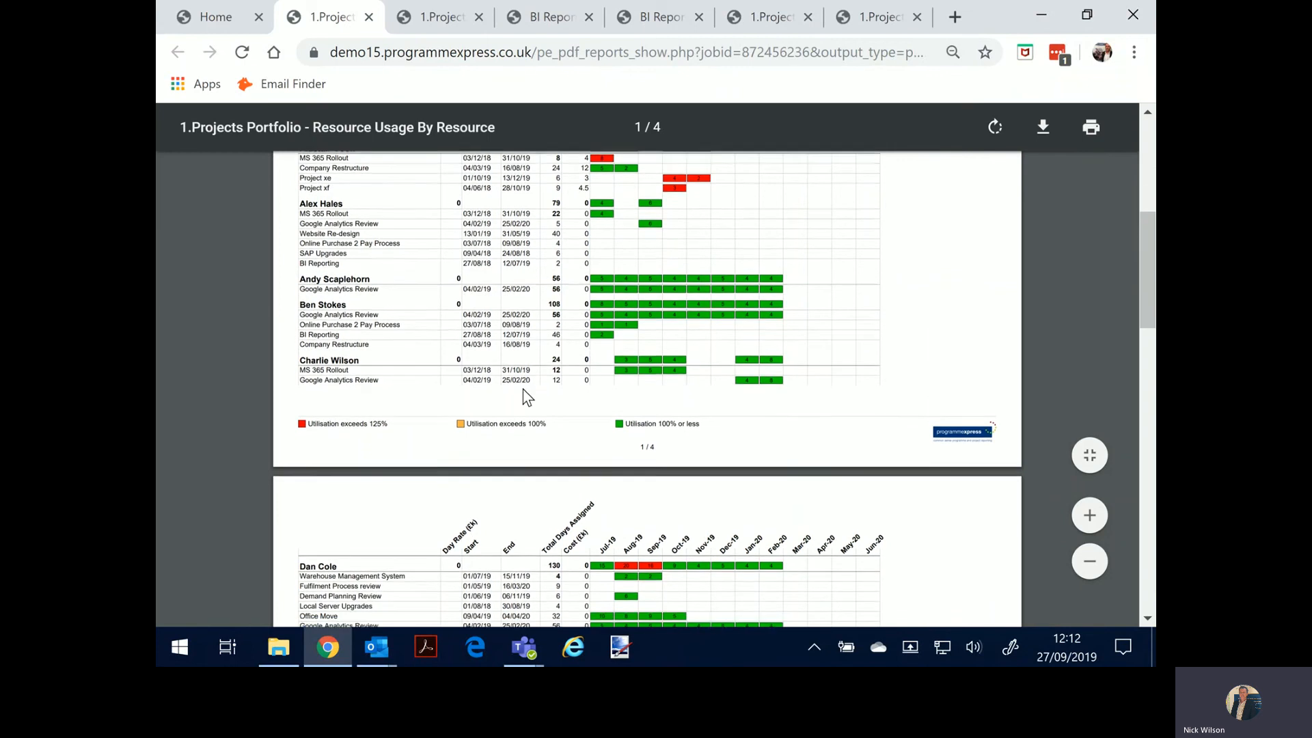
pyautogui.scroll(-3)
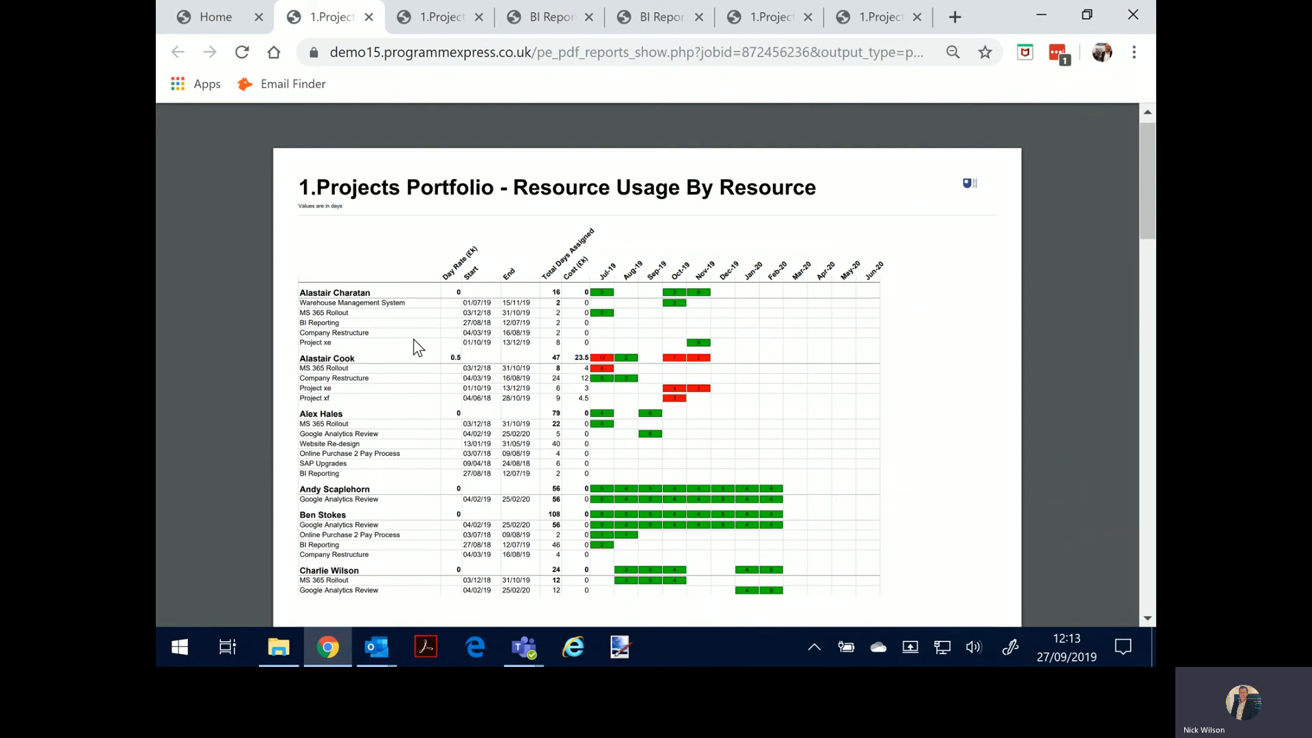
pyautogui.click(216, 16)
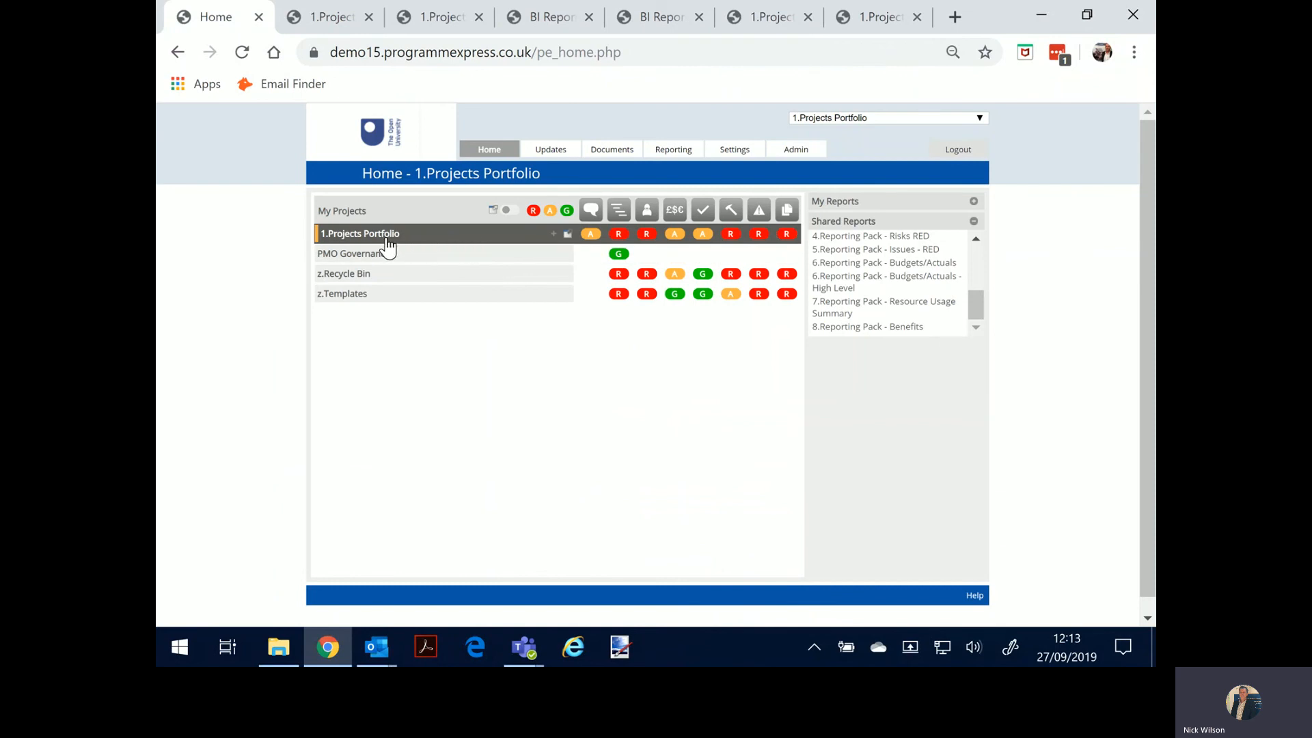
pyautogui.moveTo(397, 239)
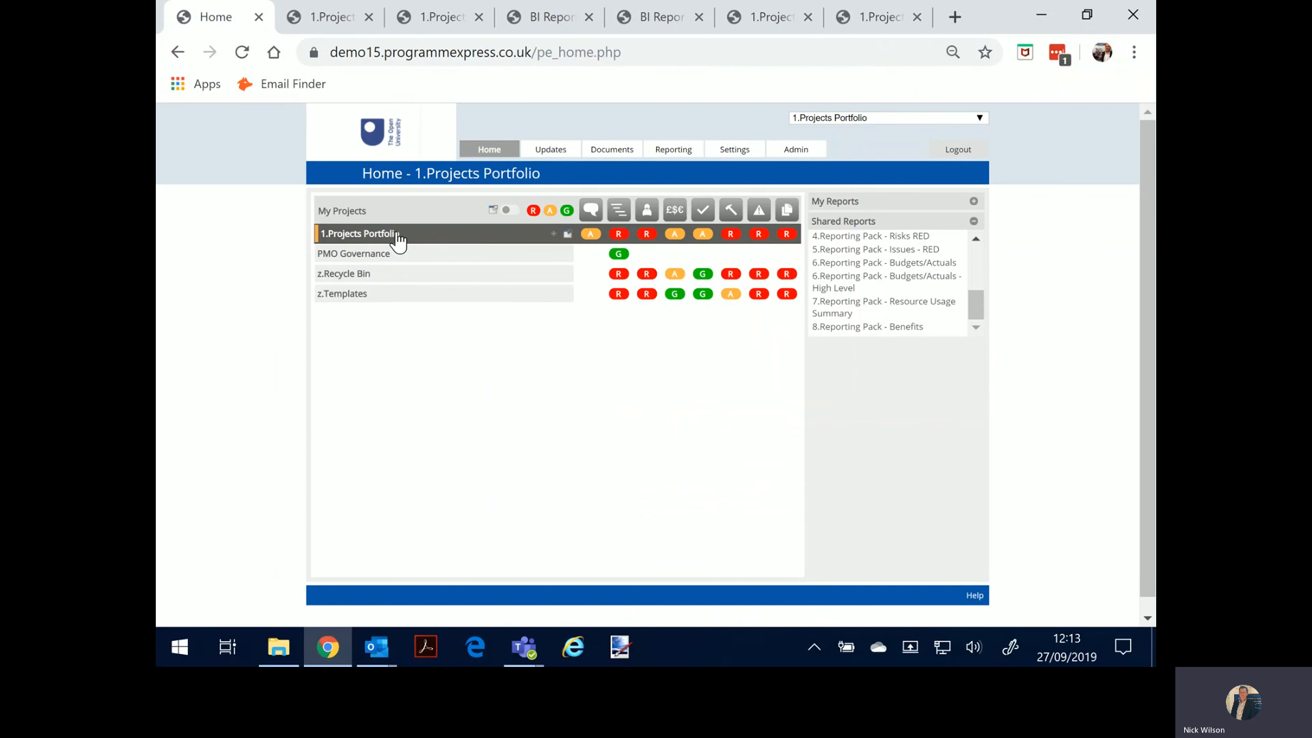
pyautogui.moveTo(402, 243)
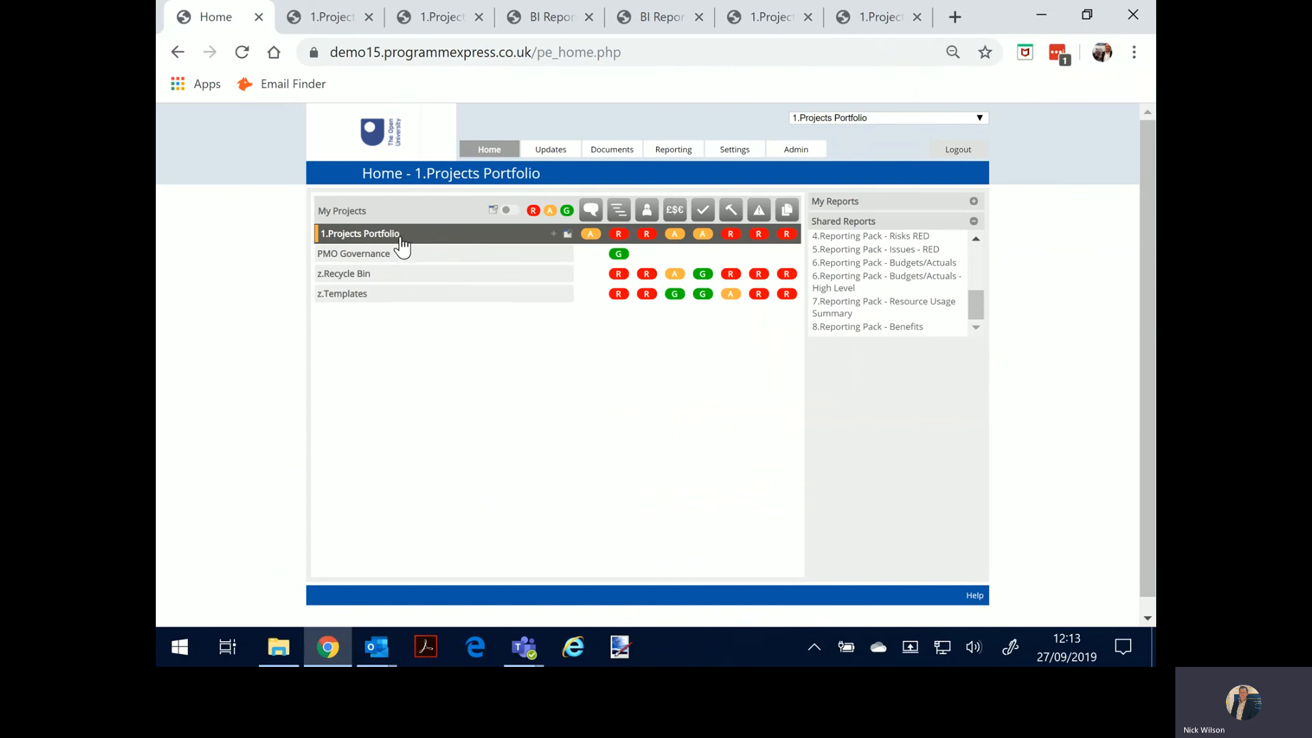